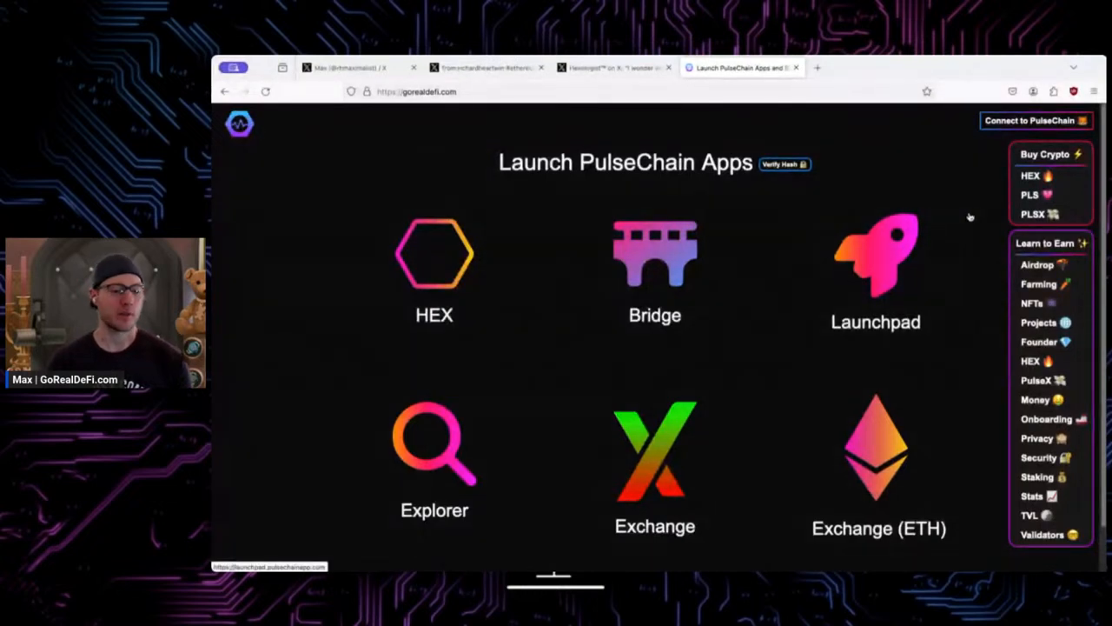
mouse_move(970, 247)
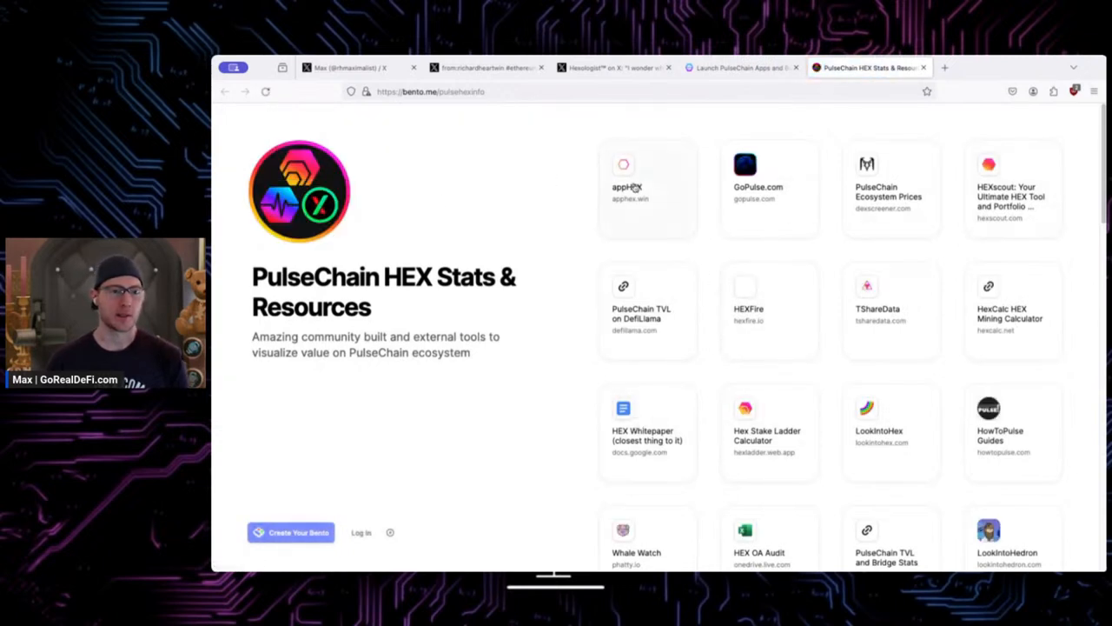
- Scroll the HEX Stats & Resources grid and open the 'Is HEX a SCAM?' card
scroll("down", 3)
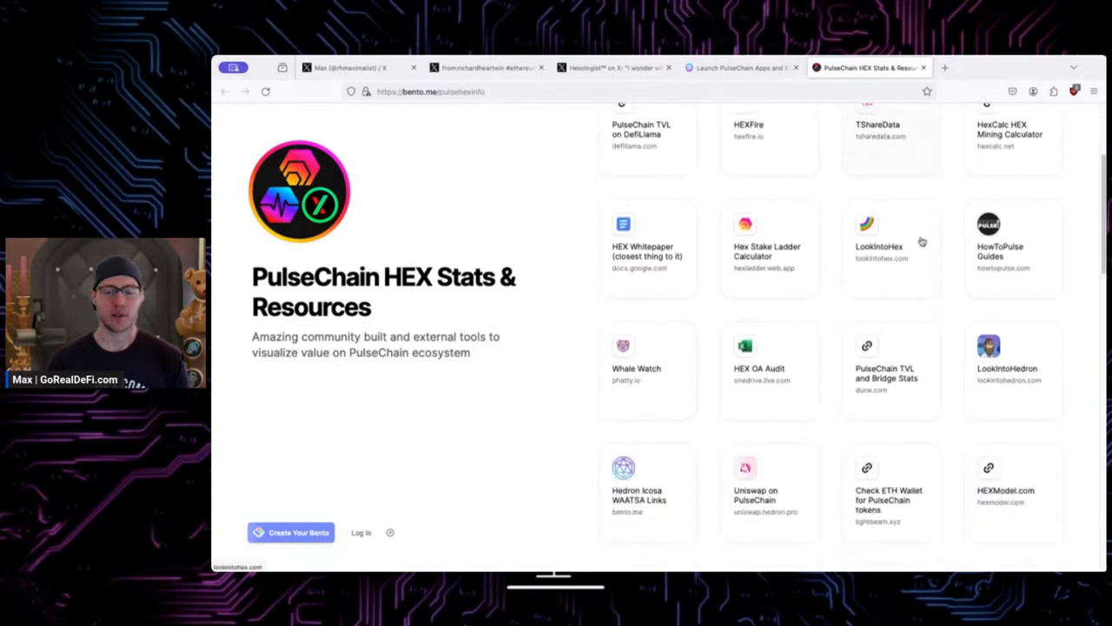
scroll("down", 3)
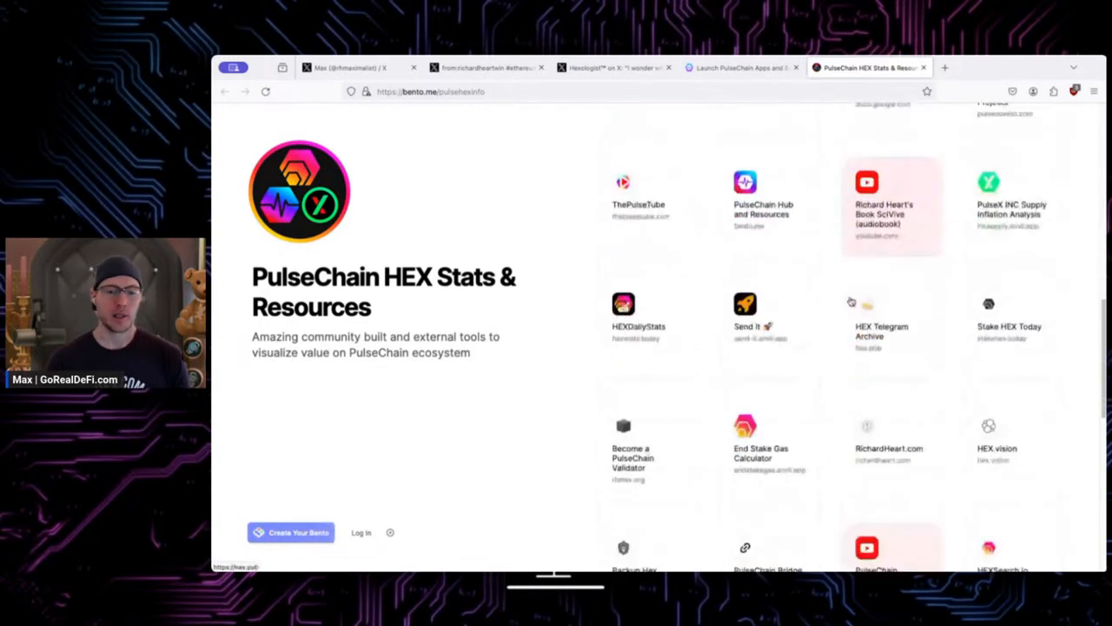
scroll("down", 3)
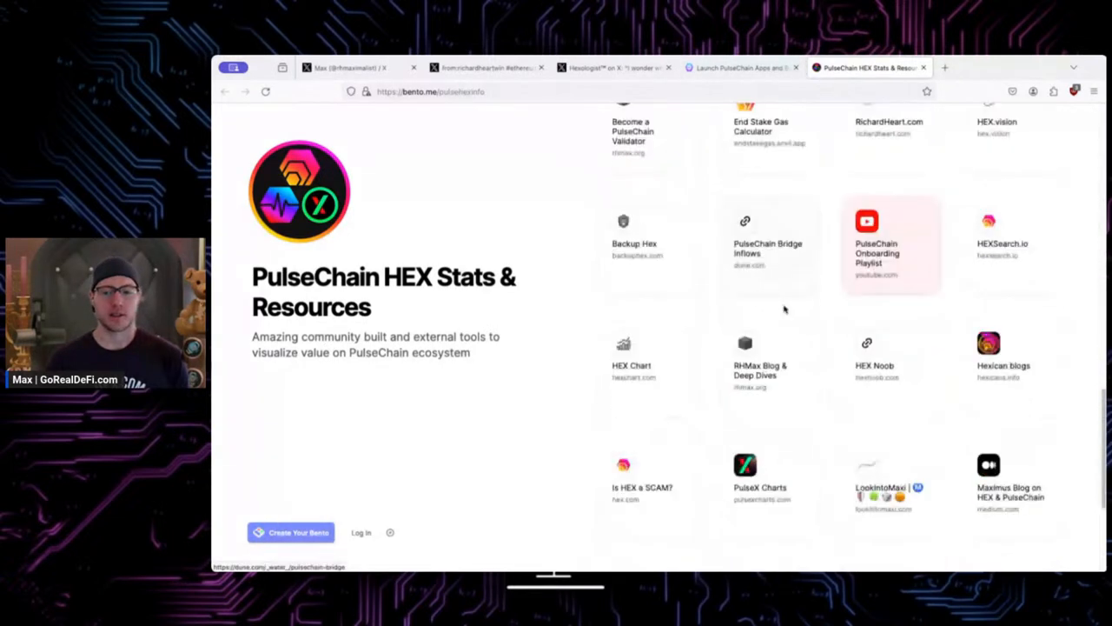
scroll("down", 3)
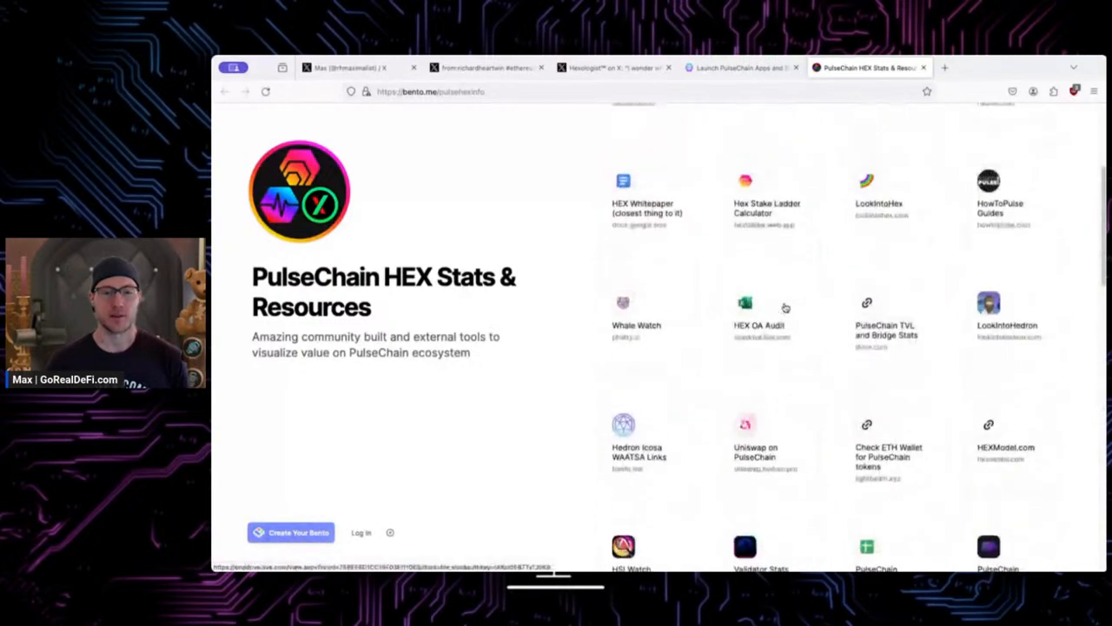
scroll("down", 3)
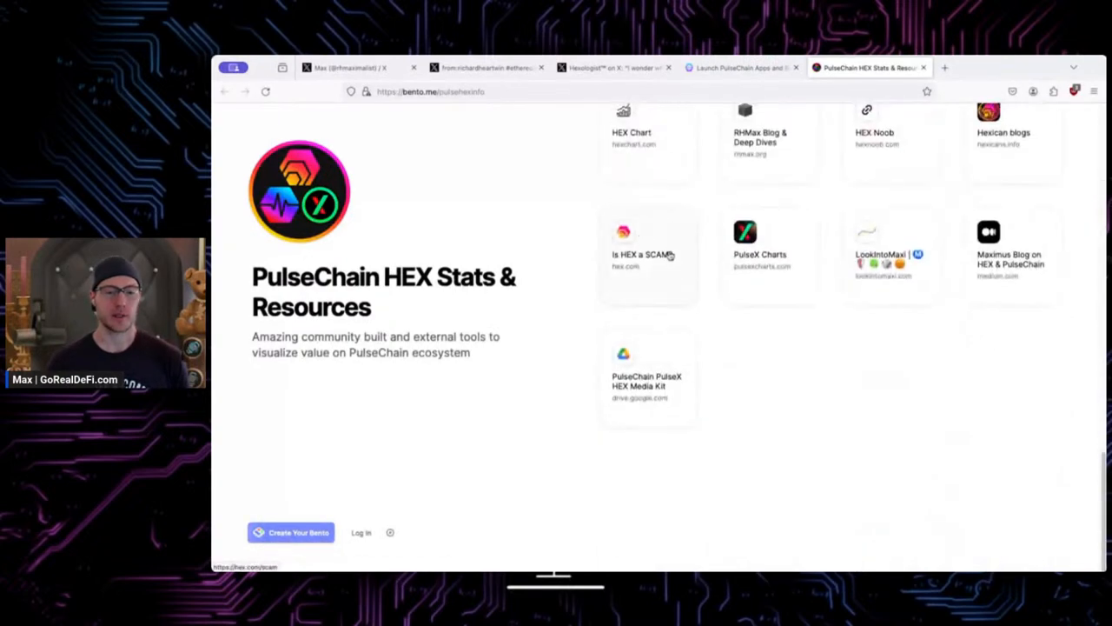
left_click(643, 253)
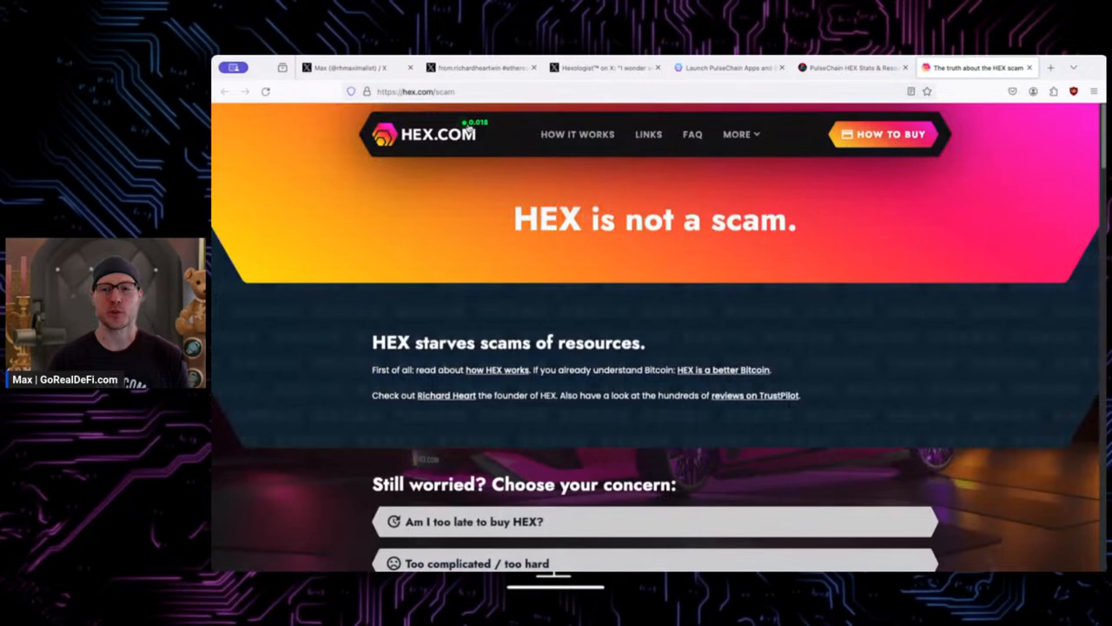
- Scroll through the scam-concerns FAQ past 'Too complicated' and 'Too risky', then back to top
scroll("down", 3)
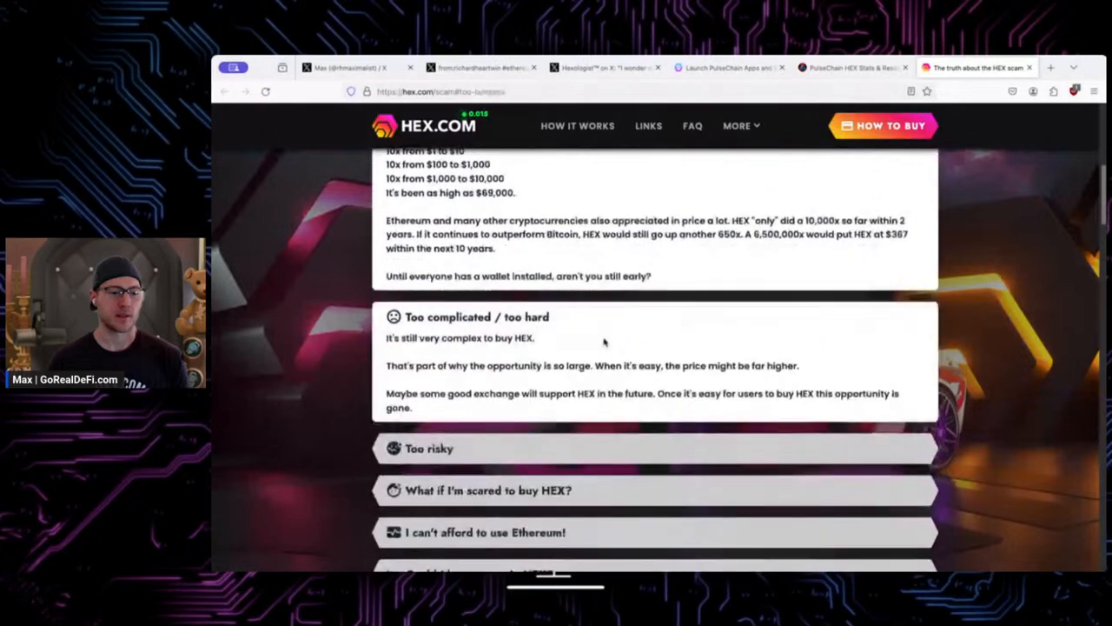
scroll("down", 3)
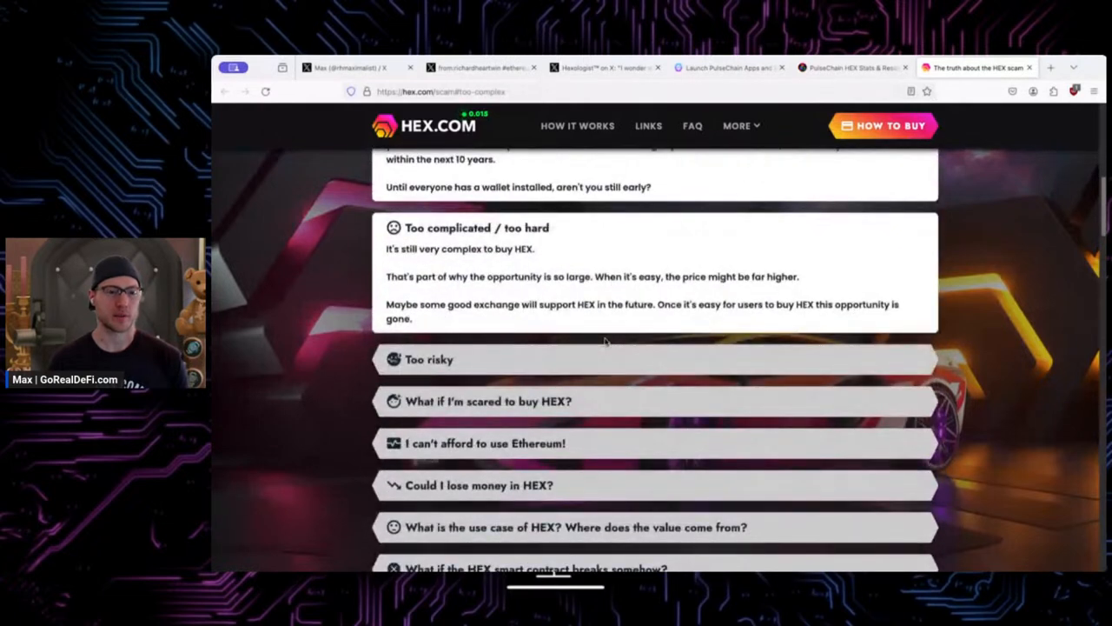
scroll("down", 3)
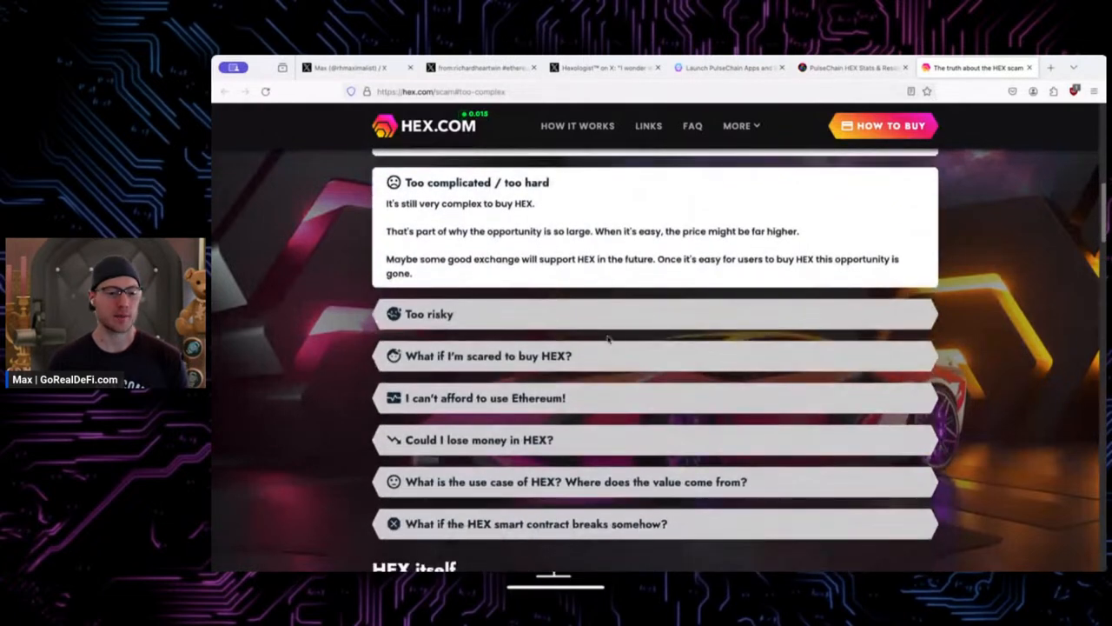
mouse_move(605, 292)
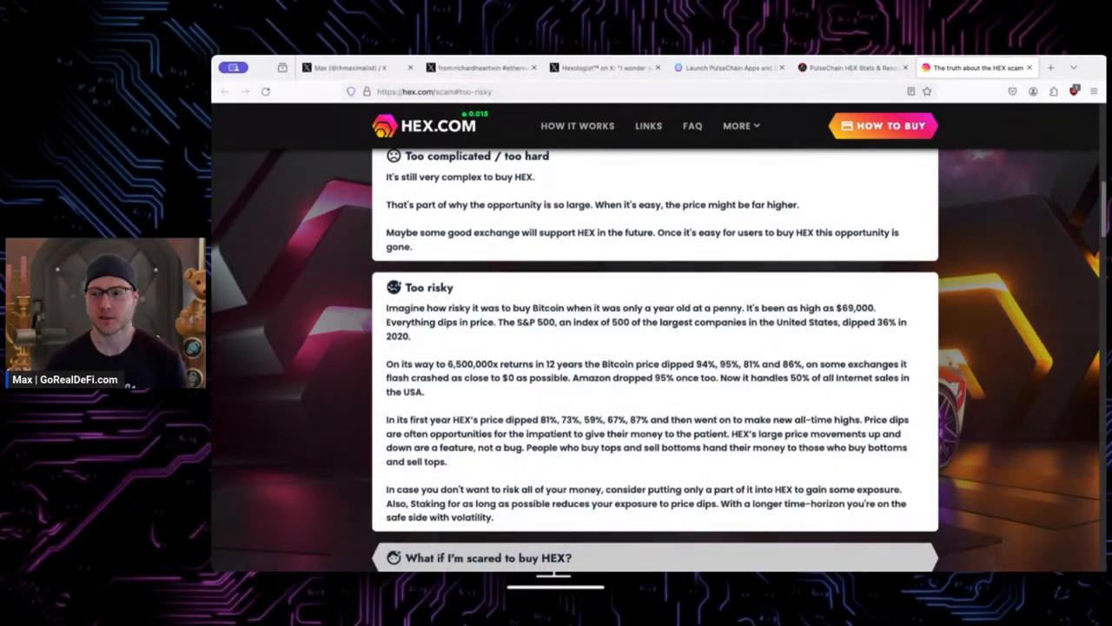
scroll("up", 3)
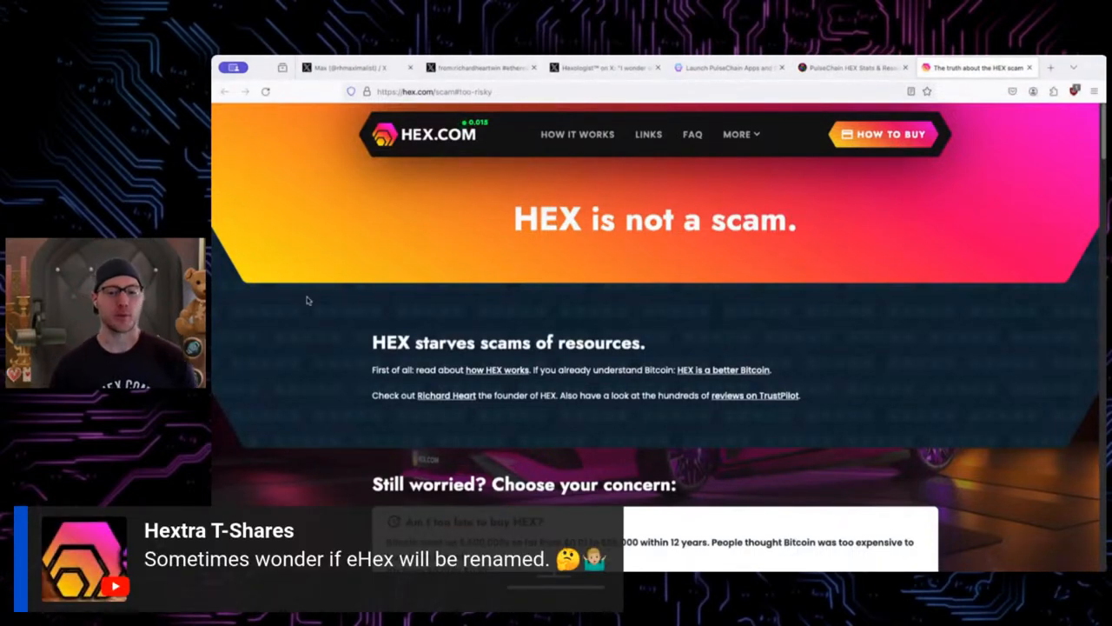
- Go to the HEX.com homepage via the logo and scroll to the HEX.COM Diamond section
left_click(438, 134)
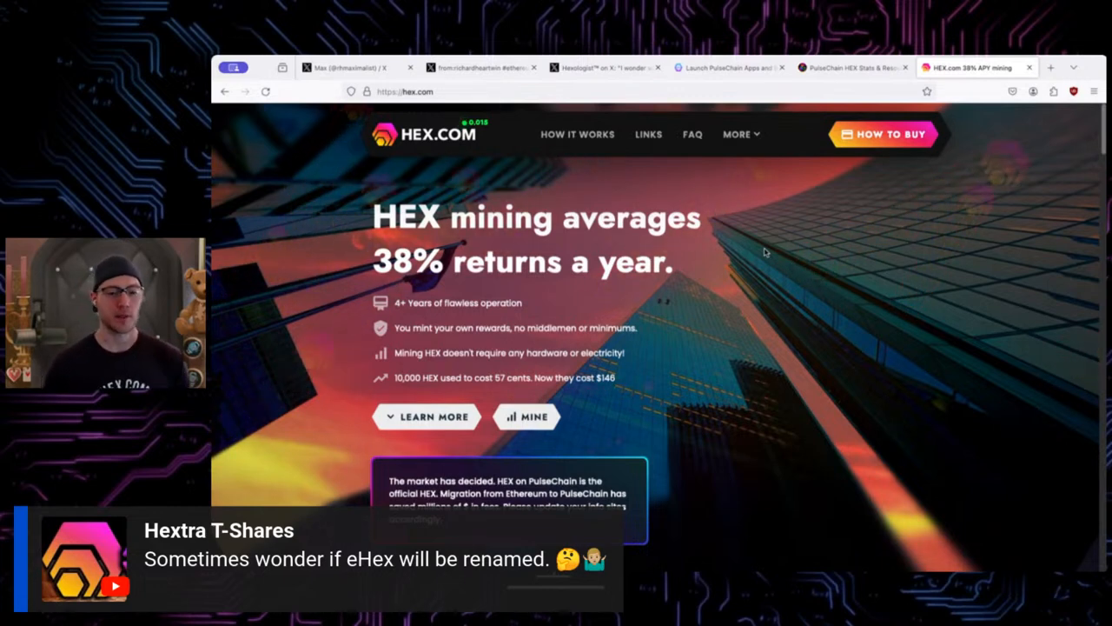
scroll("down", 3)
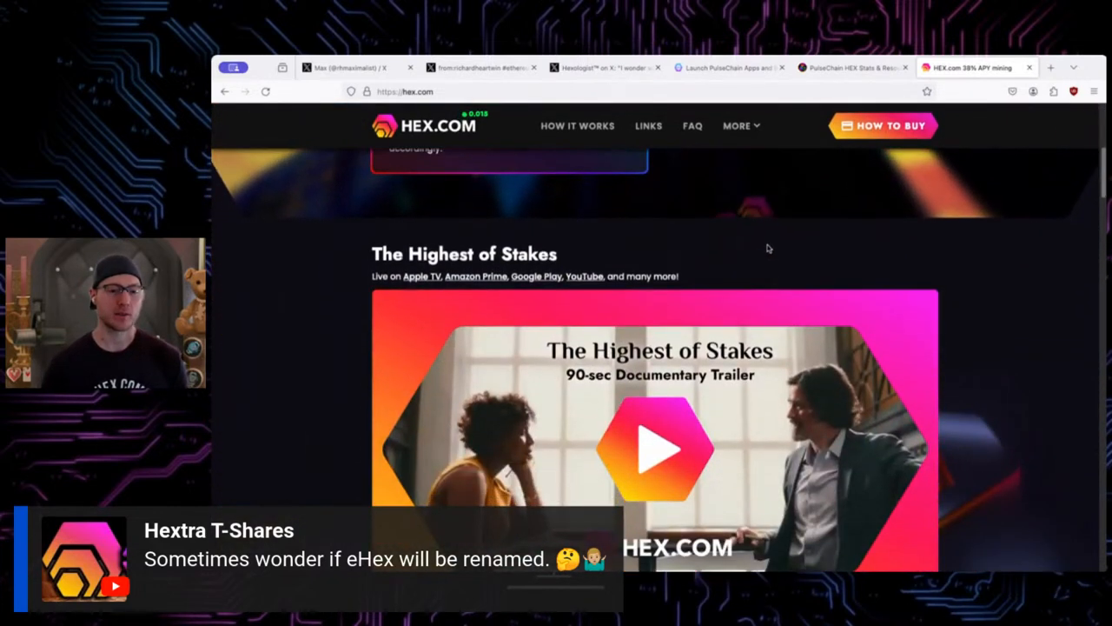
scroll("down", 3)
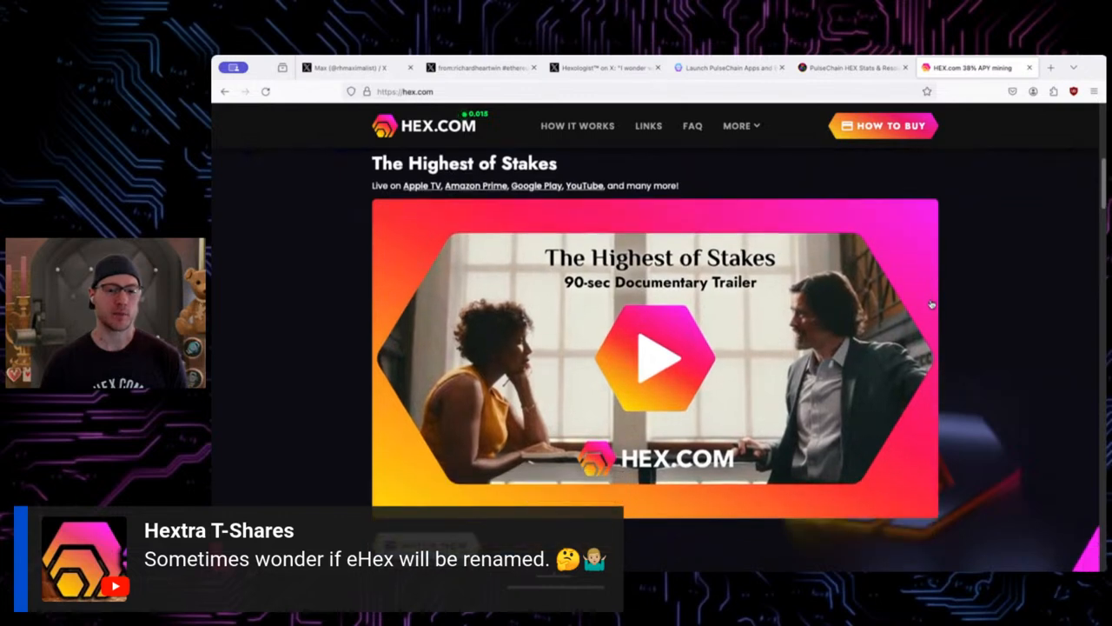
scroll("down", 3)
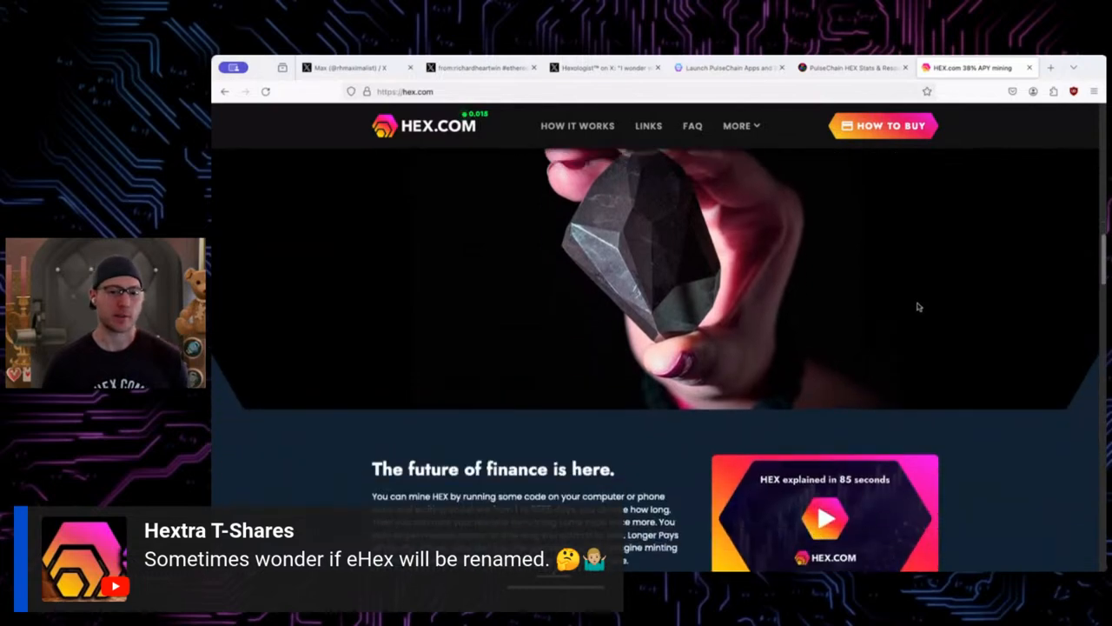
scroll("down", 3)
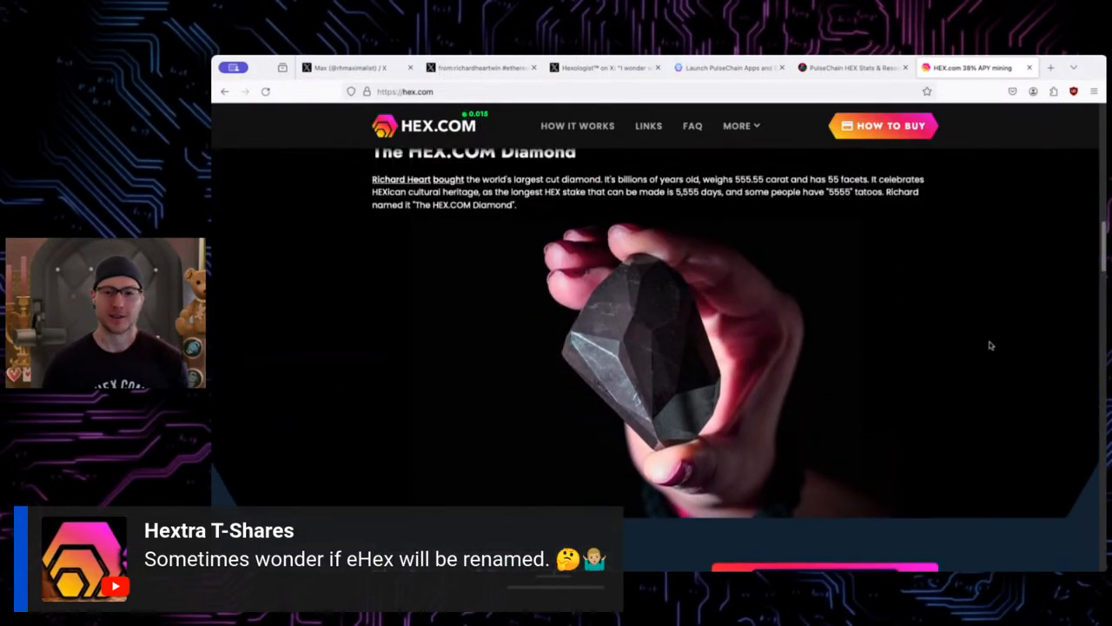
mouse_move(1032, 414)
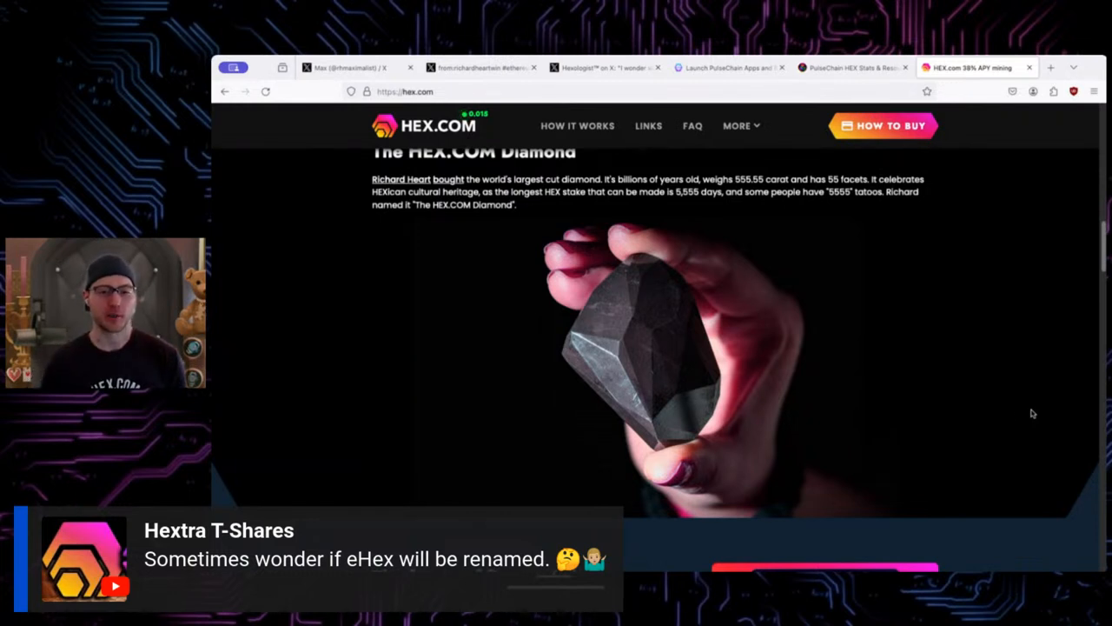
mouse_move(821, 351)
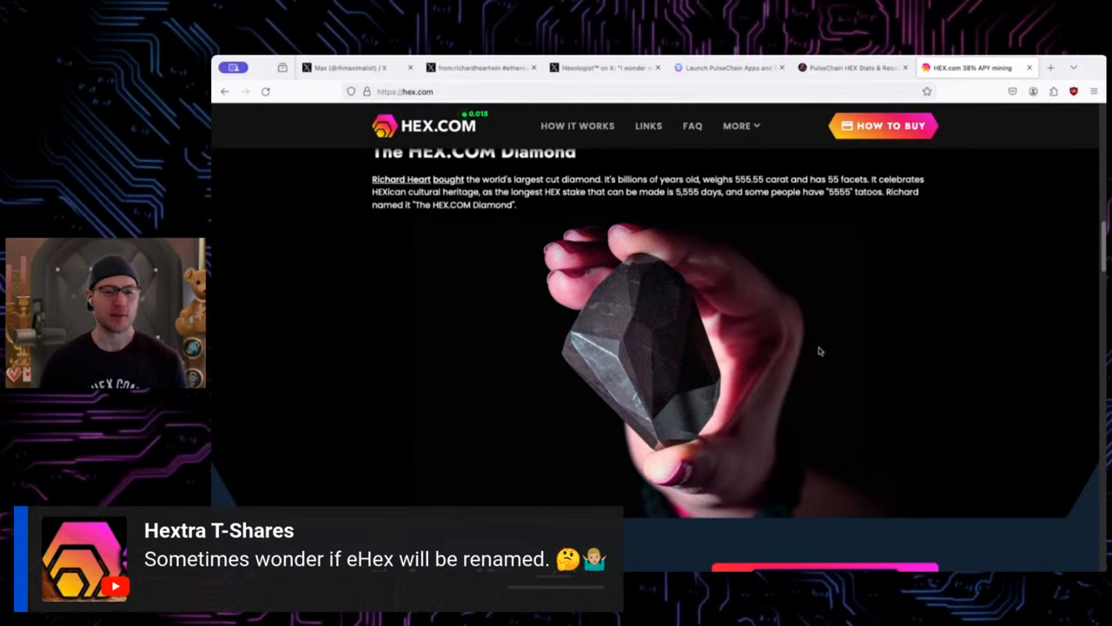
- Scroll past the stats, 'HEX is special' and ads sections to 'Awesome community made sites'
scroll("down", 3)
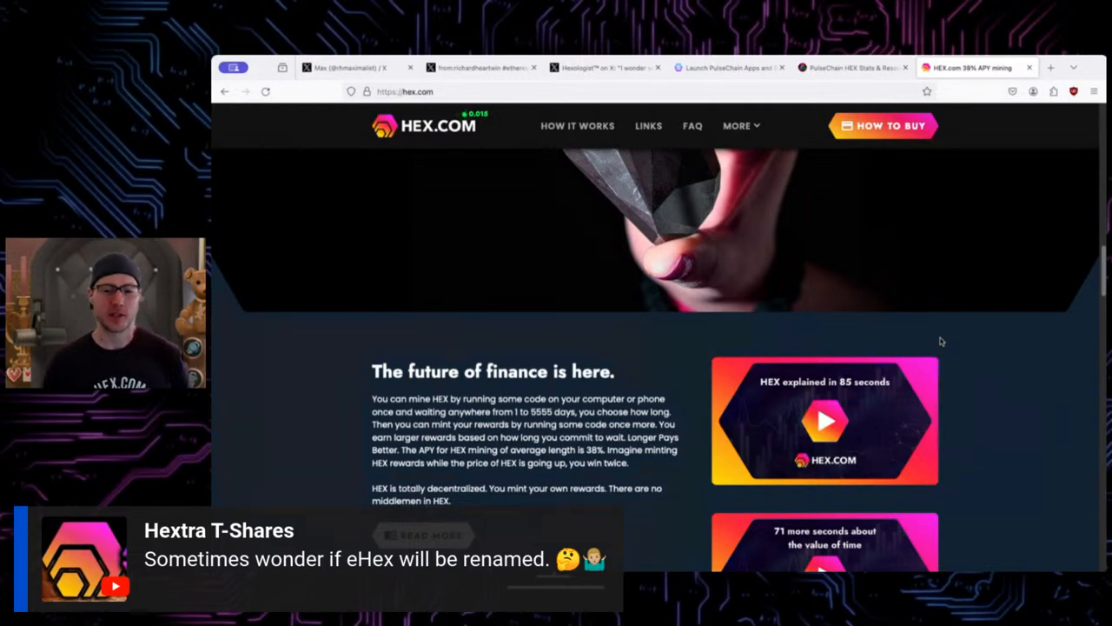
scroll("down", 3)
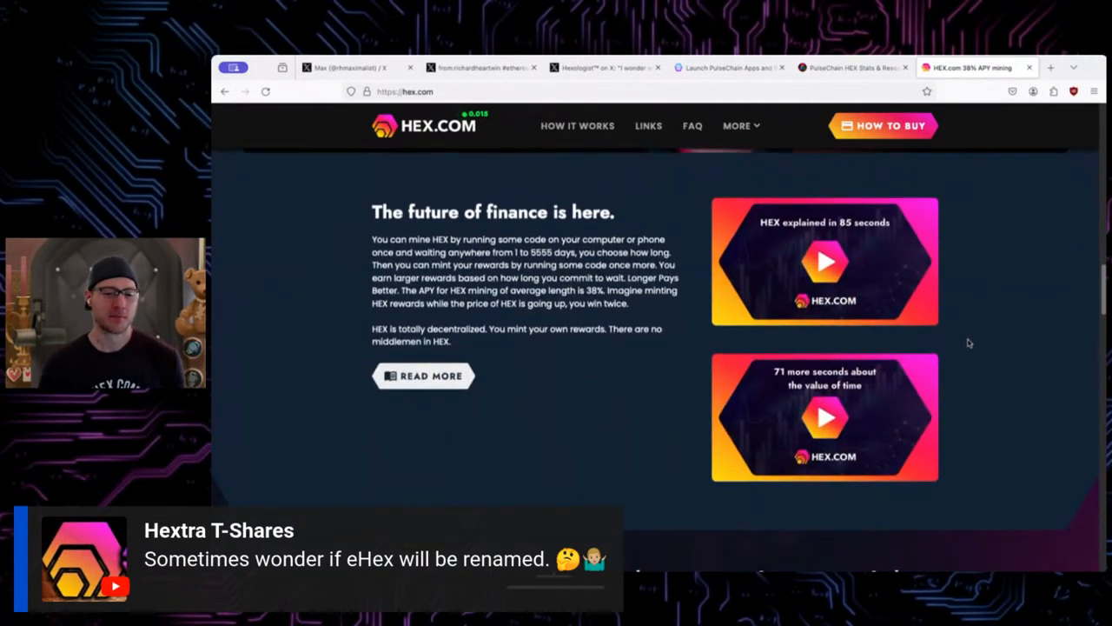
scroll("down", 3)
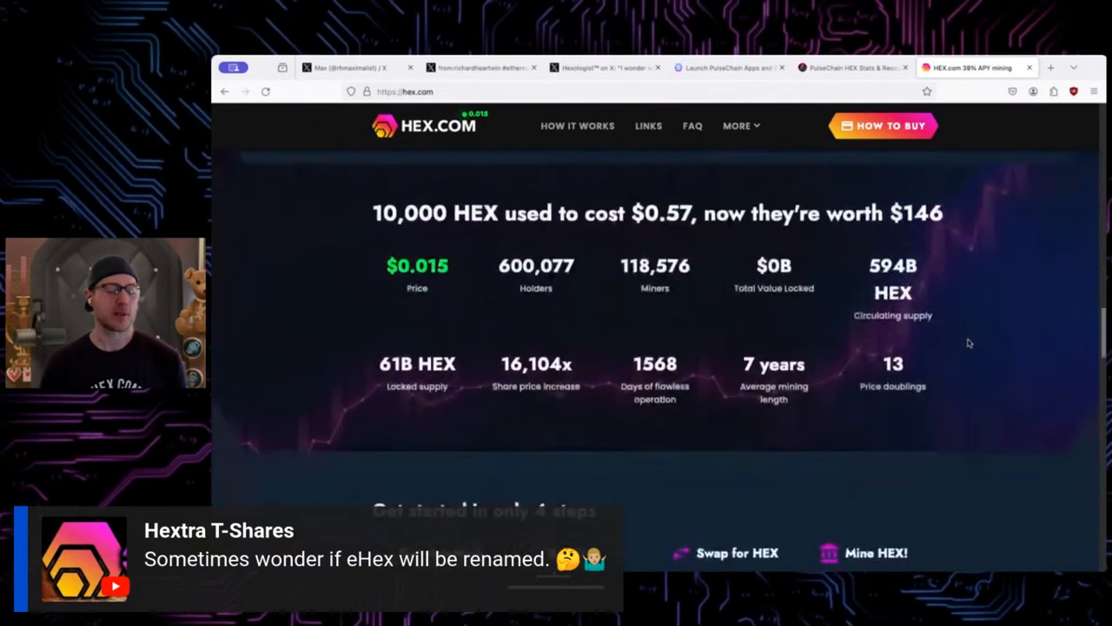
scroll("down", 3)
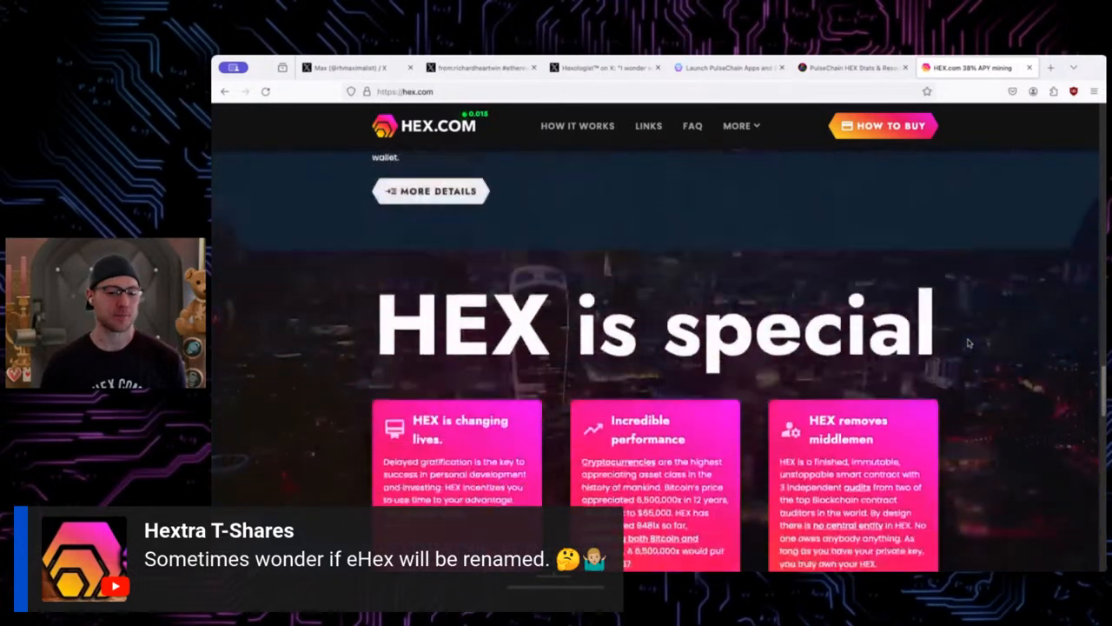
scroll("down", 3)
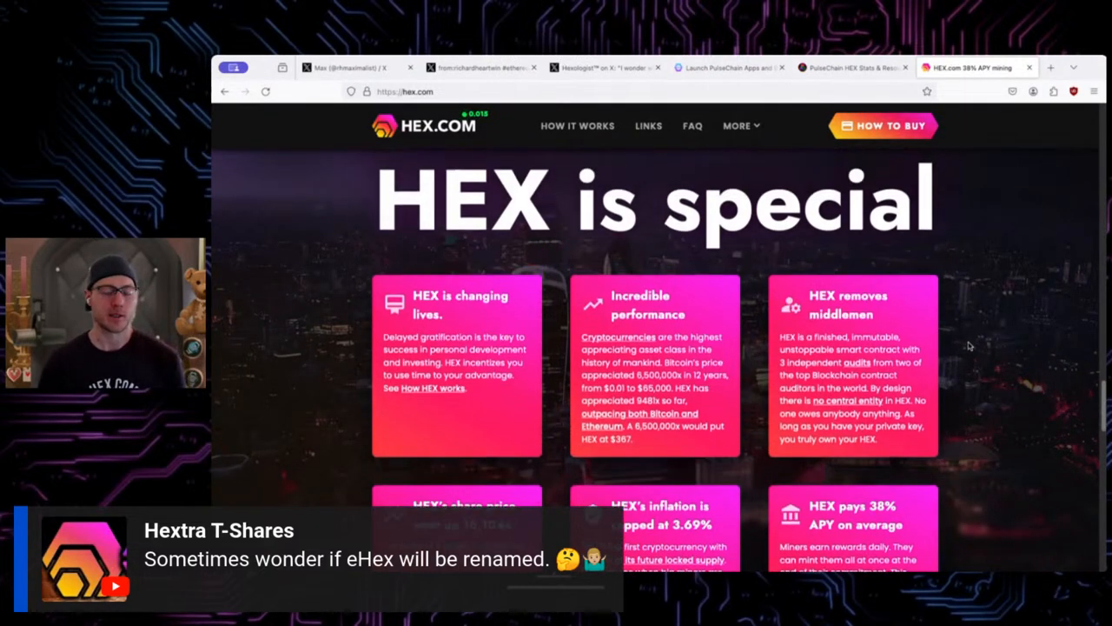
scroll("down", 3)
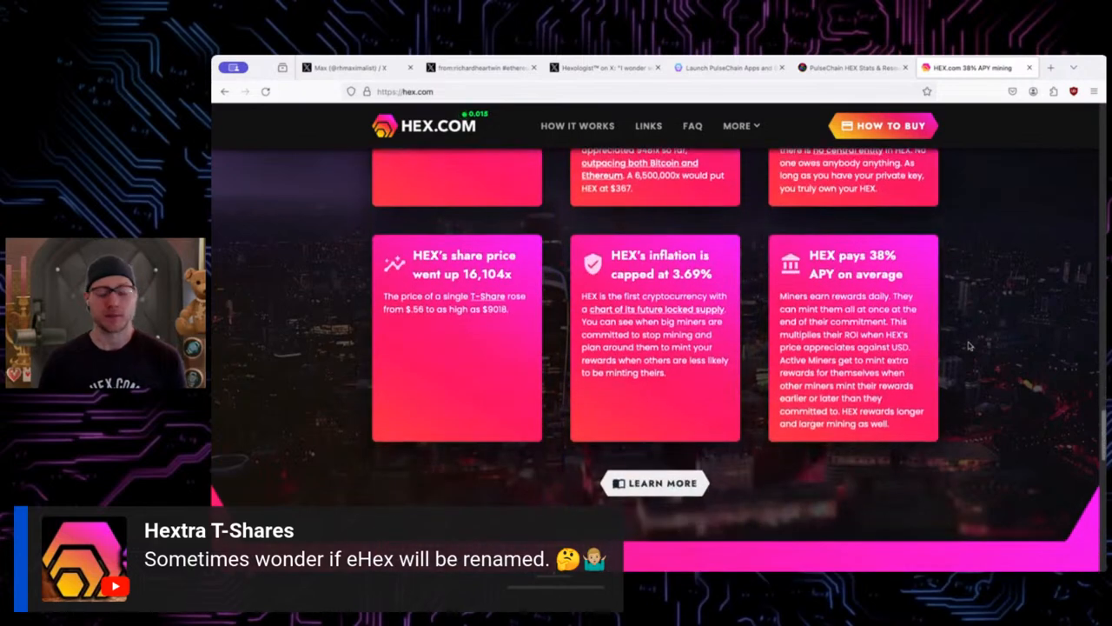
scroll("down", 3)
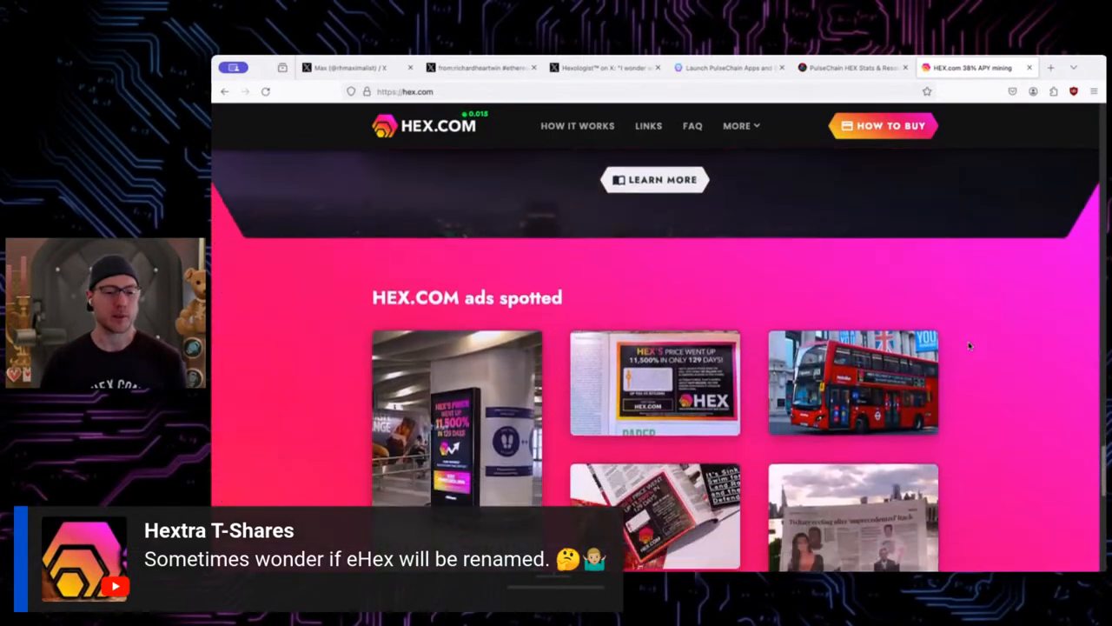
scroll("down", 3)
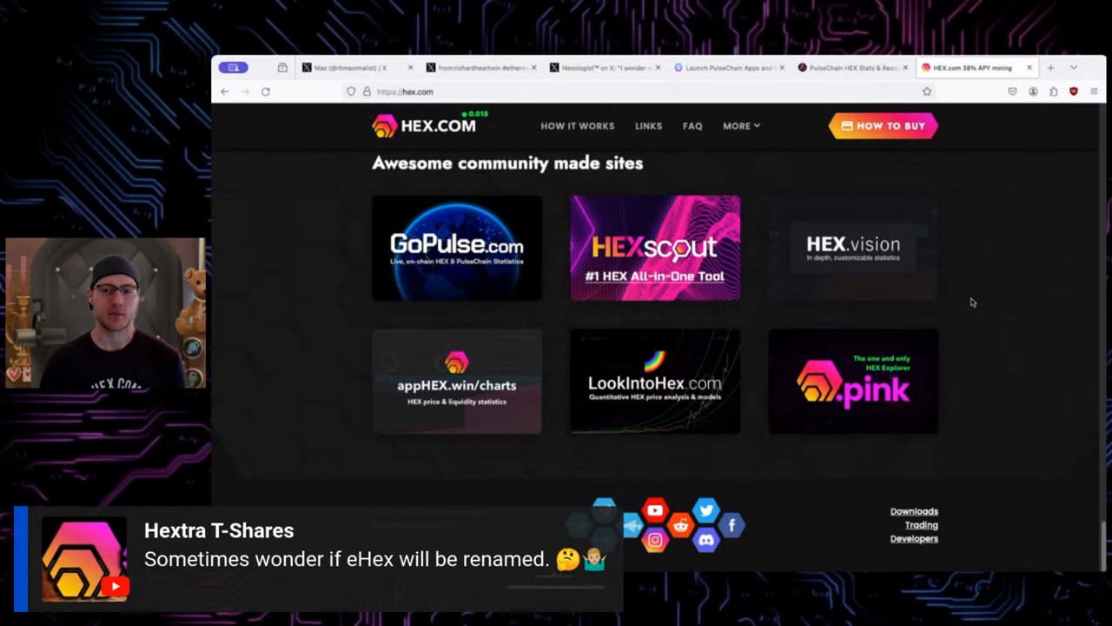
- Switch to the Launch PulseChain Apps tab and scroll down its app tiles
left_click(728, 66)
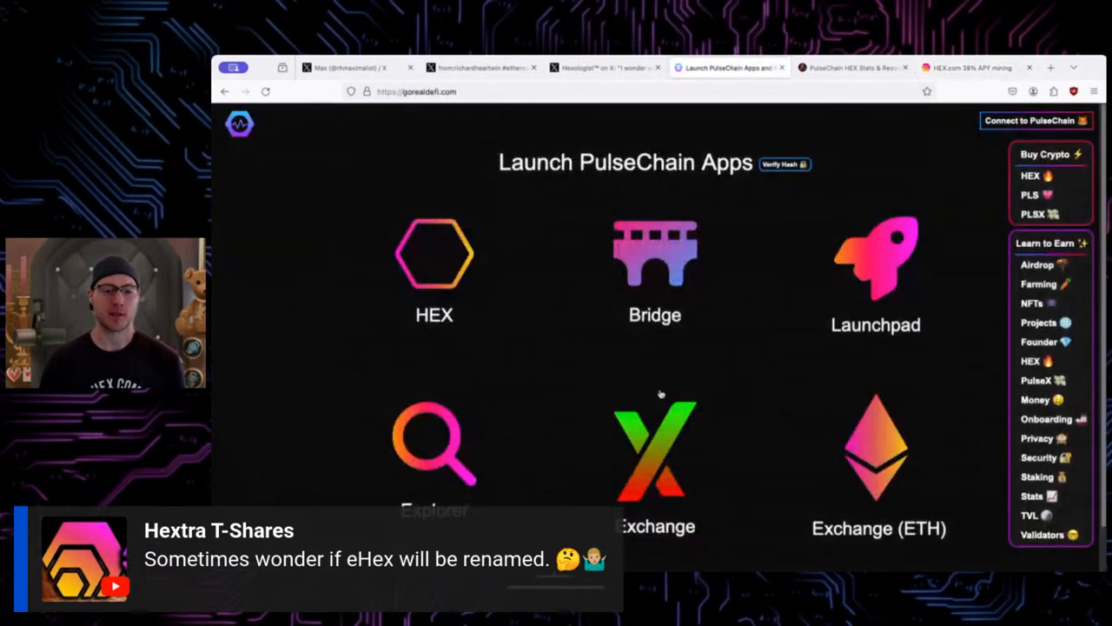
scroll("down", 3)
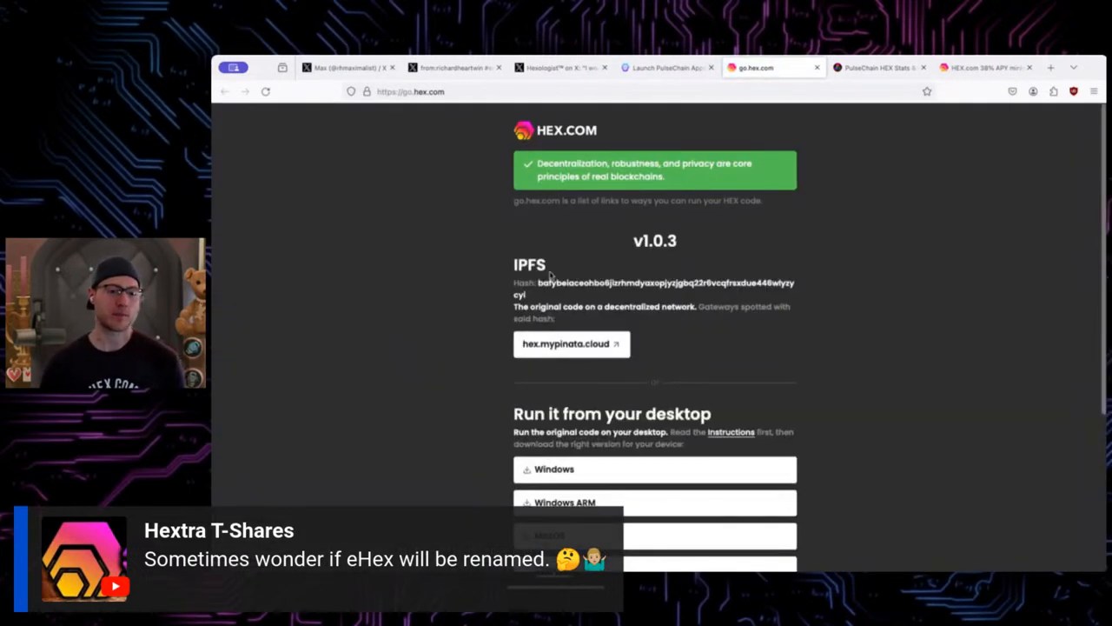
mouse_move(677, 267)
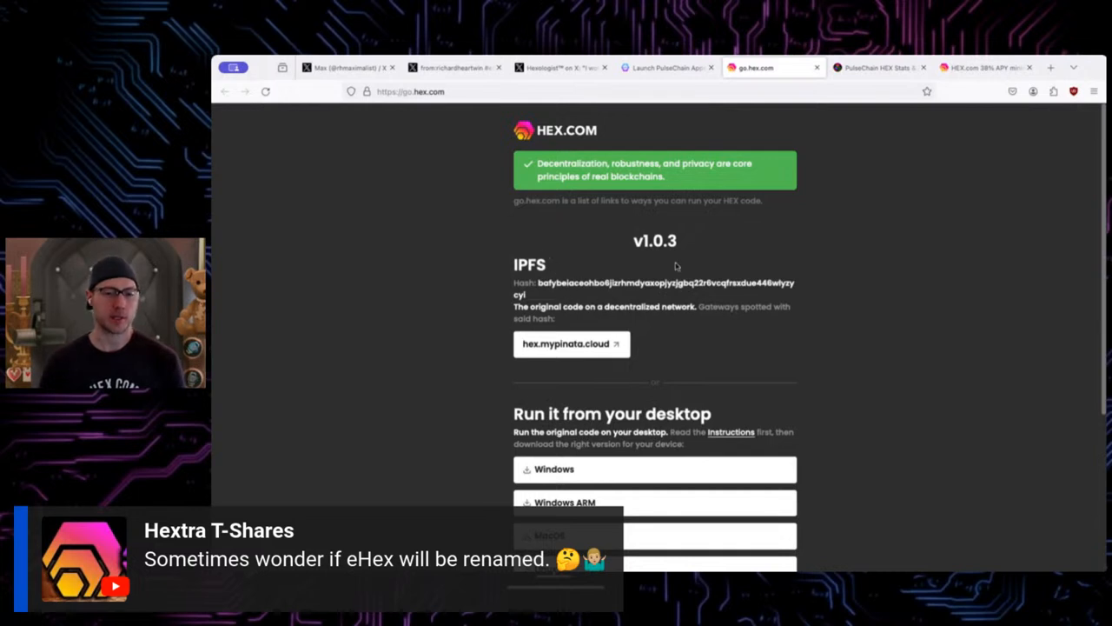
scroll("down", 3)
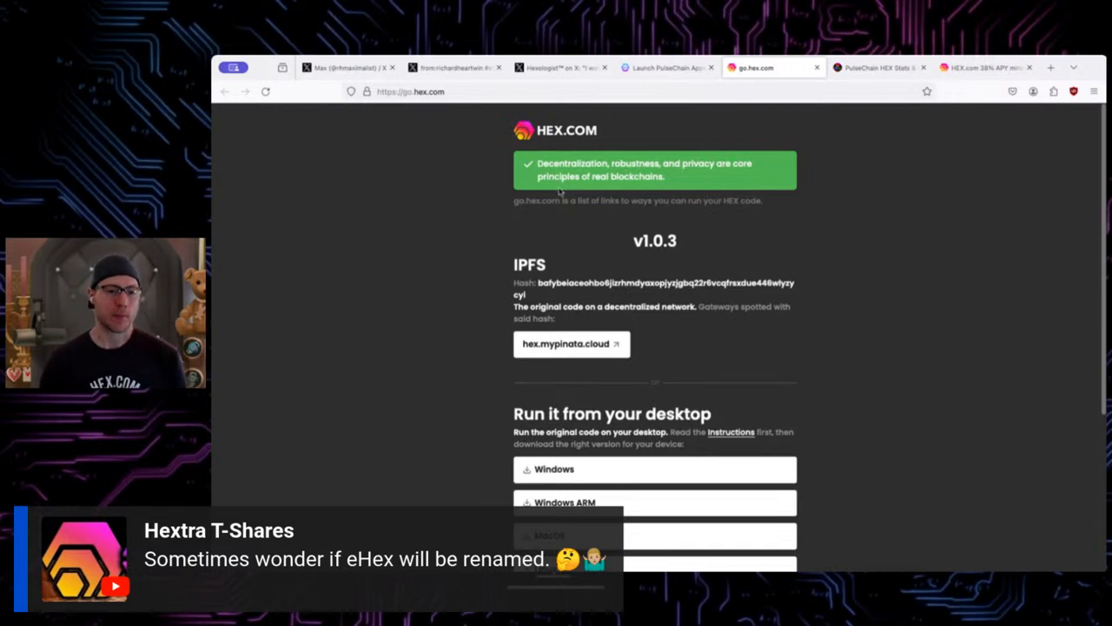
mouse_move(667, 195)
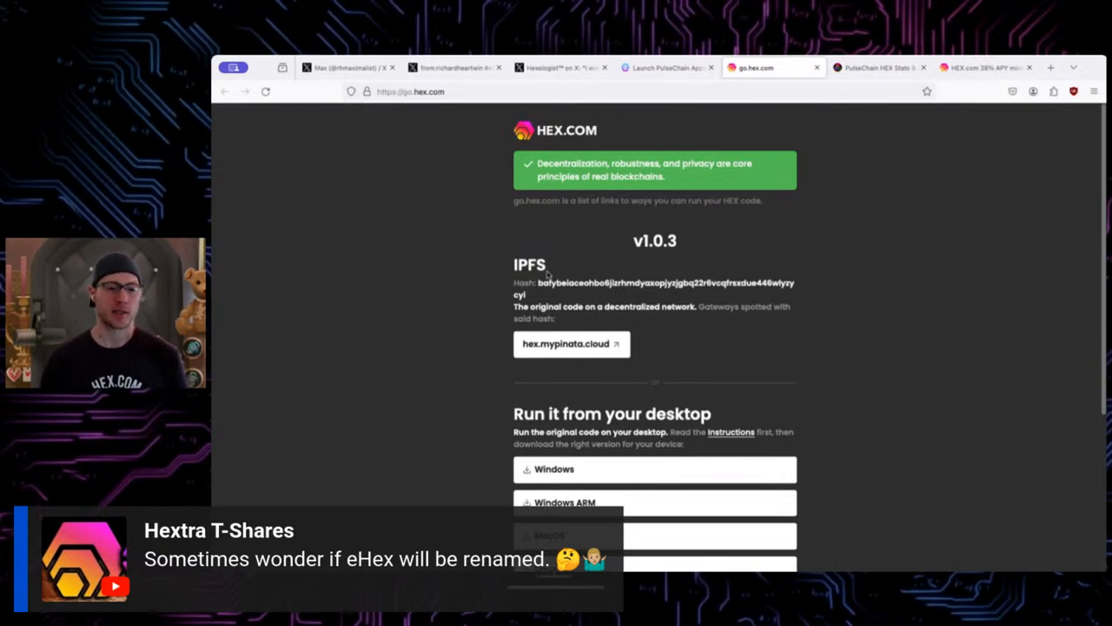
mouse_move(810, 160)
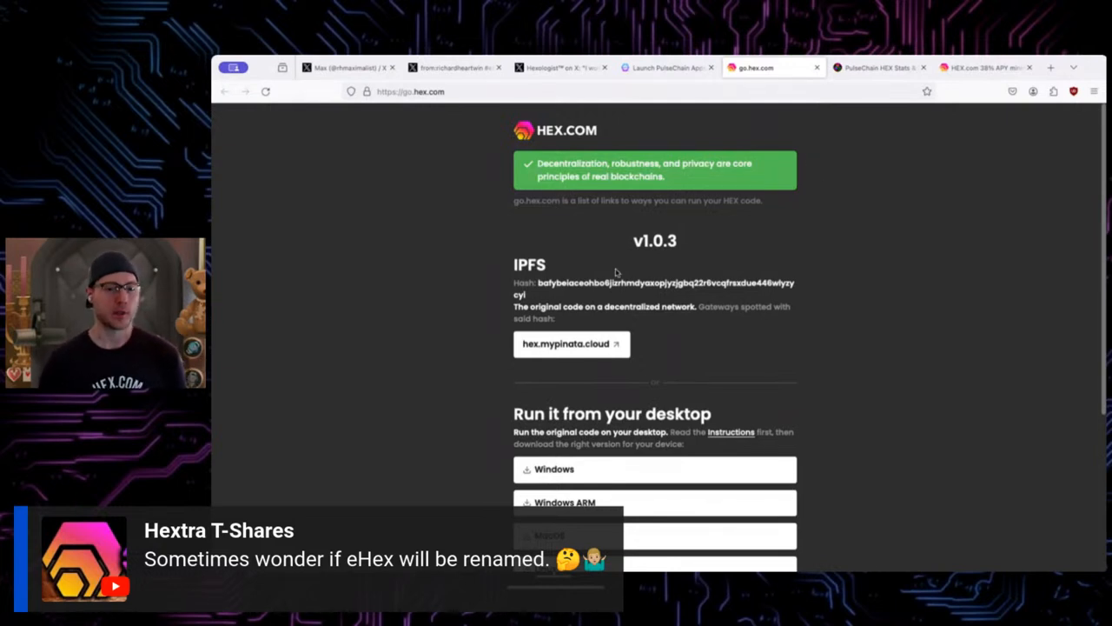
mouse_move(661, 316)
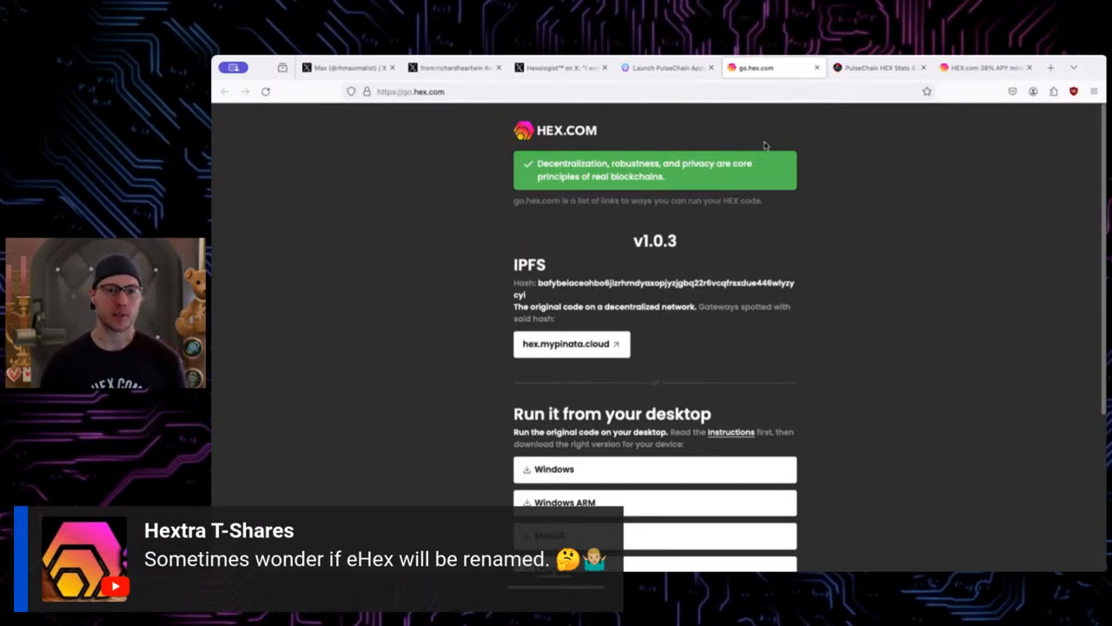
mouse_move(826, 82)
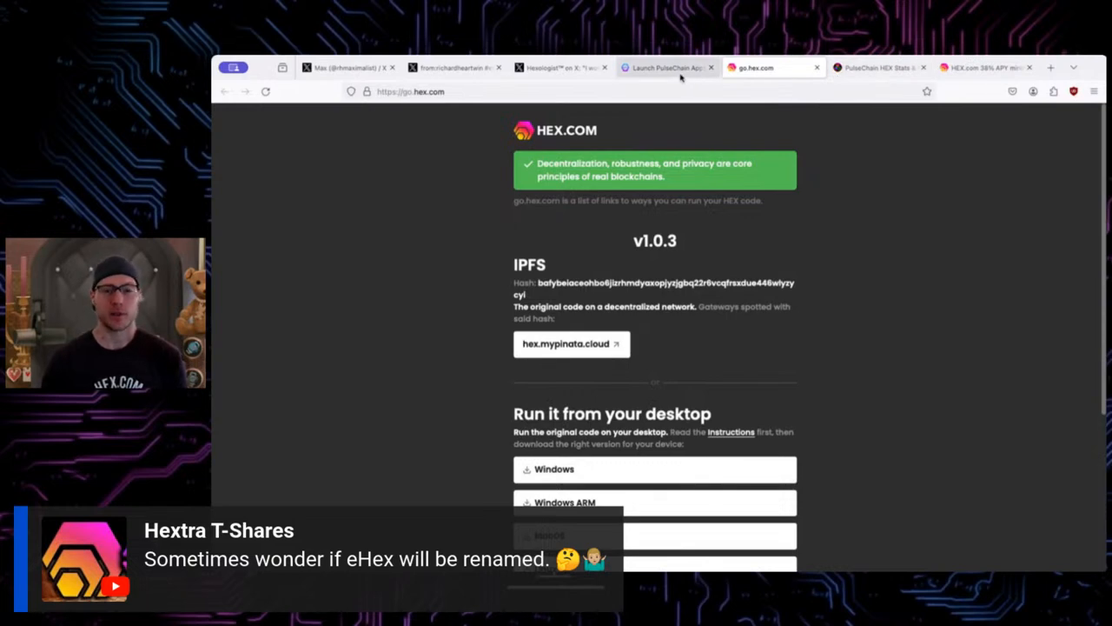
- Open go.hex.com, review the v1.0.3 IPFS and desktop downloads, then return to the launcher
left_click(668, 68)
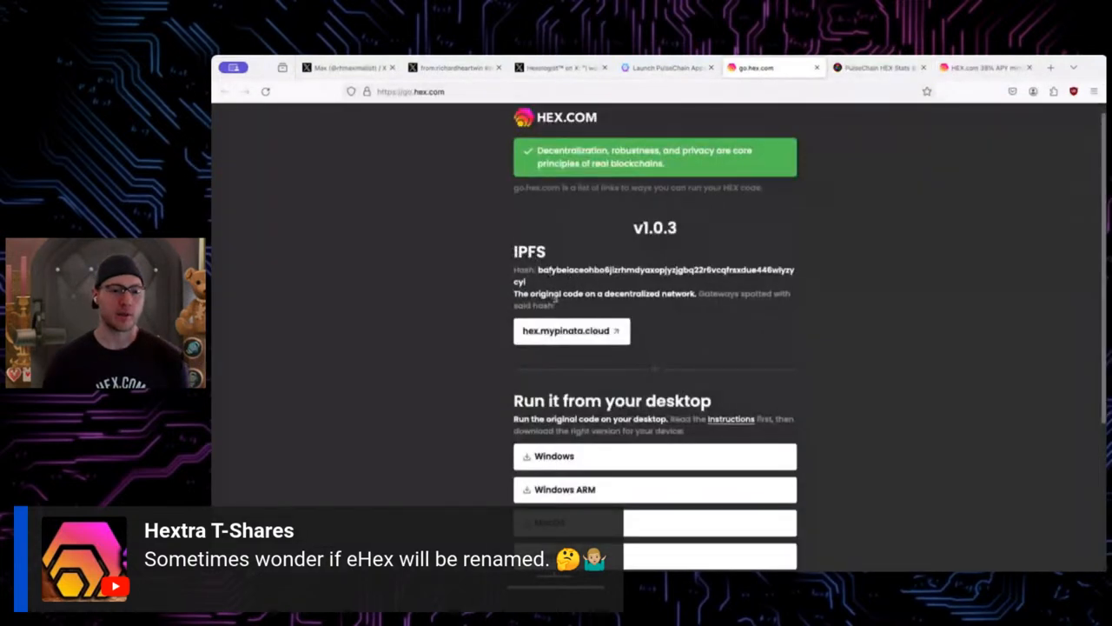
left_click(570, 330)
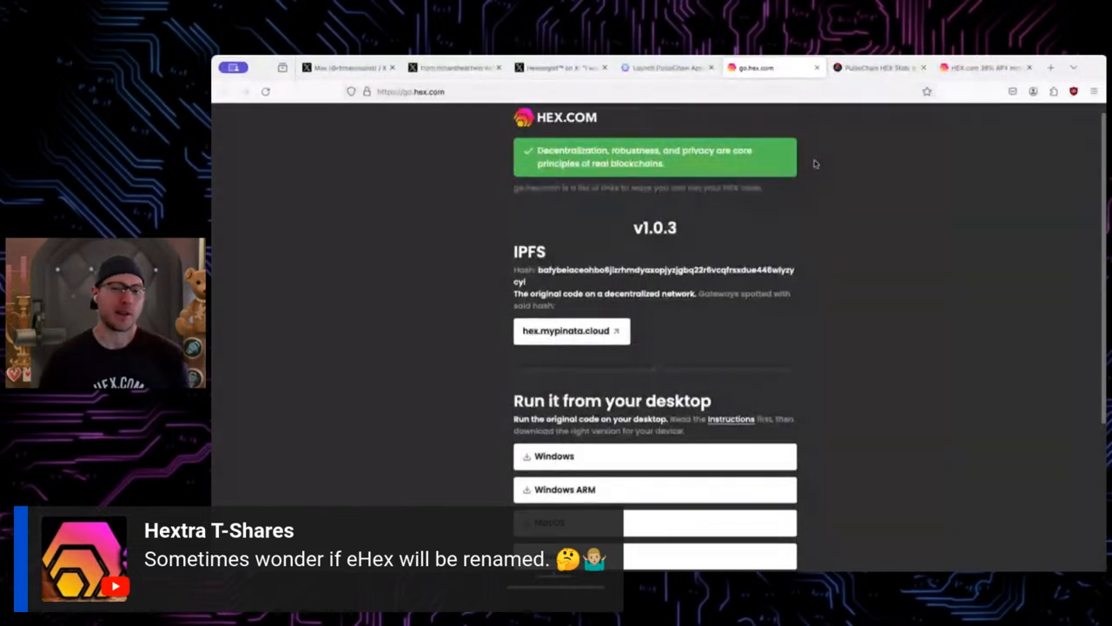
left_click(667, 66)
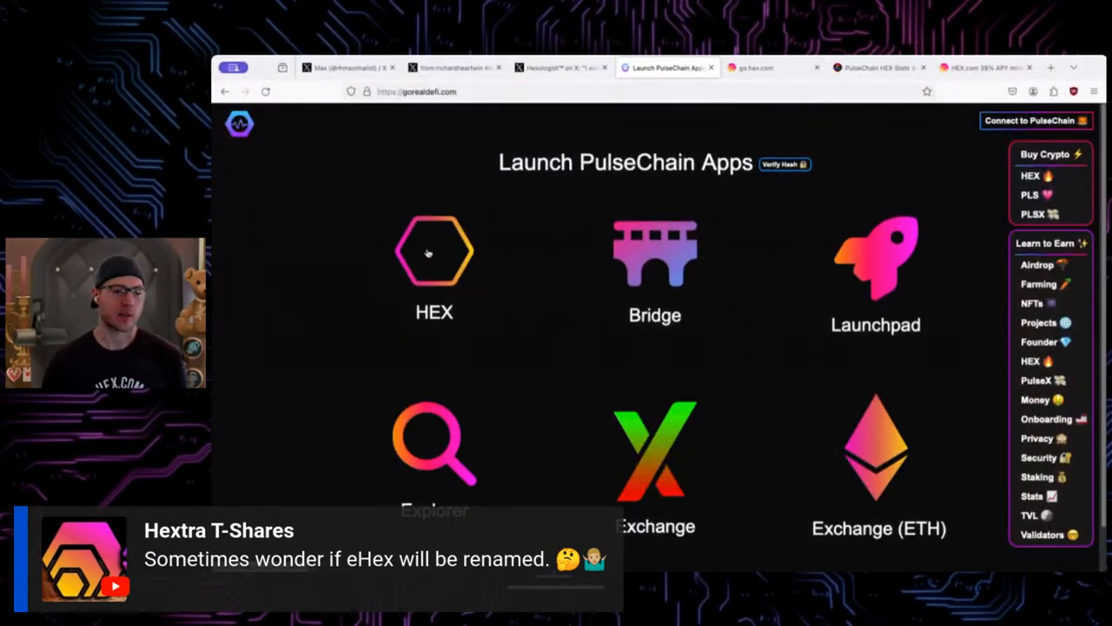
- Launch the HEX tile to open hex.pulsechainapp.com in a new tab
left_click(434, 252)
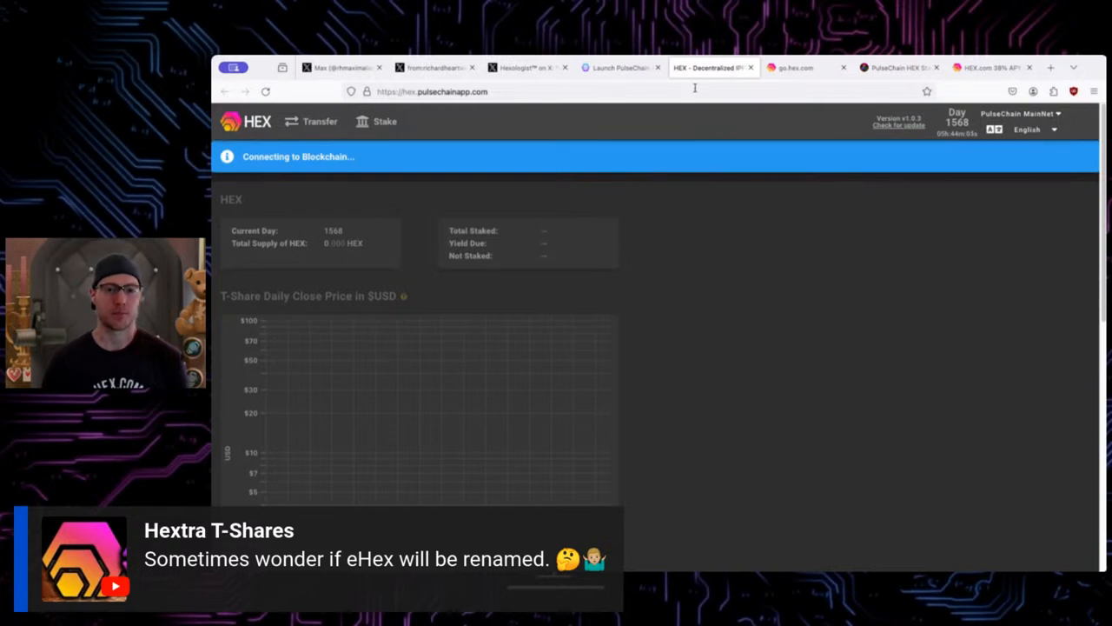
left_click(670, 66)
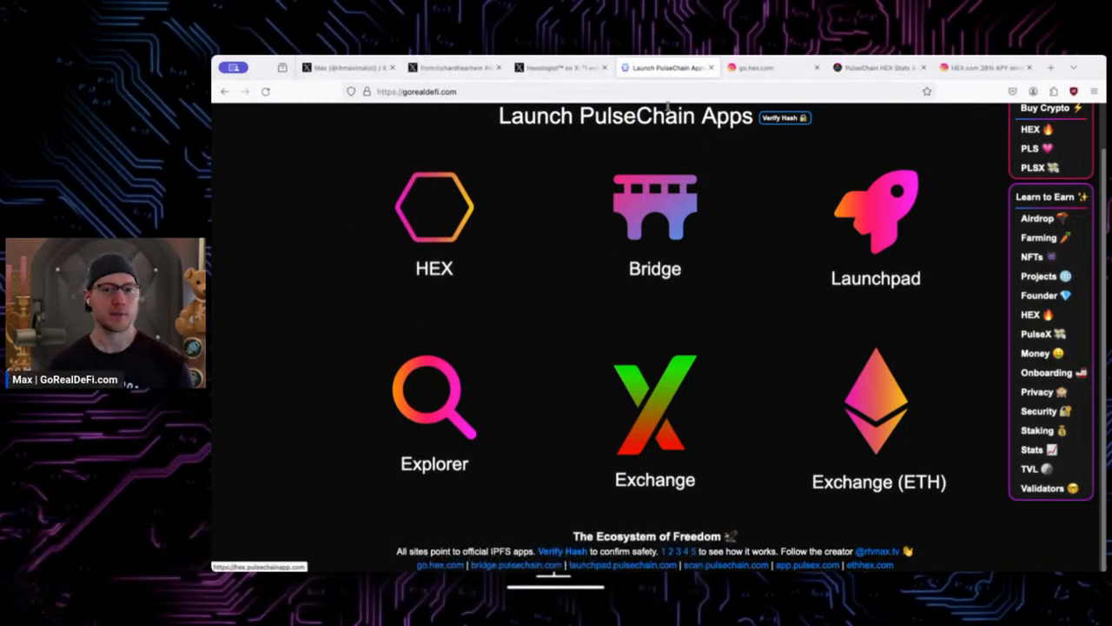
mouse_move(935, 84)
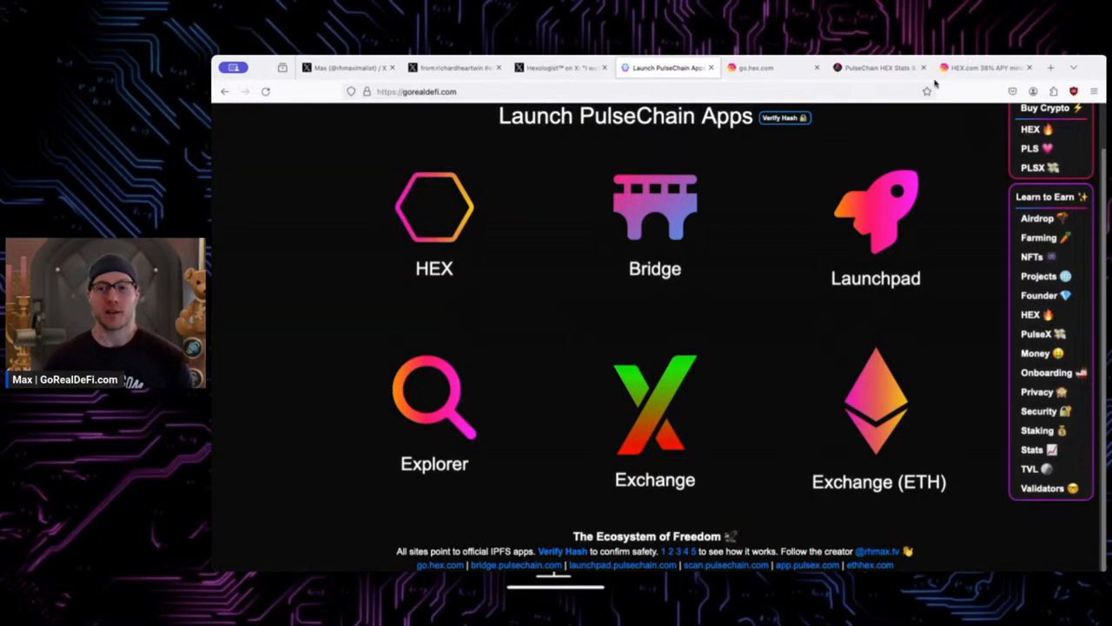
- Scroll HEX.com's price, holder and supply stats, then switch to the X #ethereum search tab
left_click(982, 66)
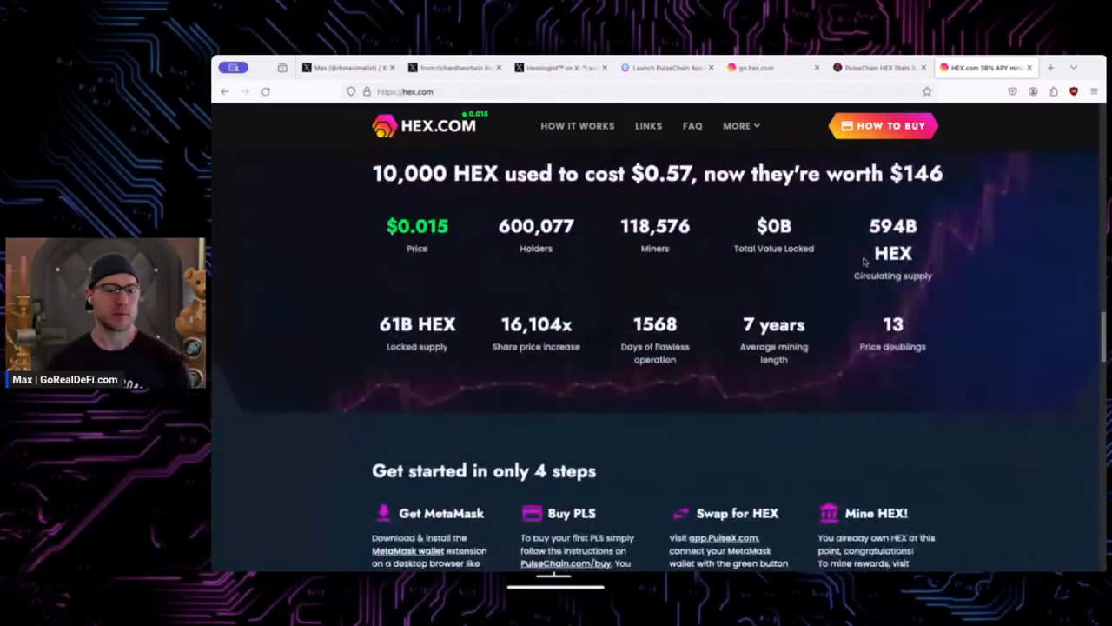
scroll("down", 3)
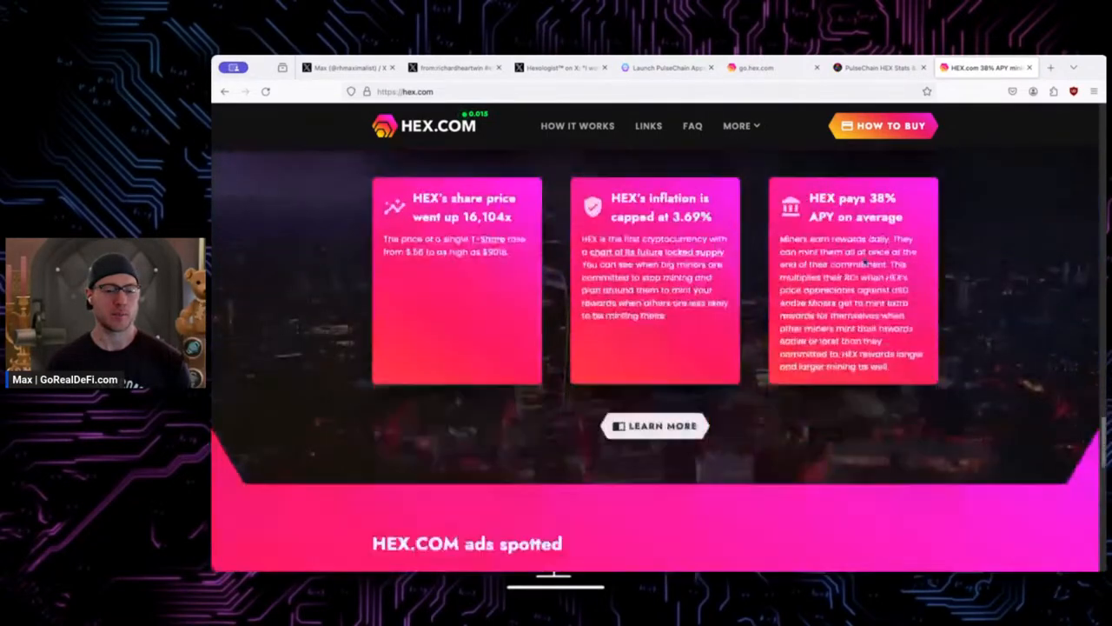
scroll("down", 3)
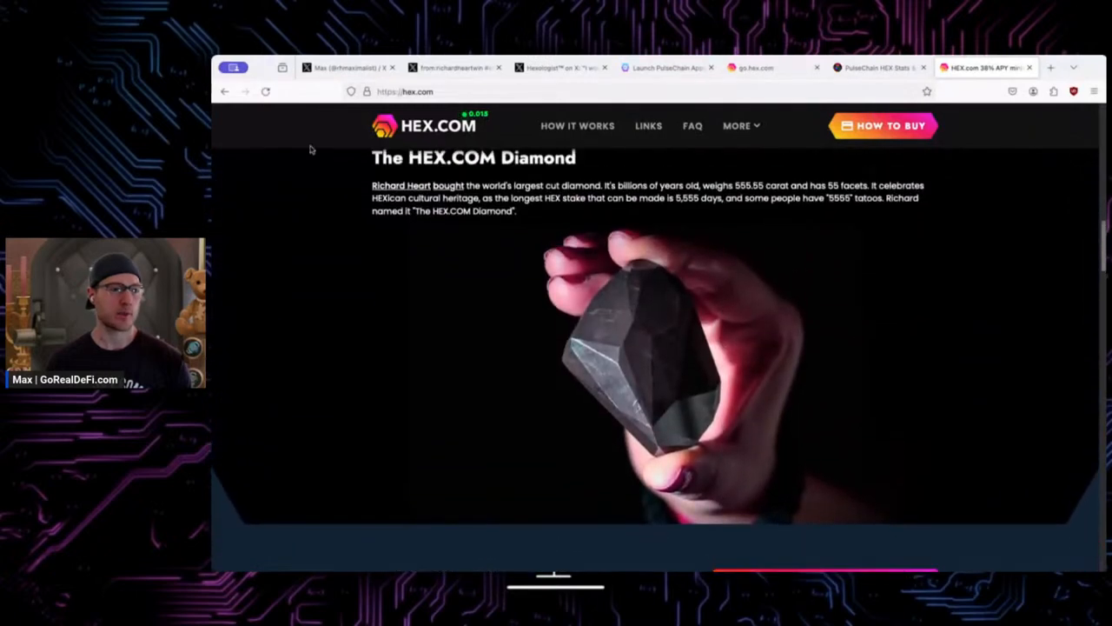
left_click(452, 66)
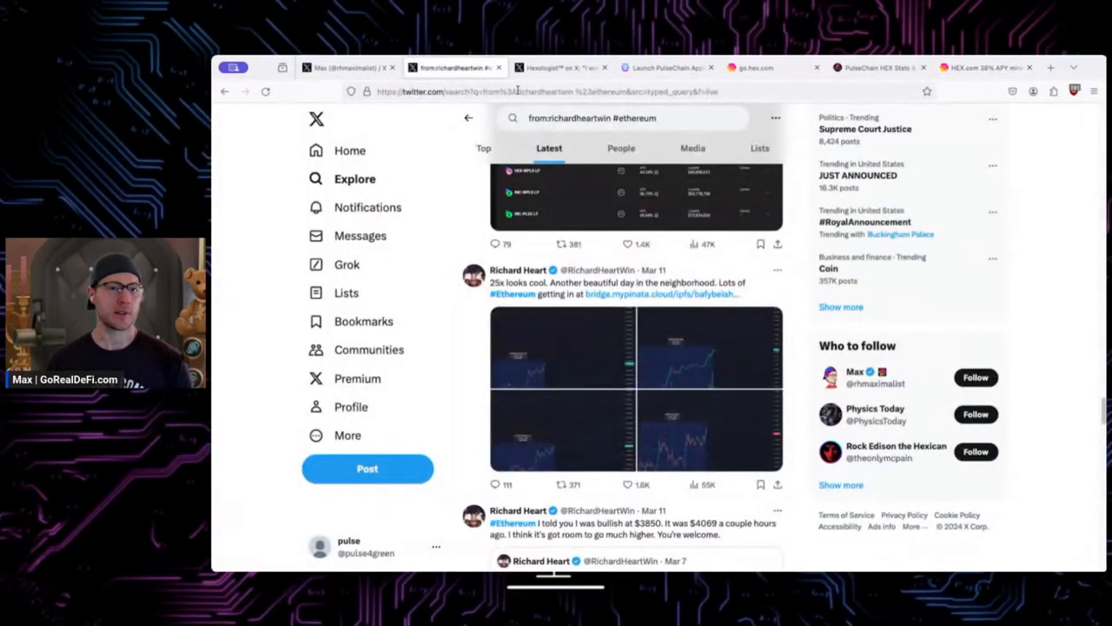
- Open the CryptoCoffee.pls profile and scroll to its 'updates to hex.com' post
left_click(556, 91)
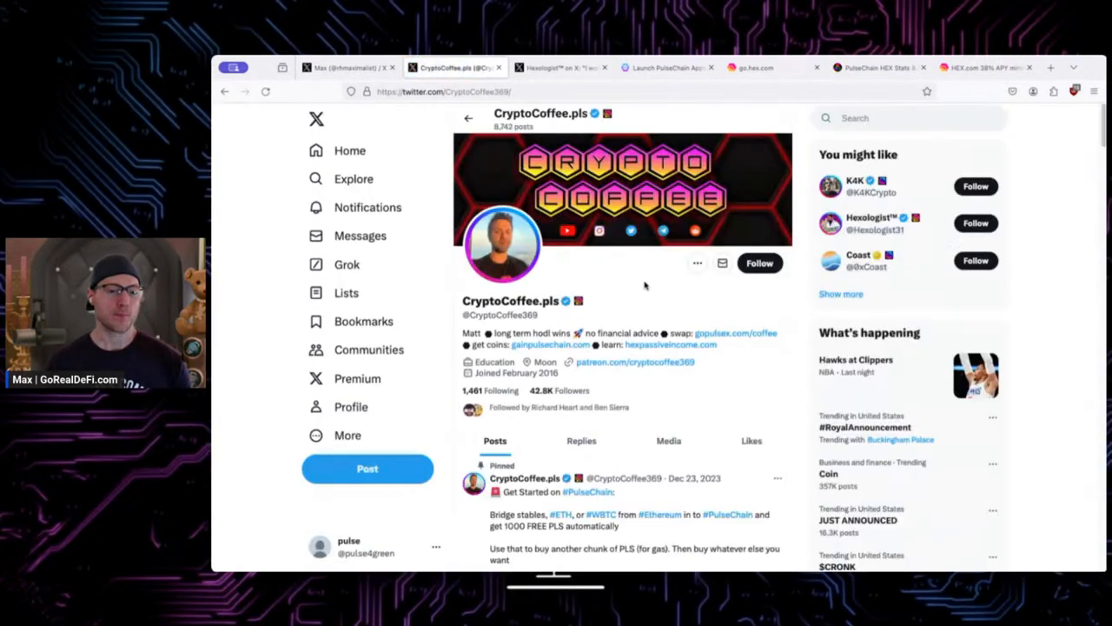
scroll("down", 3)
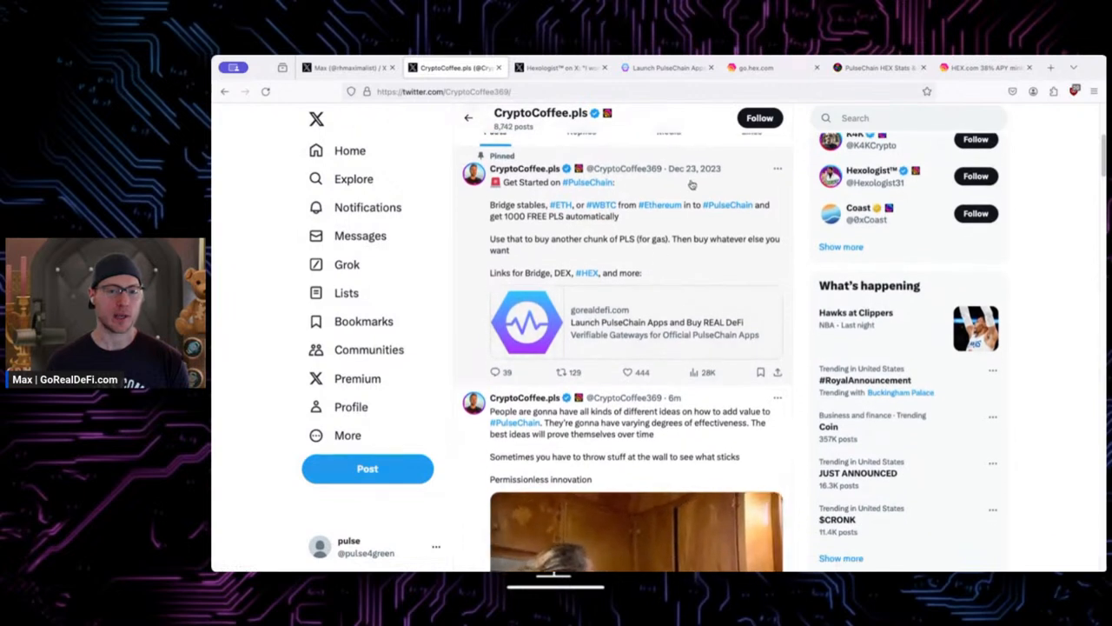
mouse_move(694, 168)
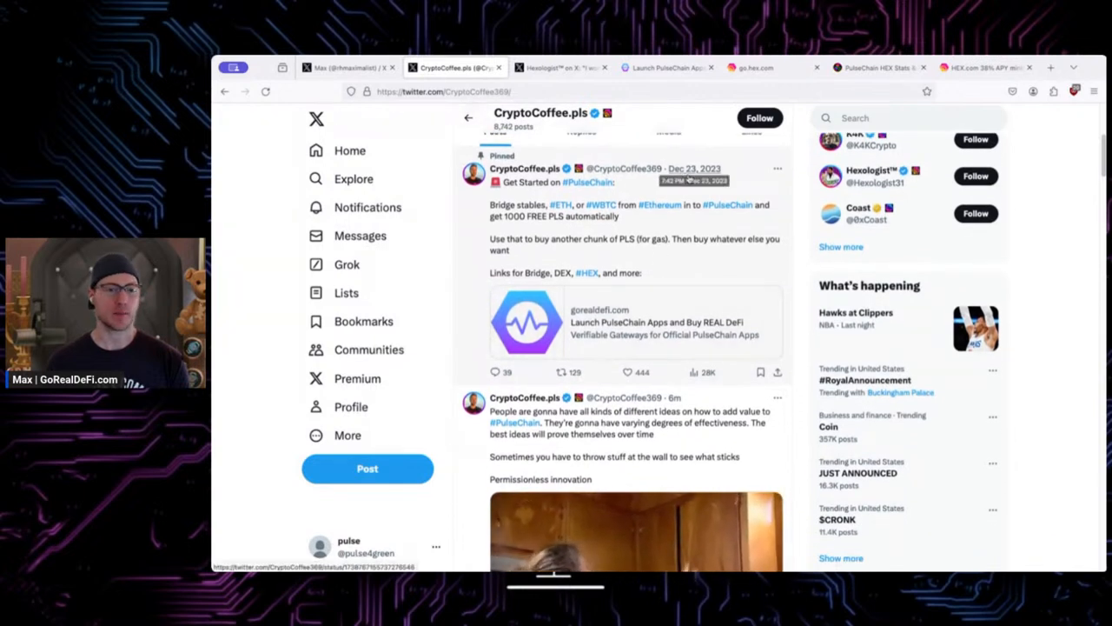
scroll("down", 3)
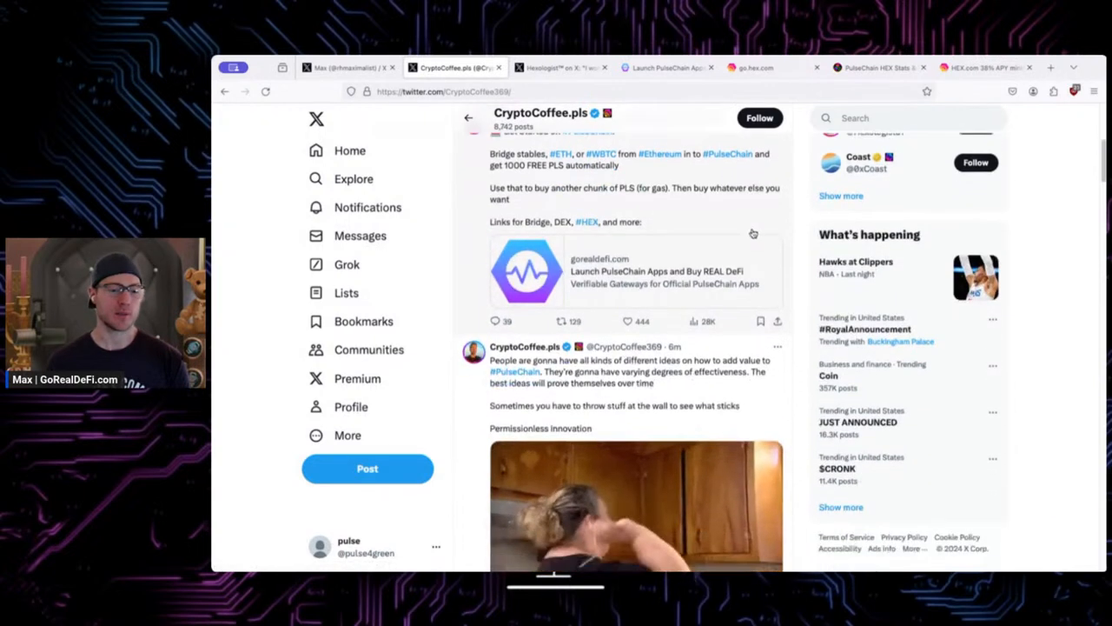
scroll("down", 3)
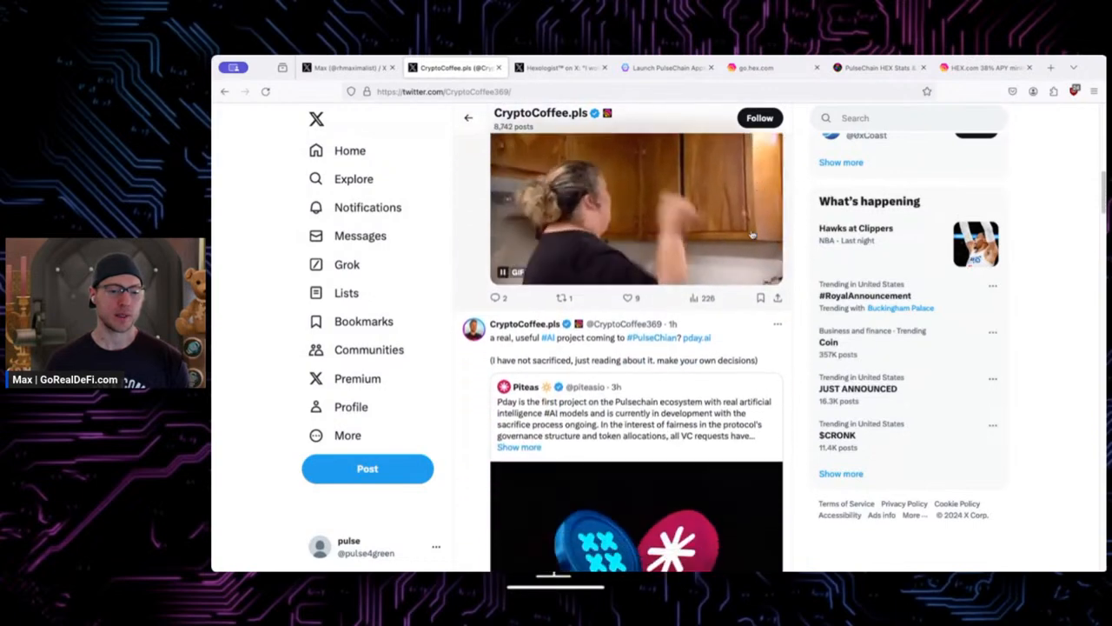
scroll("down", 3)
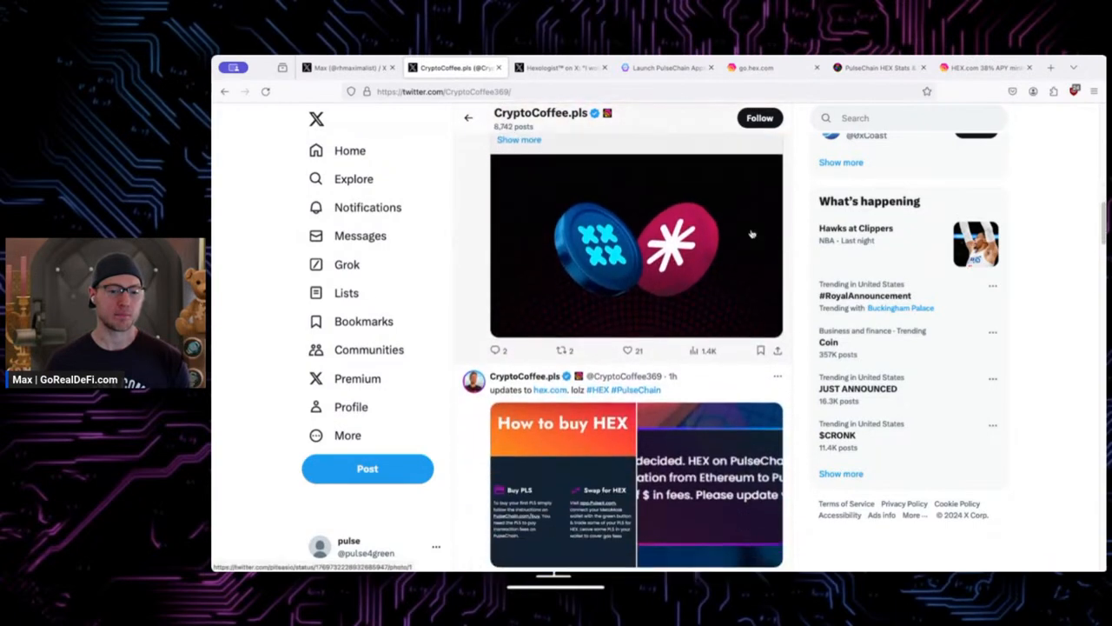
scroll("down", 3)
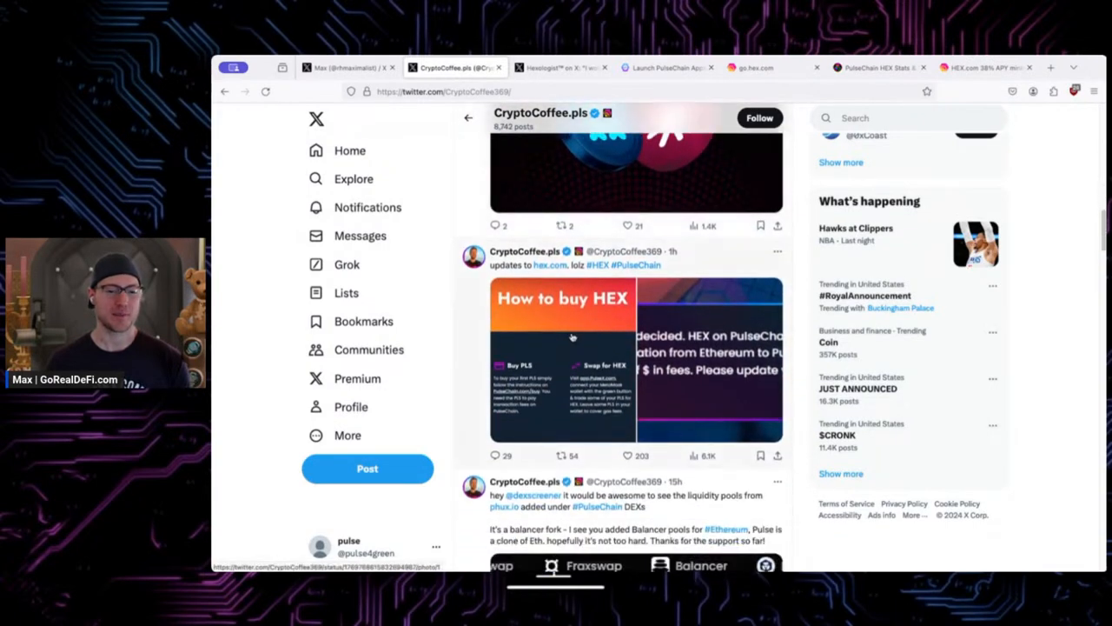
- Enlarge the 'How to buy HEX' post image with its replies alongside
left_click(563, 360)
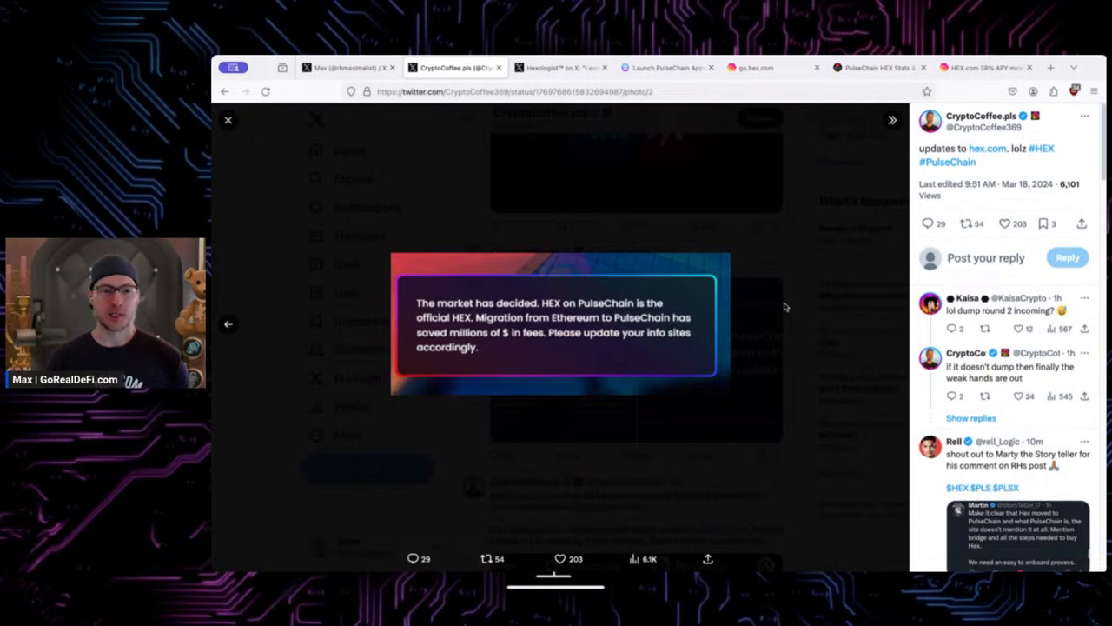
mouse_move(787, 306)
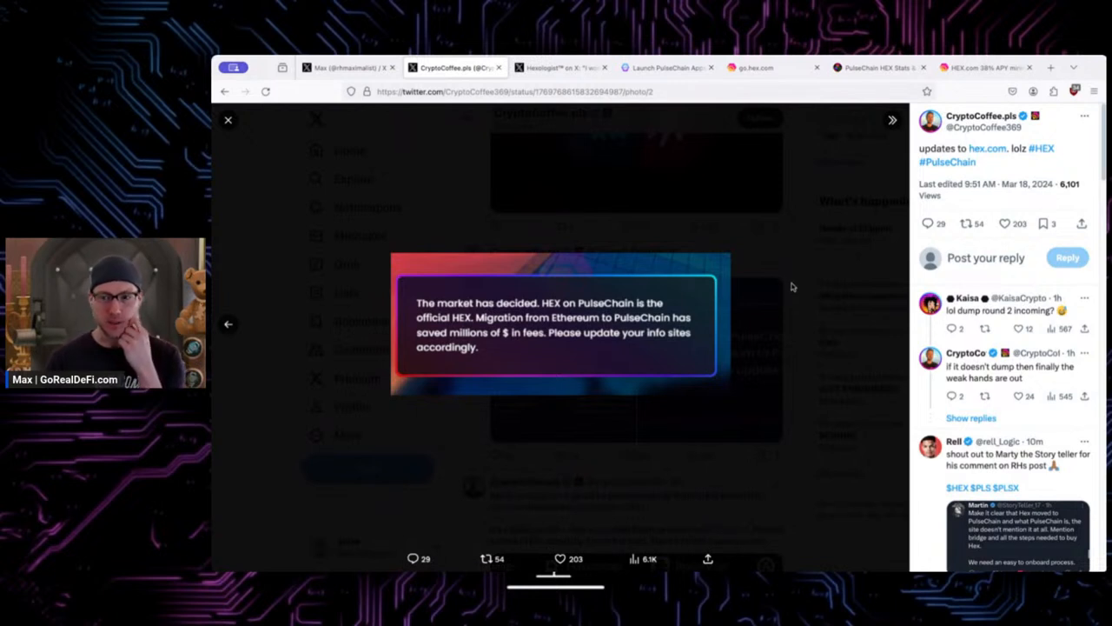
mouse_move(807, 276)
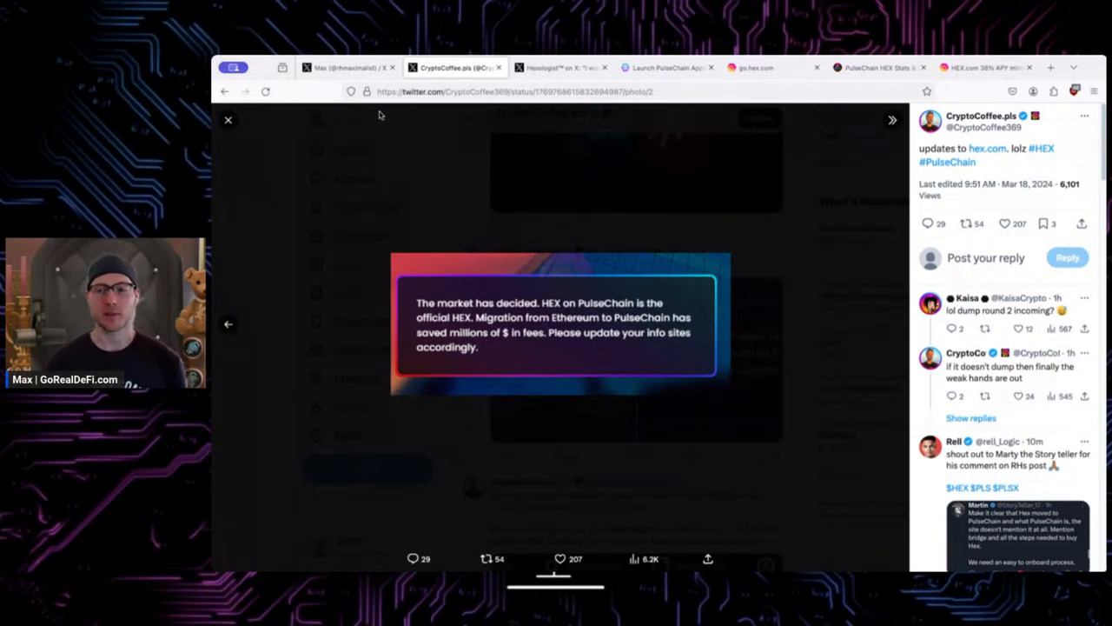
mouse_move(417, 122)
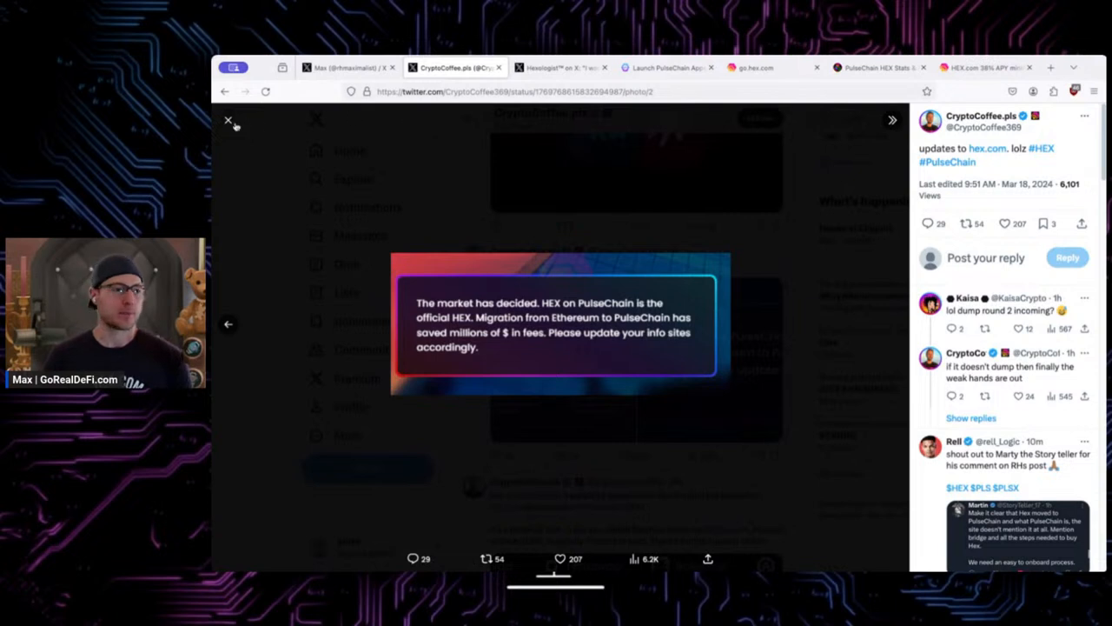
left_click(229, 122)
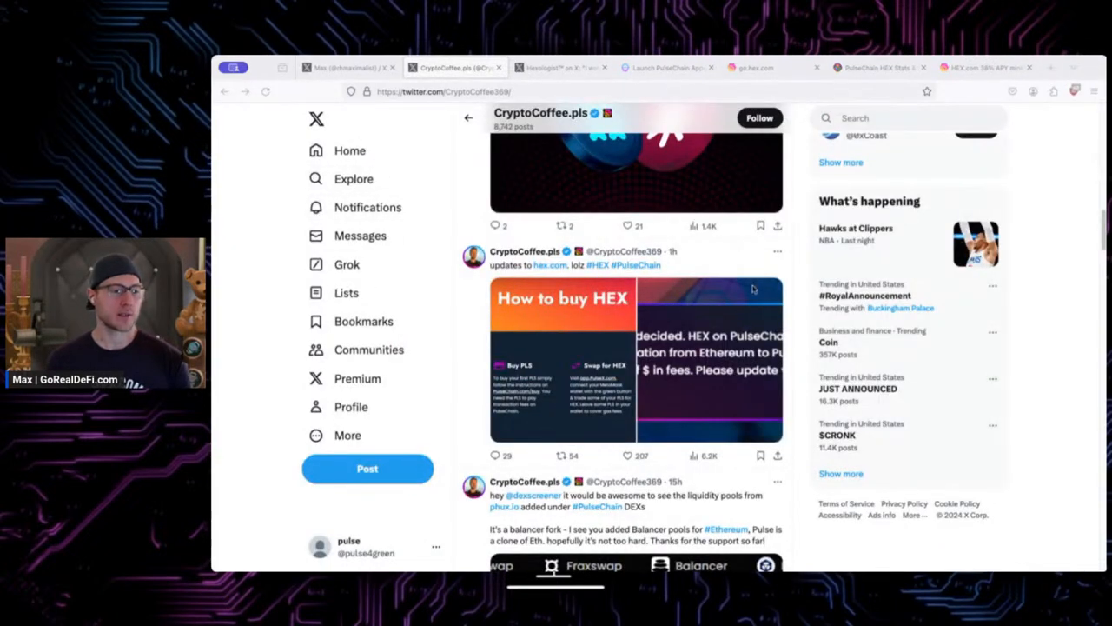
left_click(443, 90)
type("ichardheartwin")
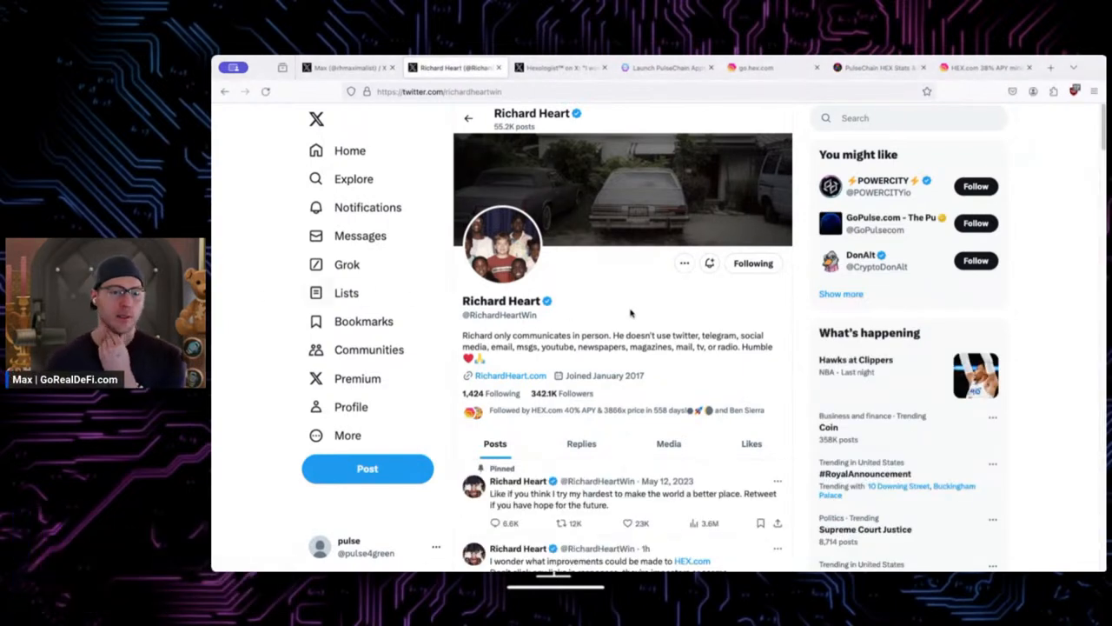
scroll("down", 3)
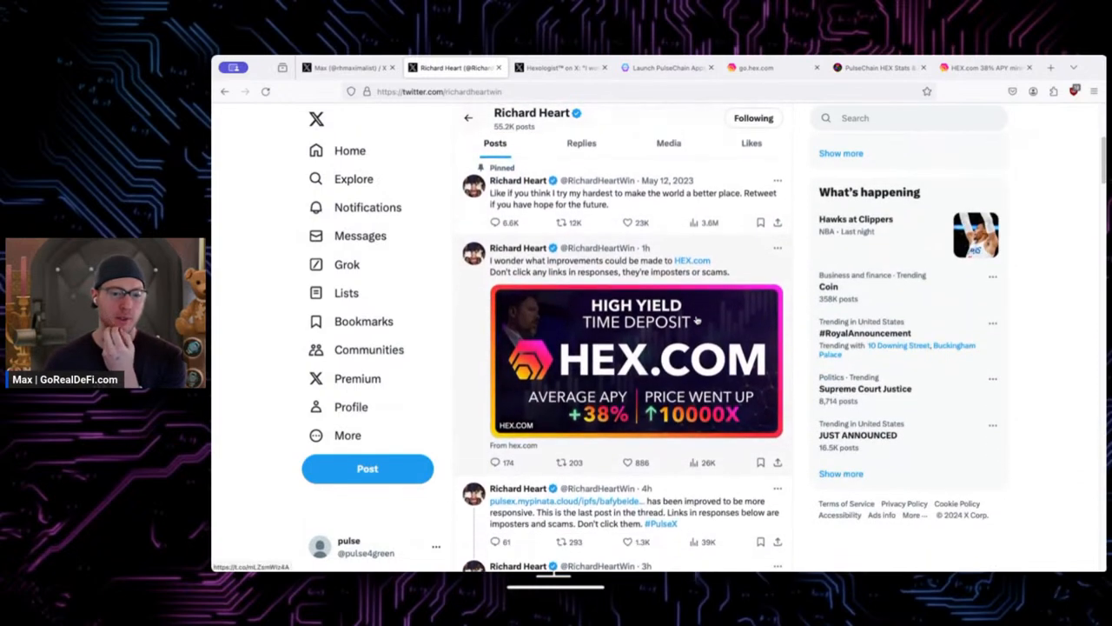
scroll("down", 3)
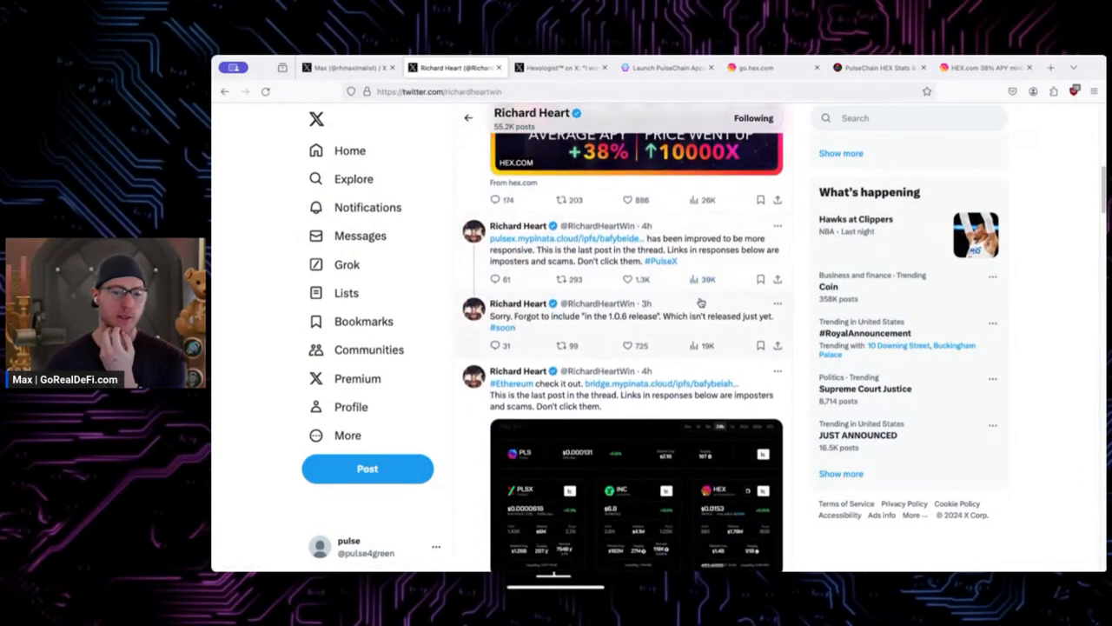
scroll("down", 3)
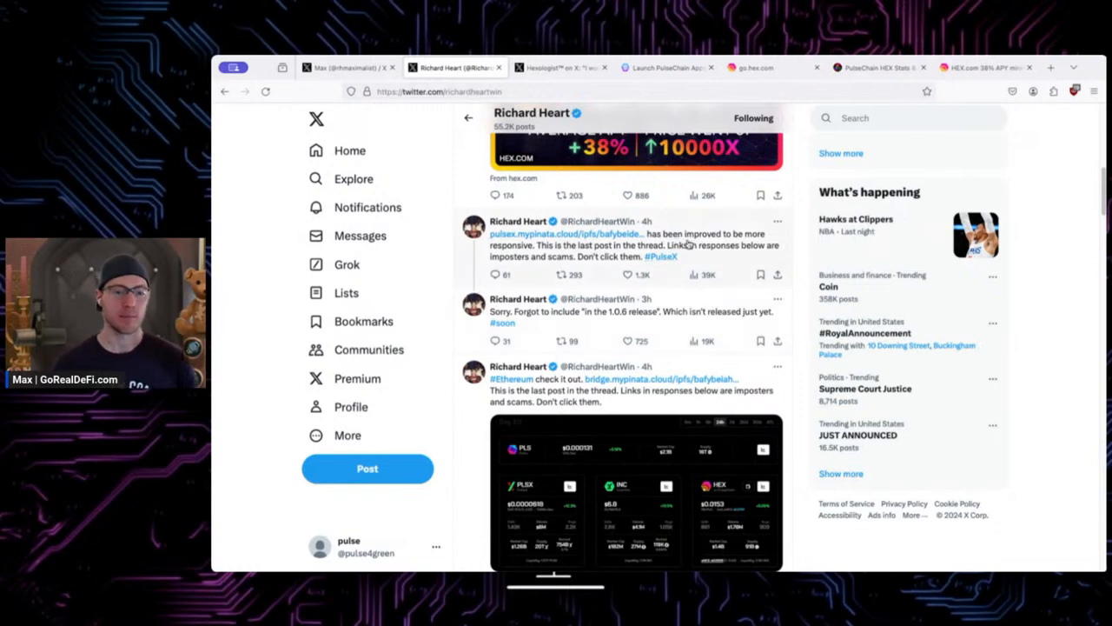
mouse_move(609, 257)
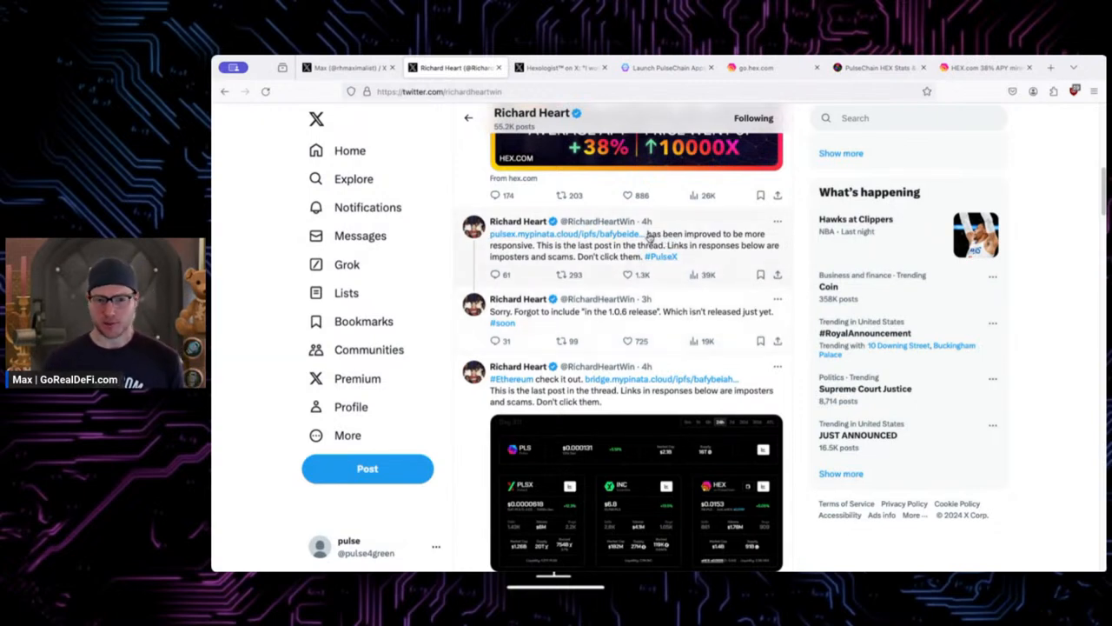
mouse_move(713, 229)
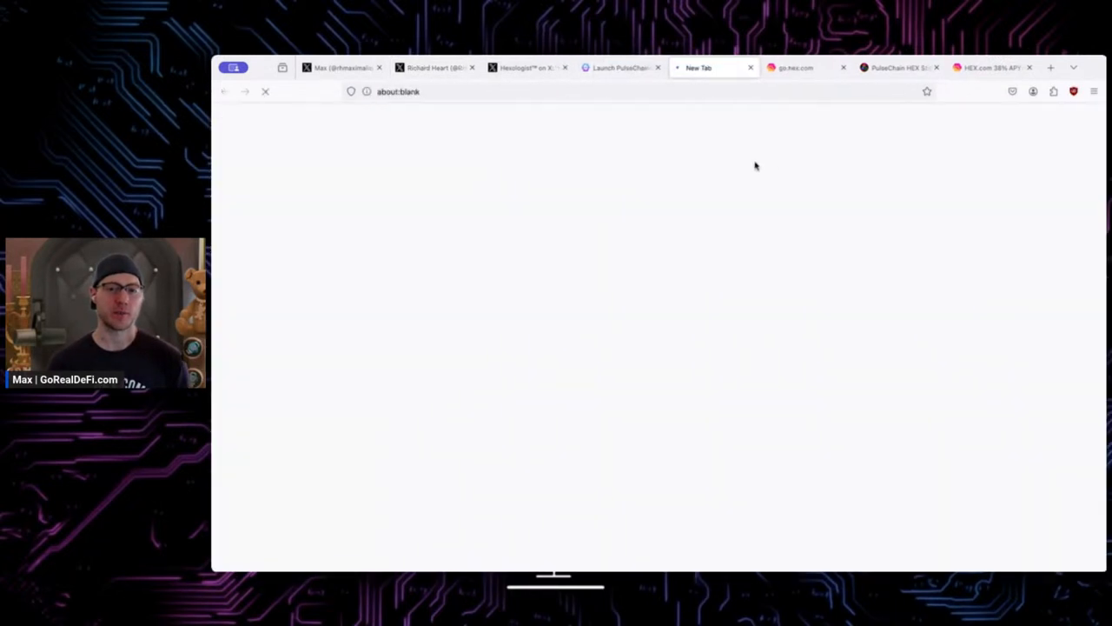
- Show the Launch PulseChain Apps page, then the verify.gorealdefi.com status listing of app hashes
left_click(619, 67)
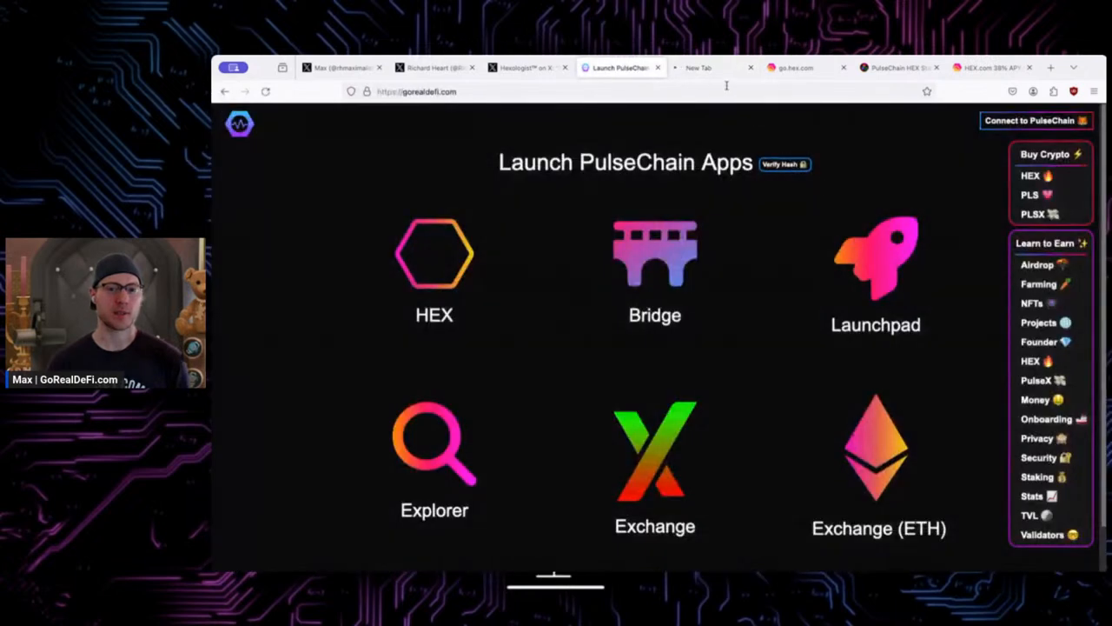
left_click(782, 164)
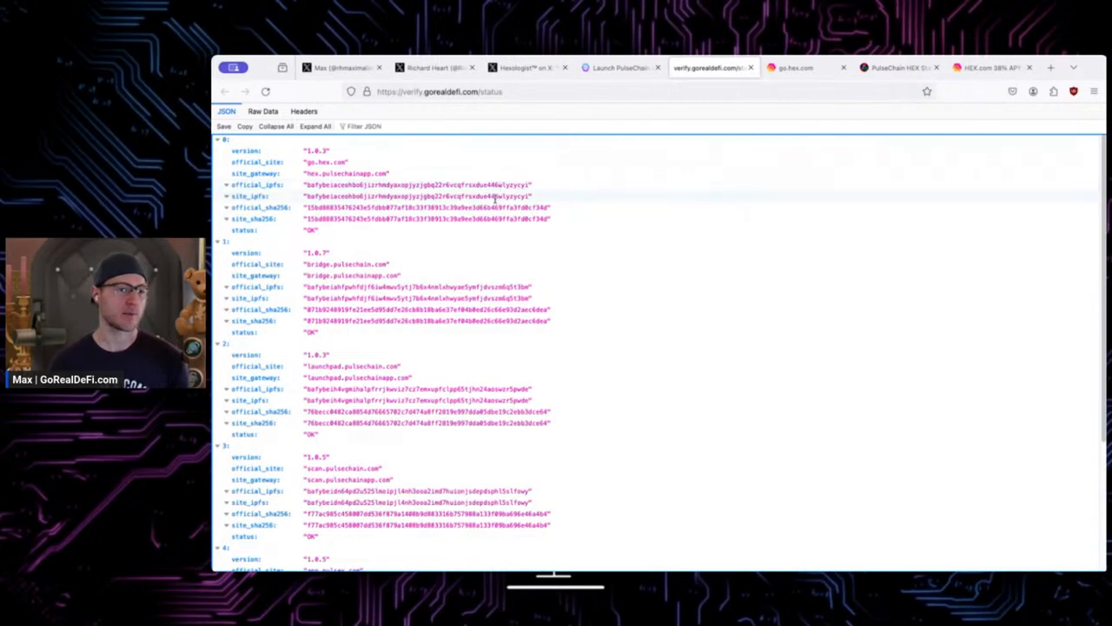
scroll("down", 3)
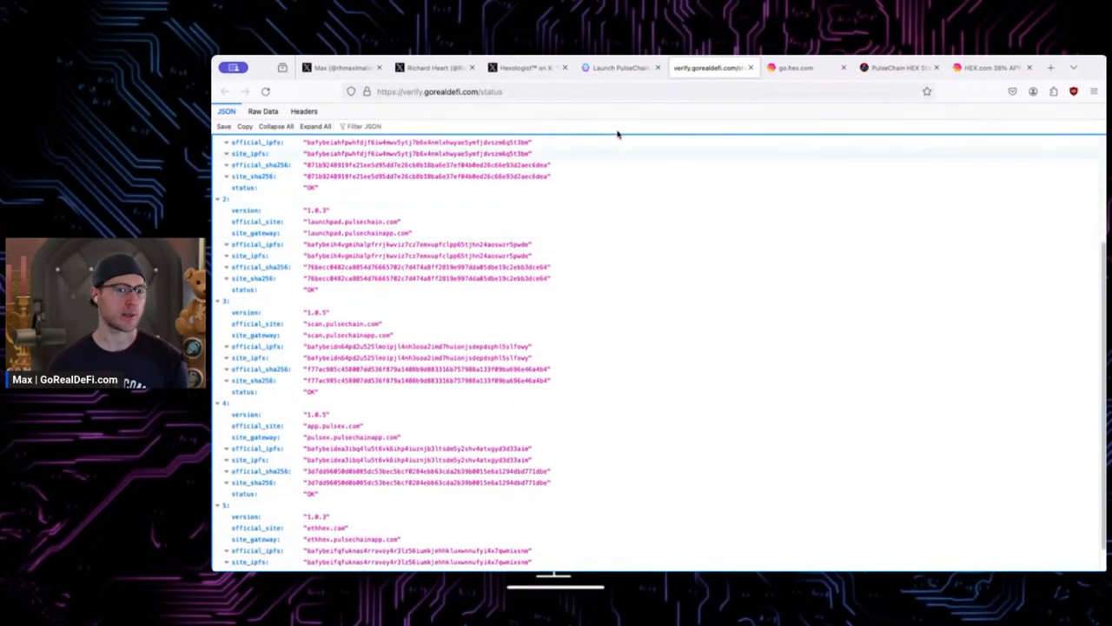
- Flip between the app launcher and the status page, reading each app's site, IPFS hashes and OK status
left_click(619, 66)
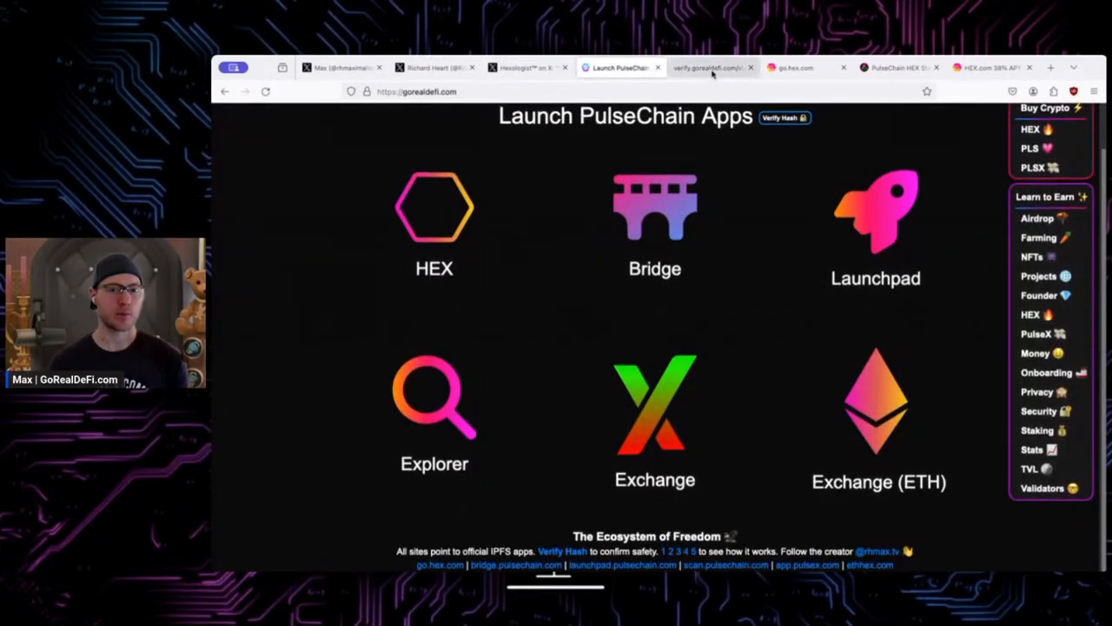
left_click(713, 68)
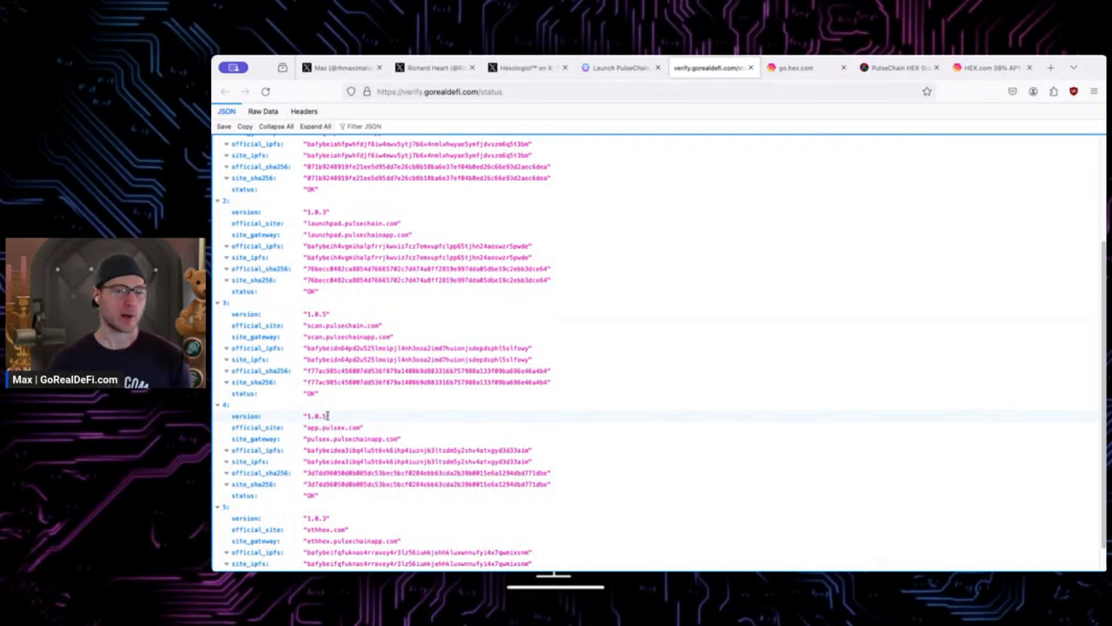
scroll("down", 3)
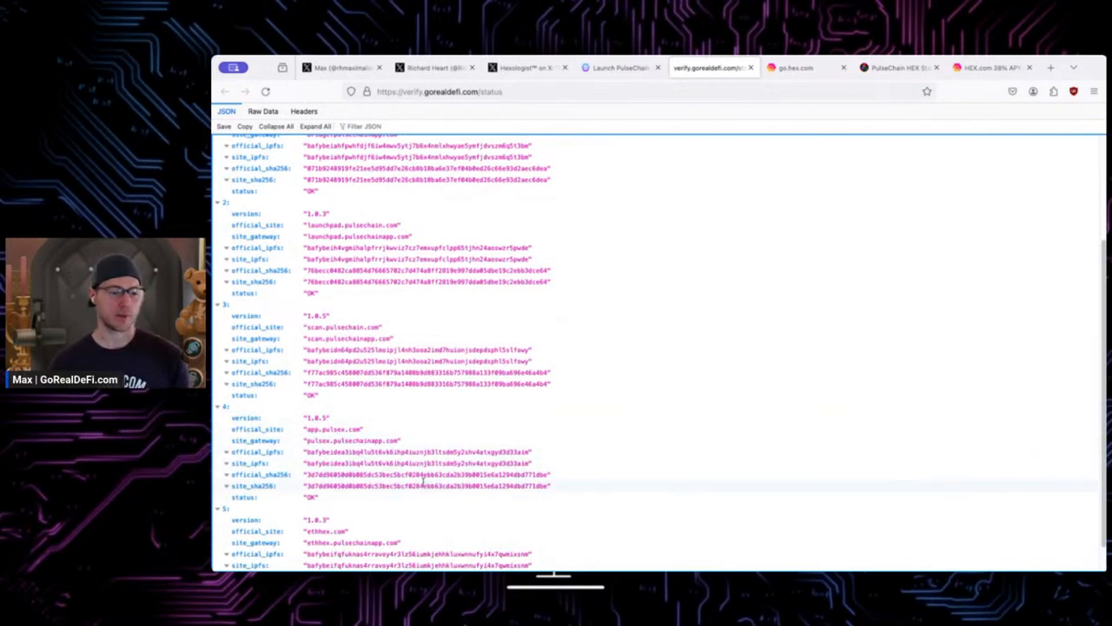
scroll("down", 3)
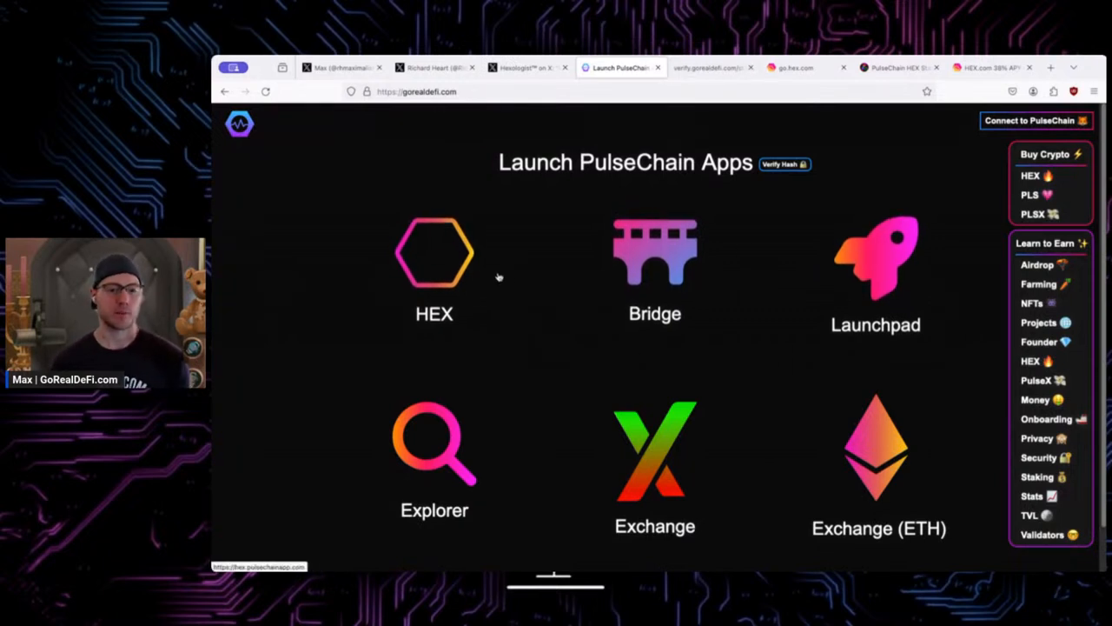
mouse_move(728, 118)
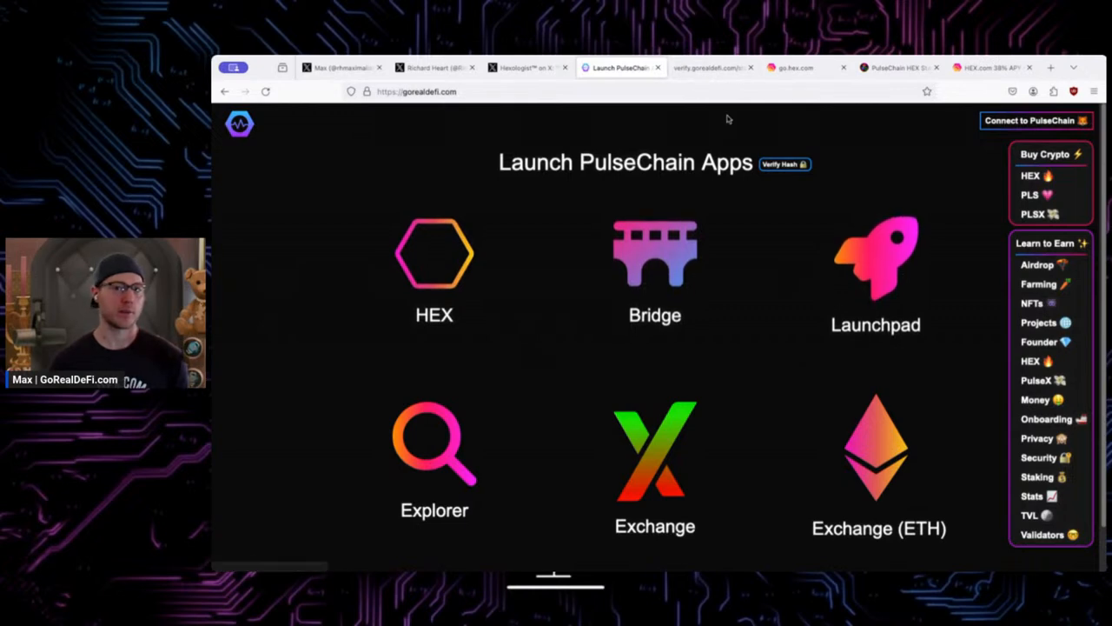
- Show the hash verification status page once more, then return to Richard Heart's X profile
left_click(711, 66)
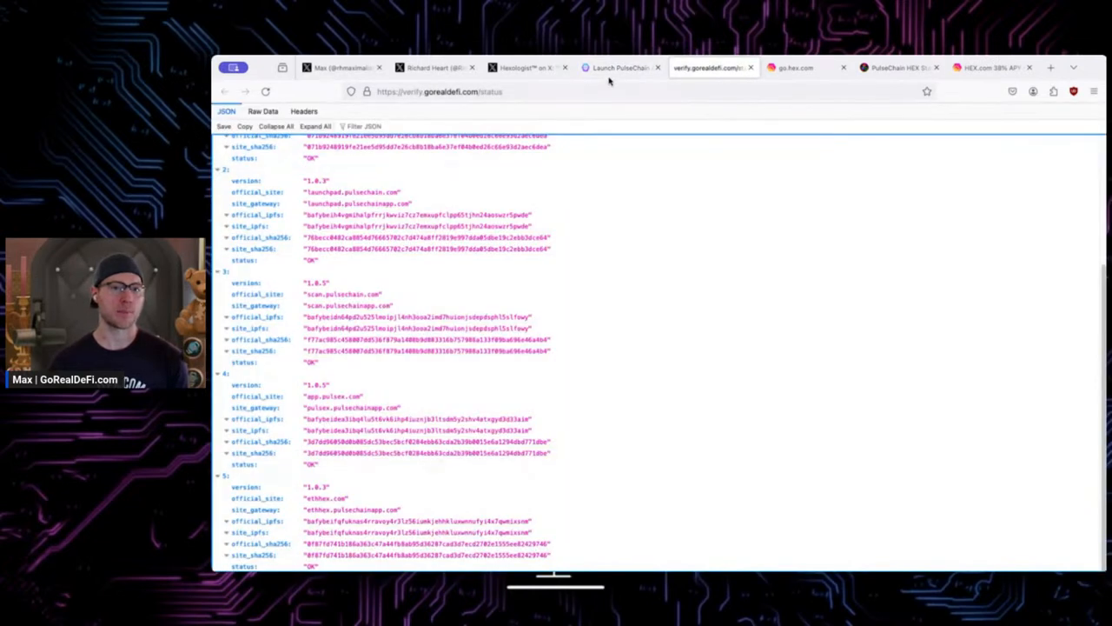
left_click(431, 66)
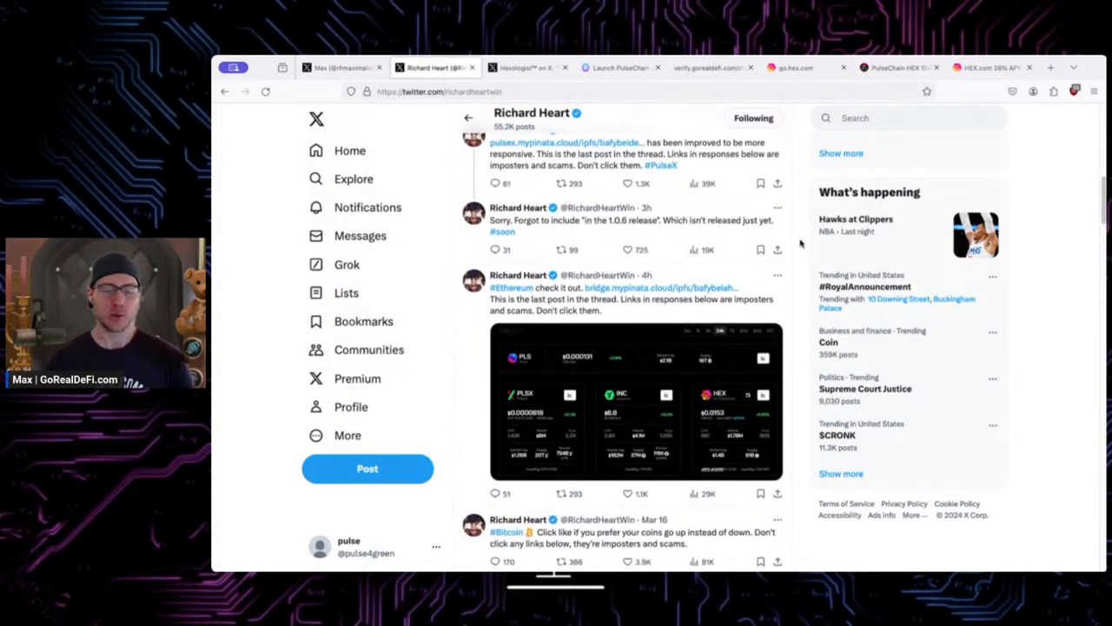
- Scroll Richard Heart's posts past the bridge IPFS post to his Bitcoin post
scroll("down", 3)
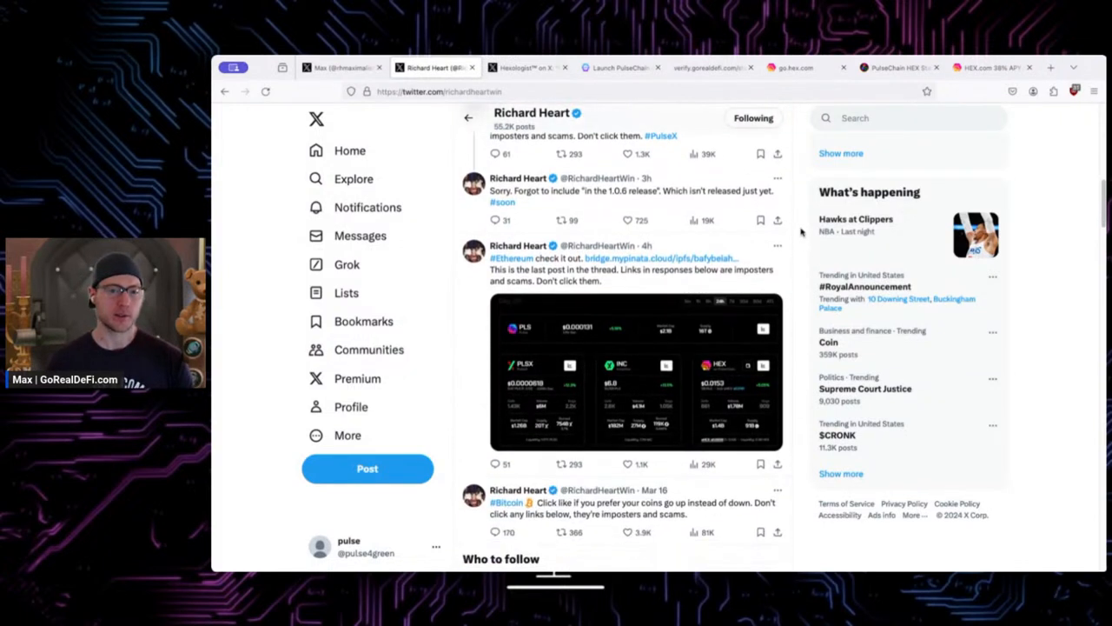
scroll("down", 3)
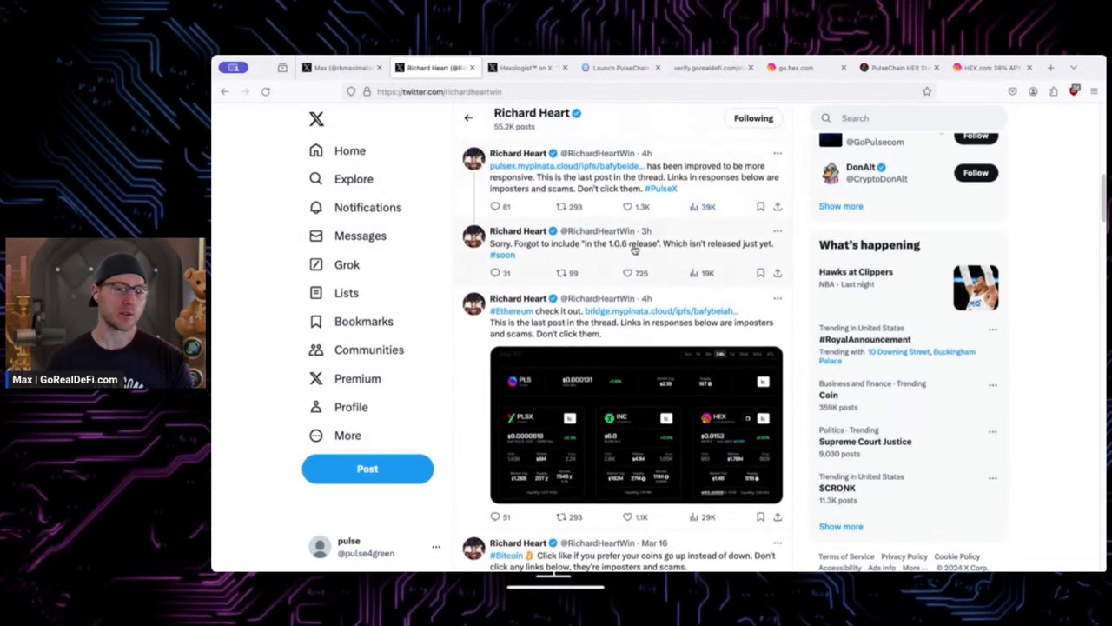
scroll("down", 3)
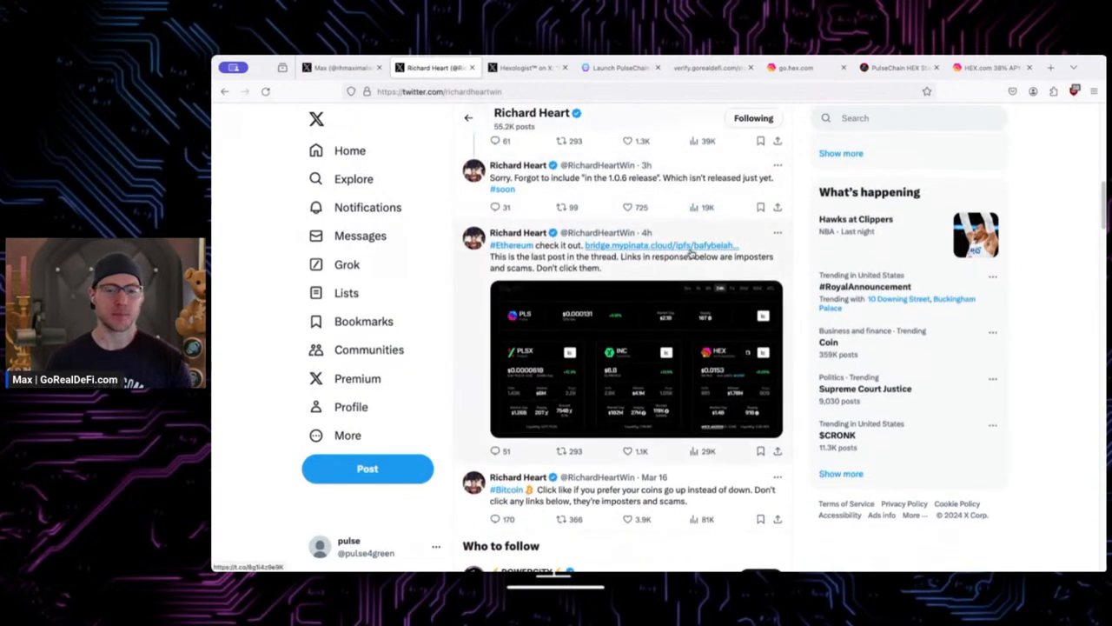
mouse_move(723, 230)
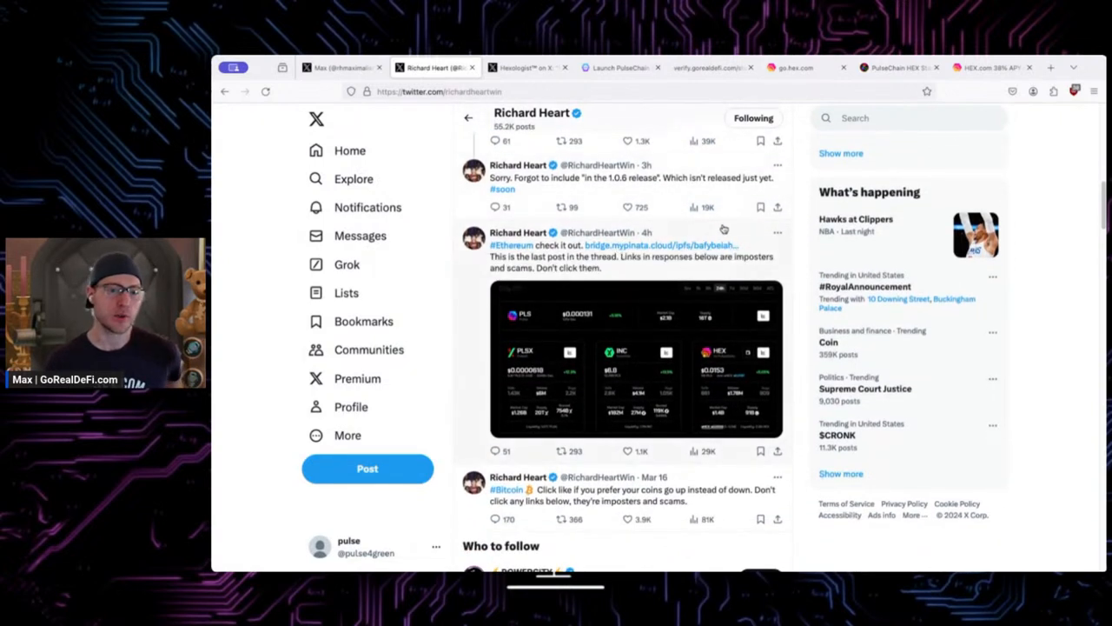
scroll("down", 3)
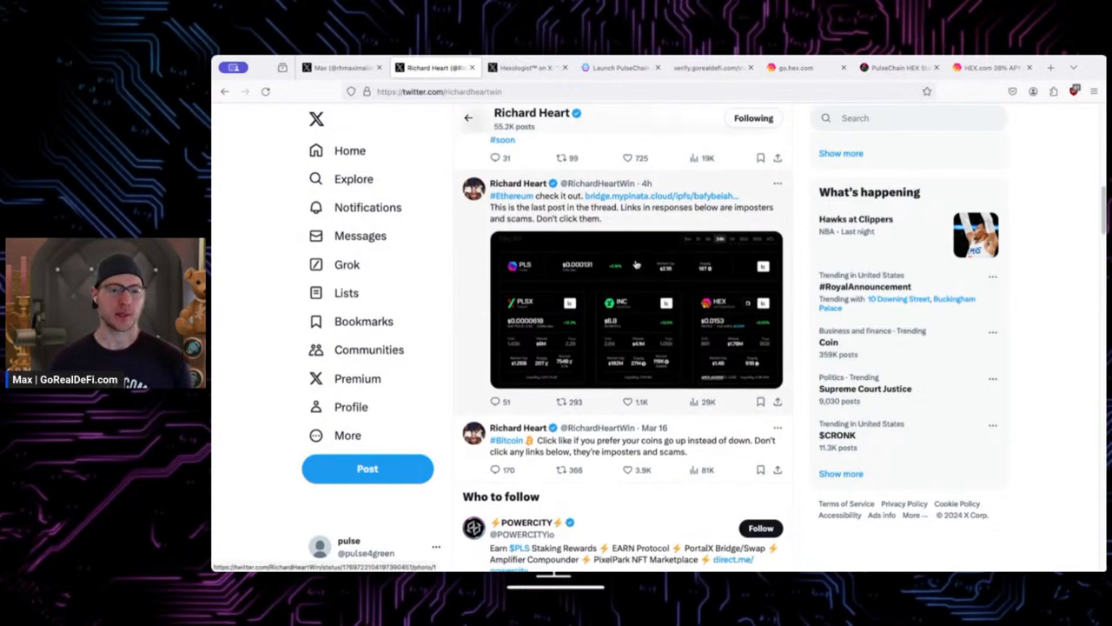
mouse_move(570, 326)
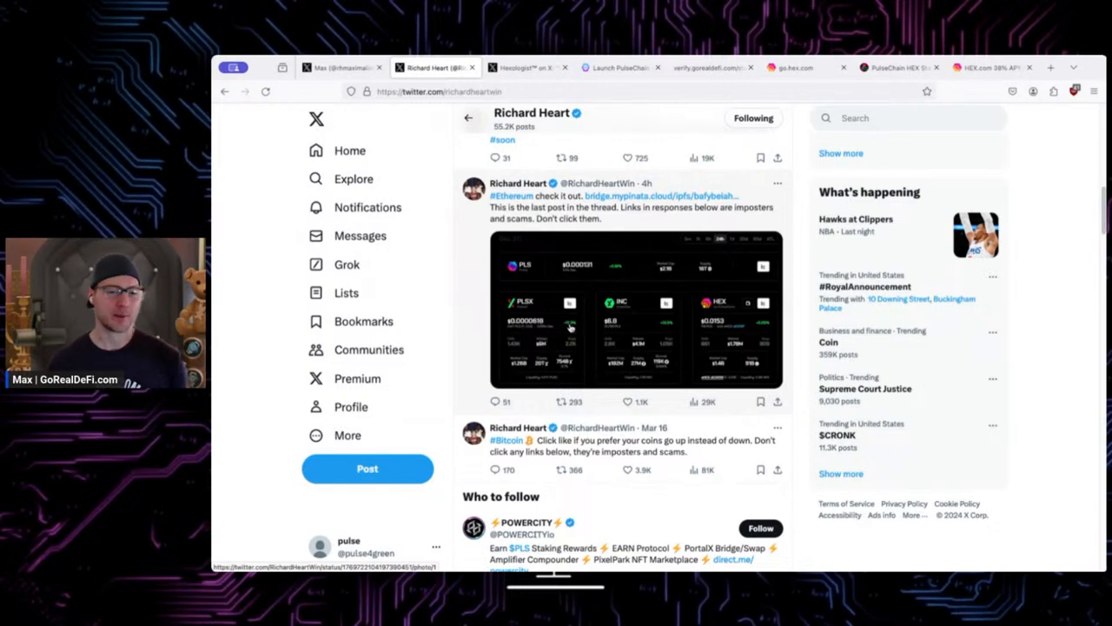
left_click(639, 309)
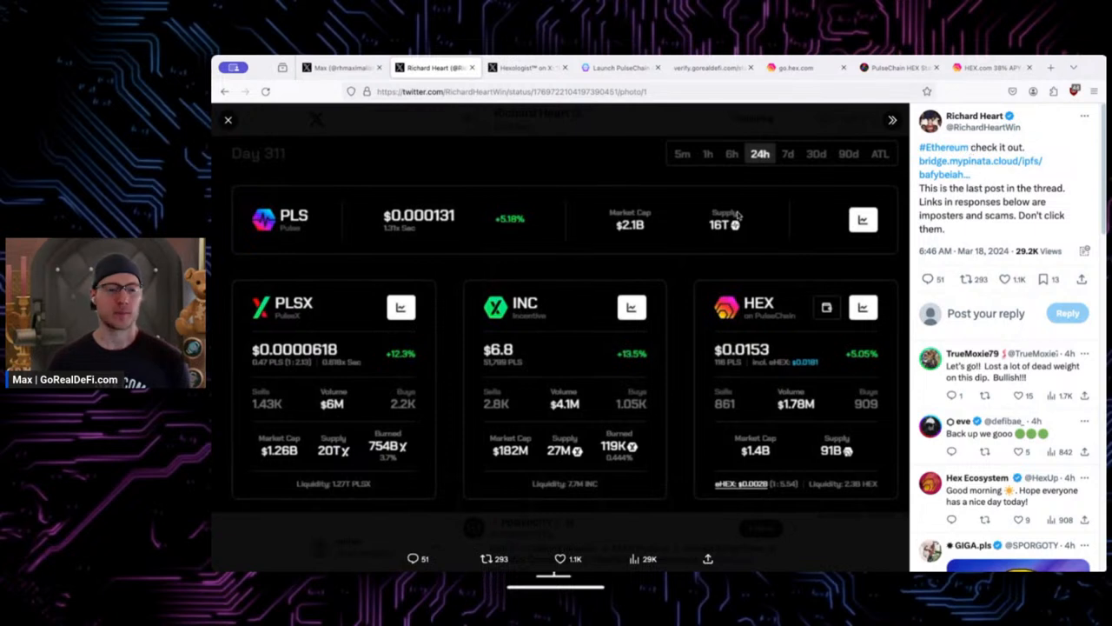
mouse_move(473, 247)
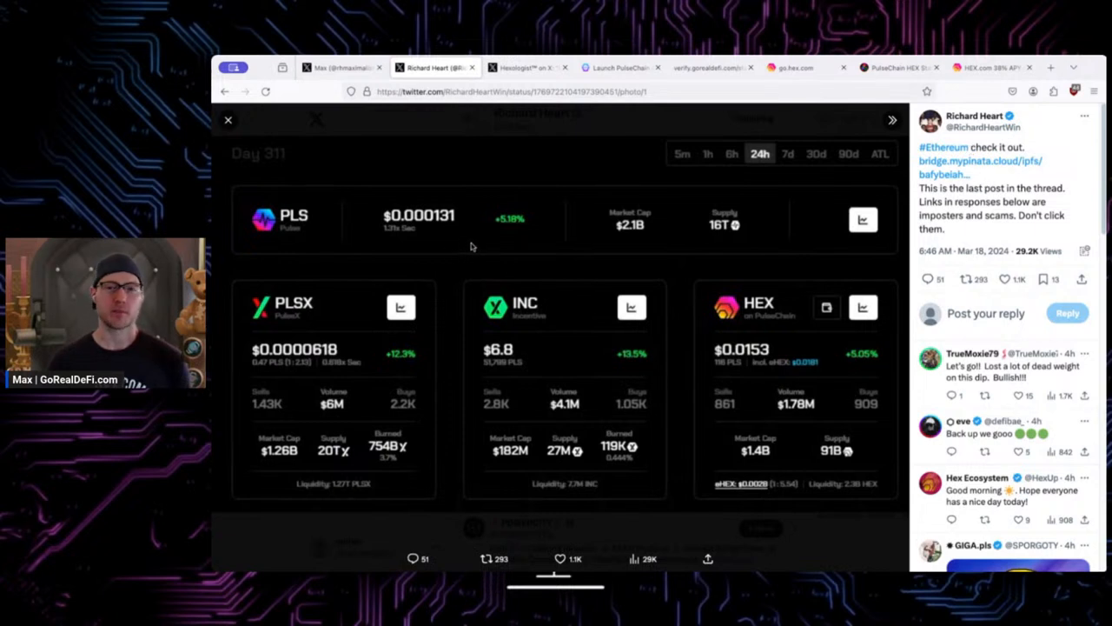
mouse_move(386, 207)
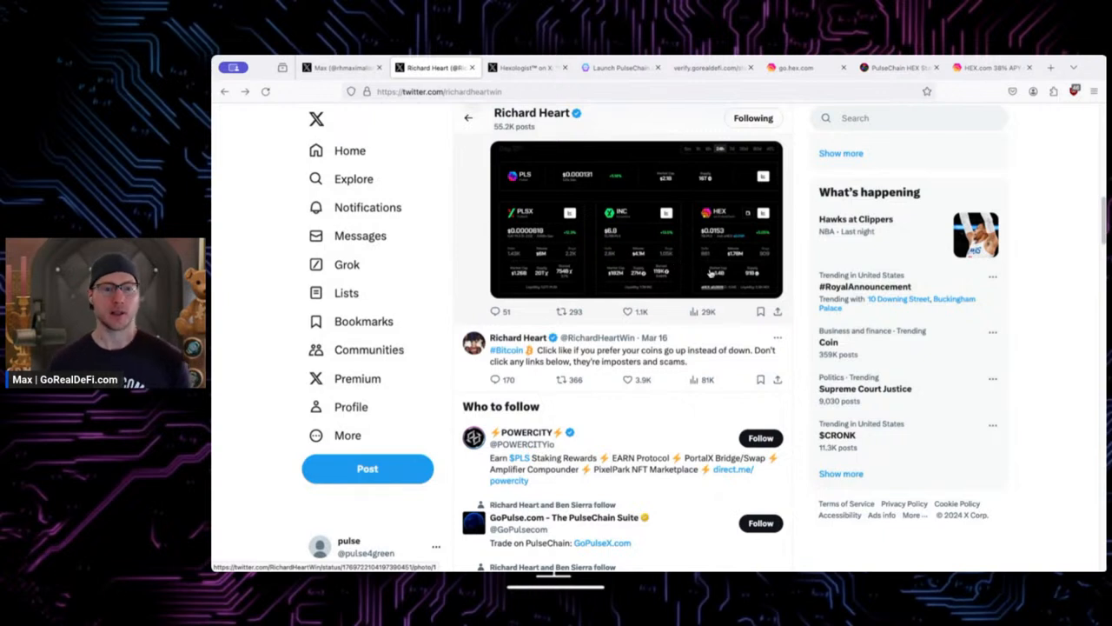
scroll("down", 3)
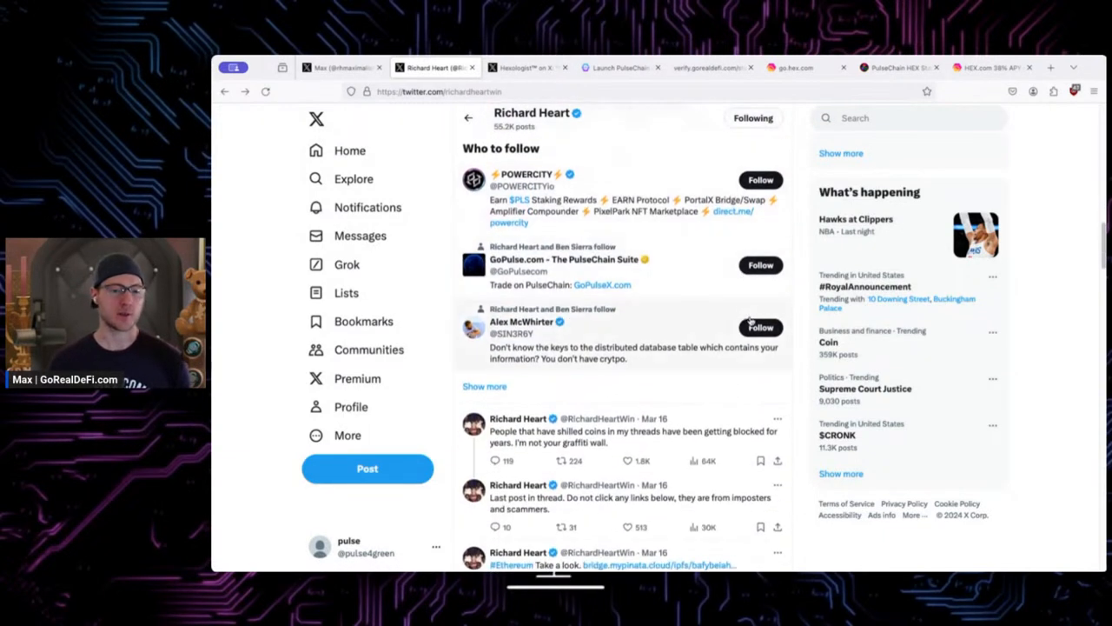
scroll("down", 3)
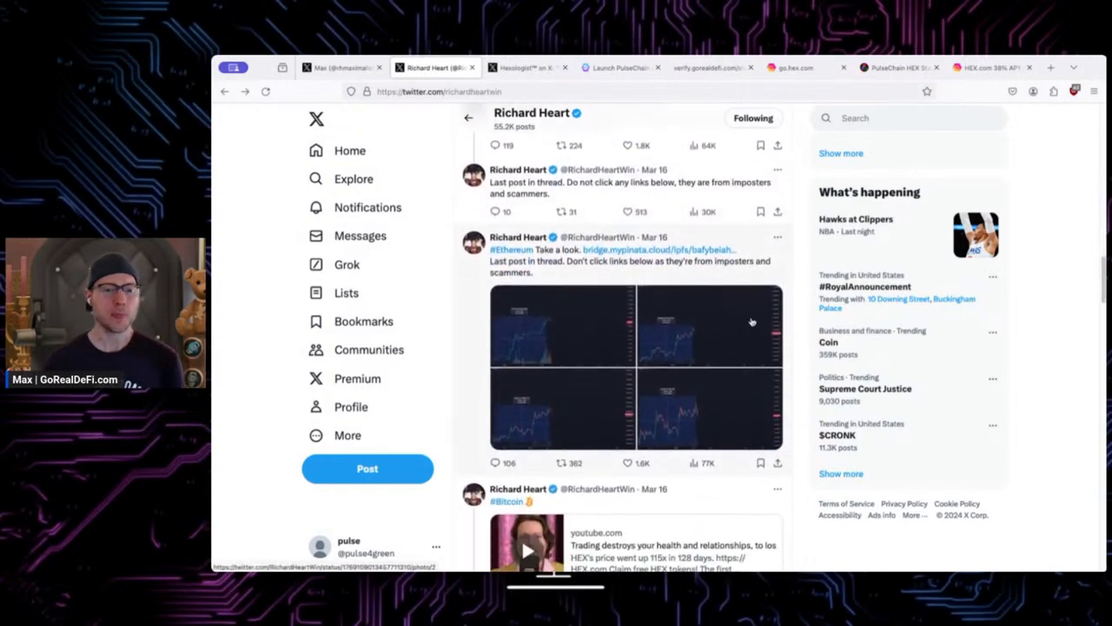
scroll("down", 3)
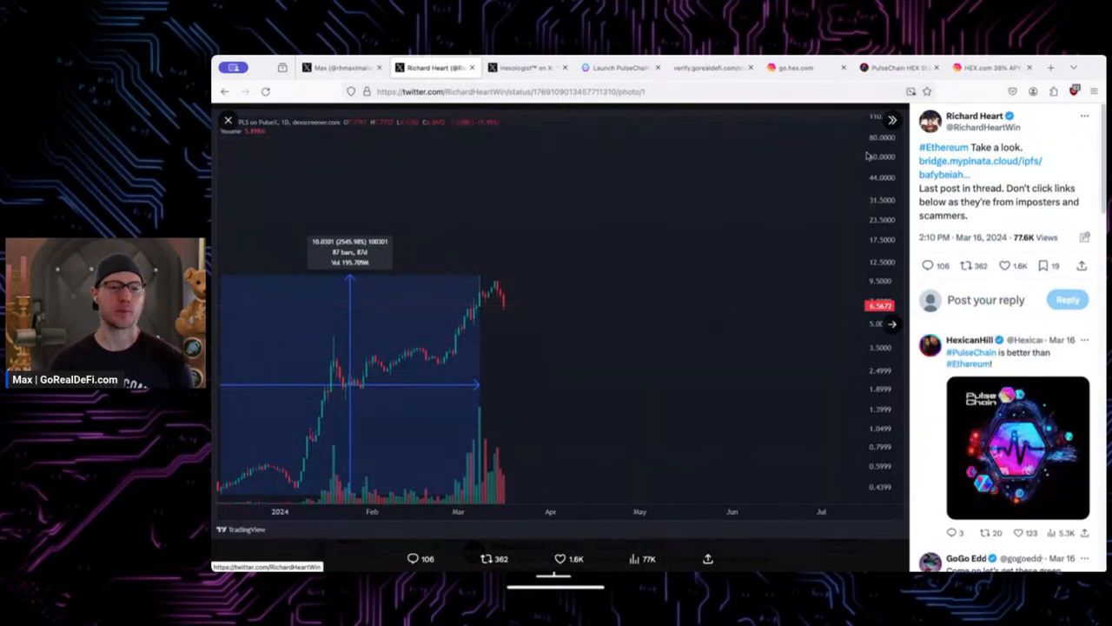
mouse_move(513, 347)
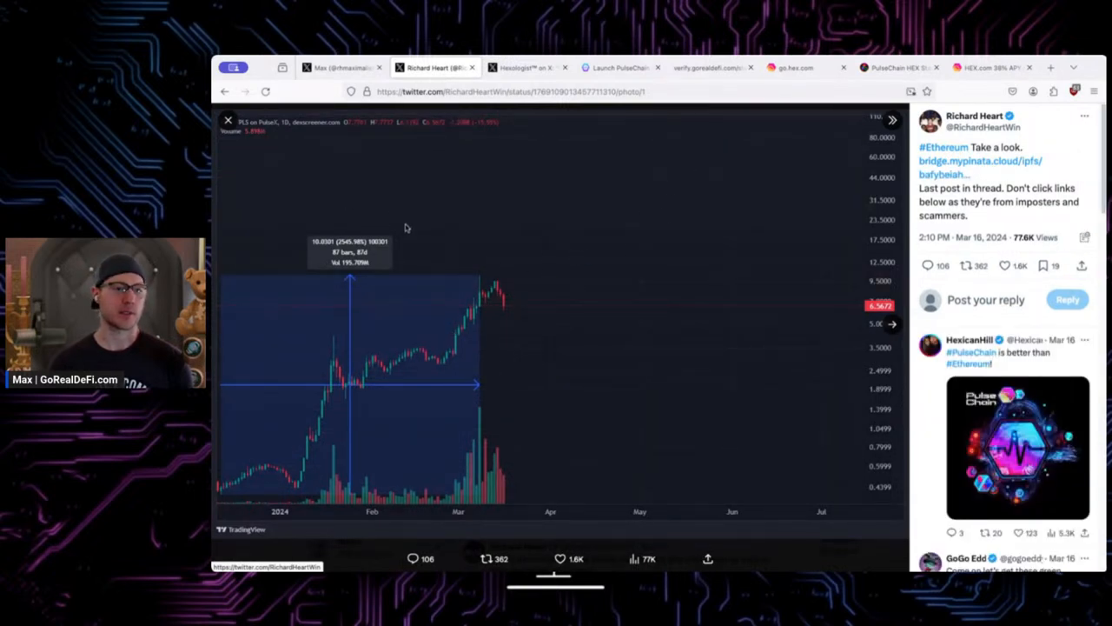
mouse_move(831, 148)
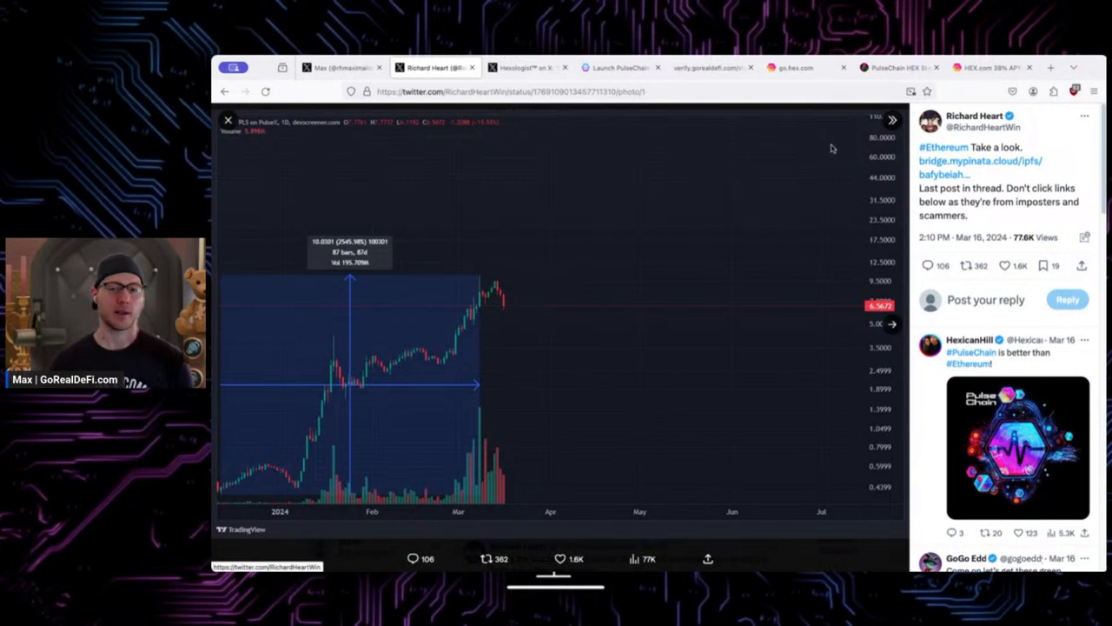
mouse_move(876, 139)
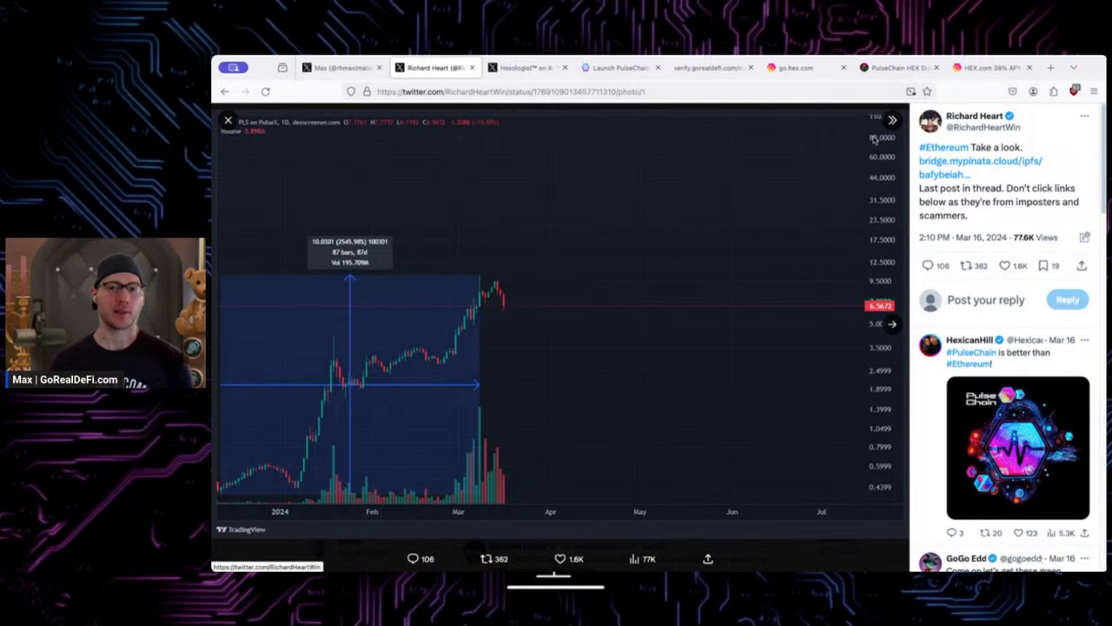
mouse_move(574, 517)
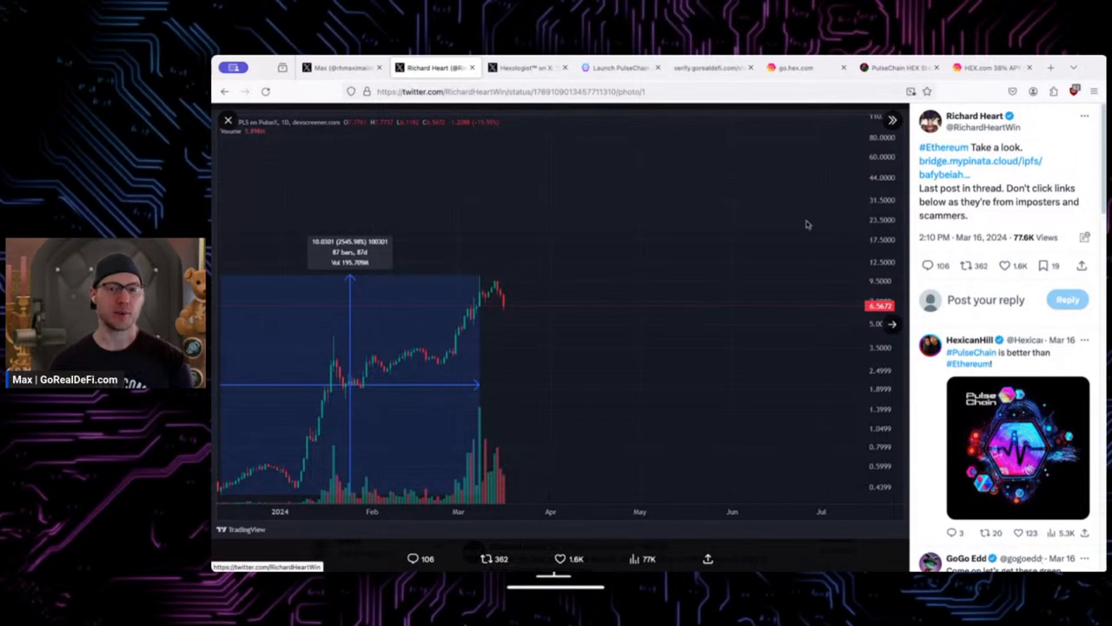
mouse_move(513, 274)
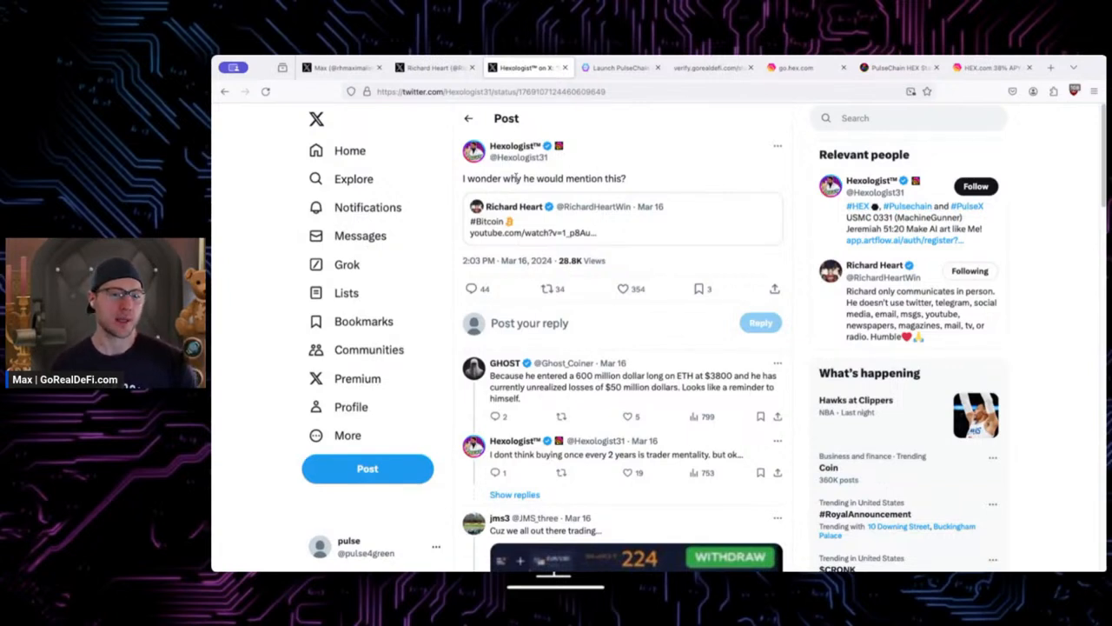
mouse_move(591, 237)
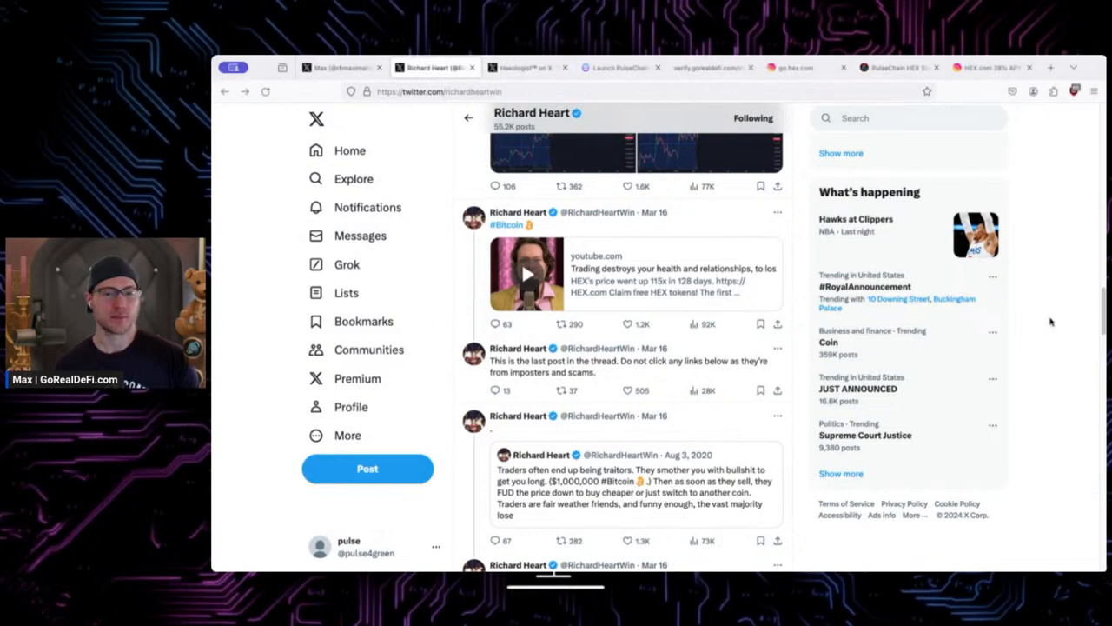
scroll("down", 3)
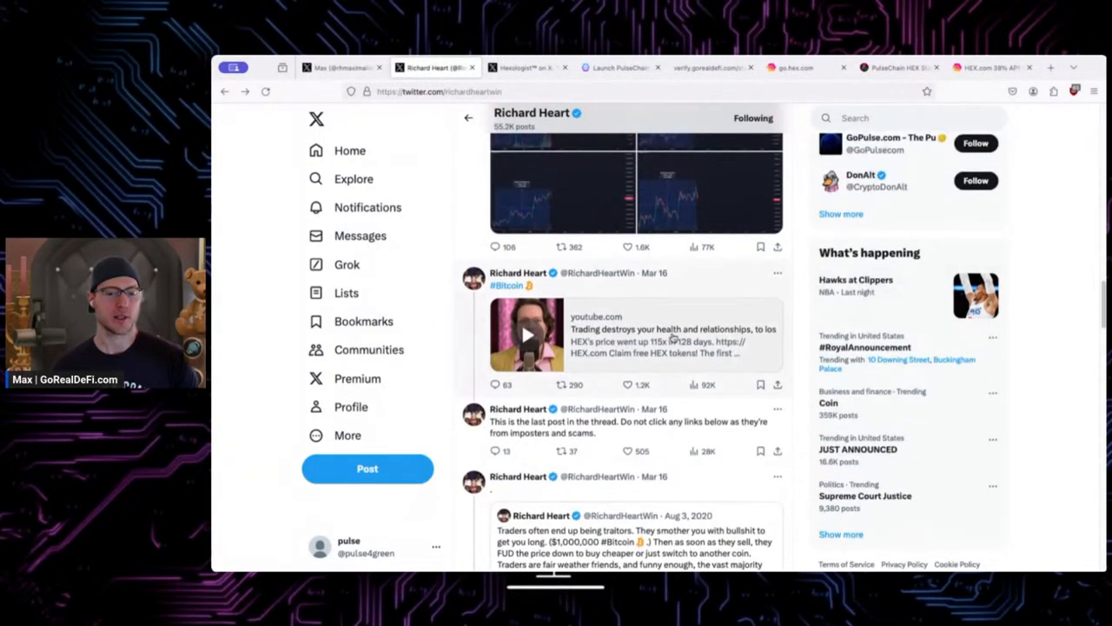
scroll("down", 3)
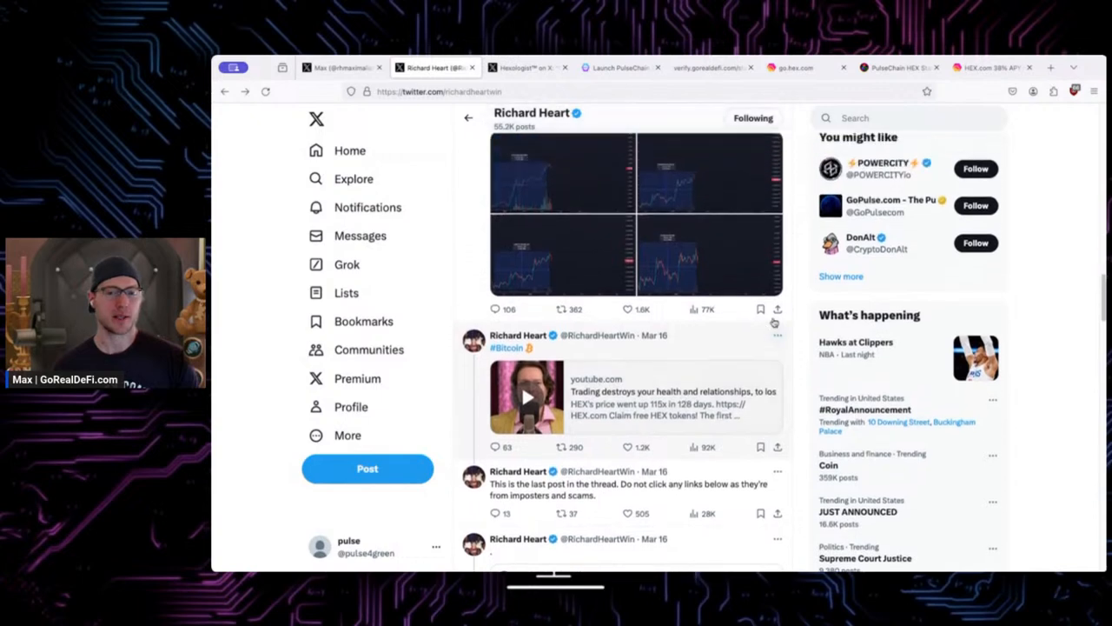
scroll("down", 3)
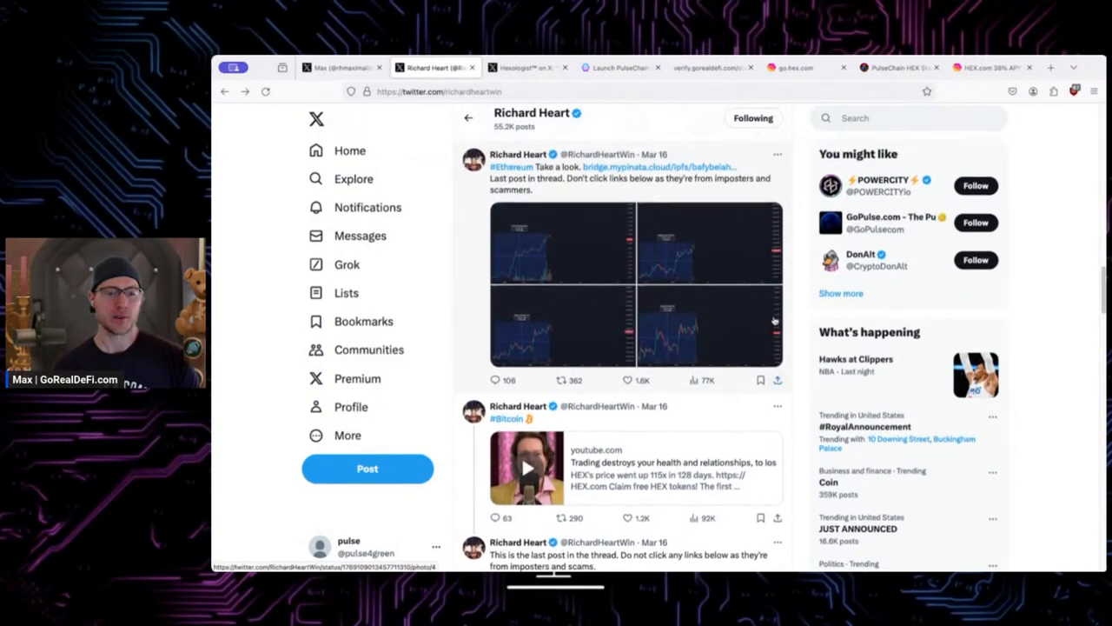
scroll("down", 3)
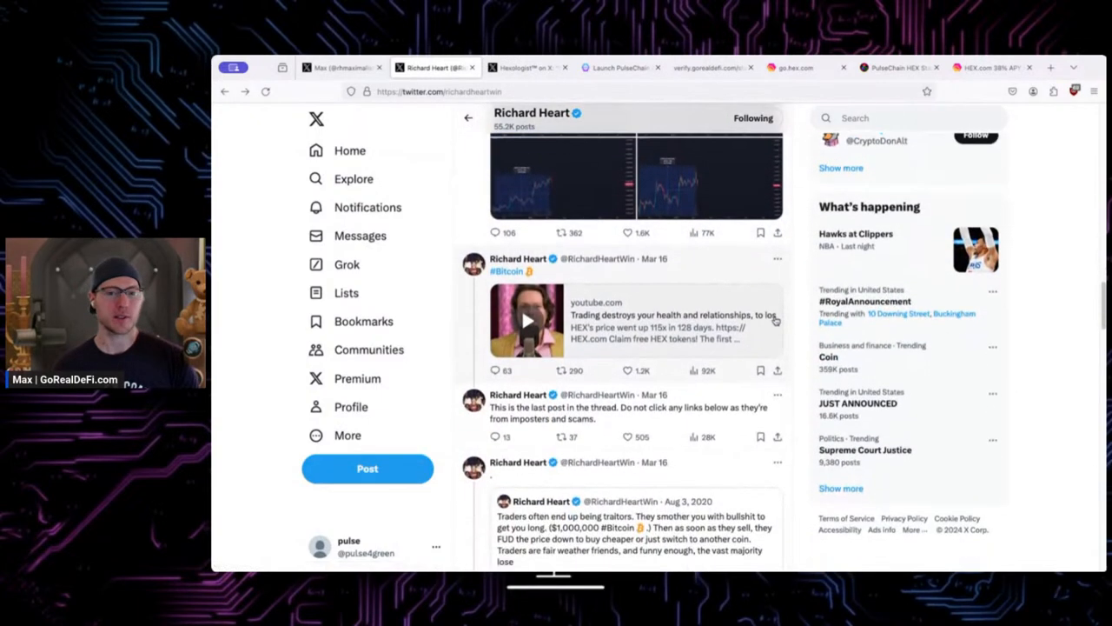
scroll("down", 3)
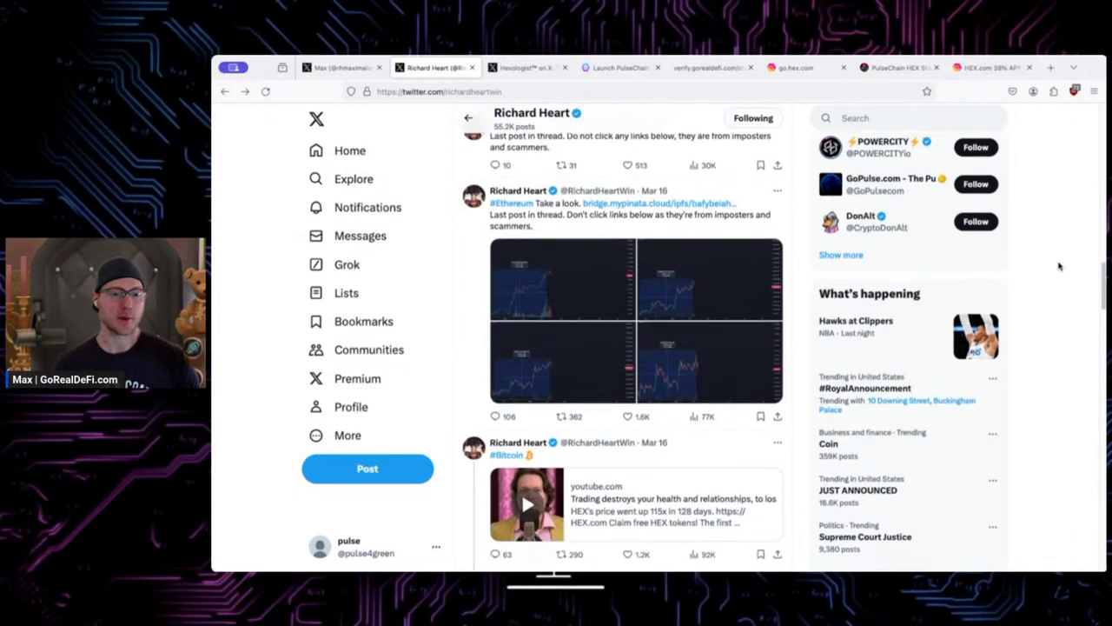
scroll("down", 3)
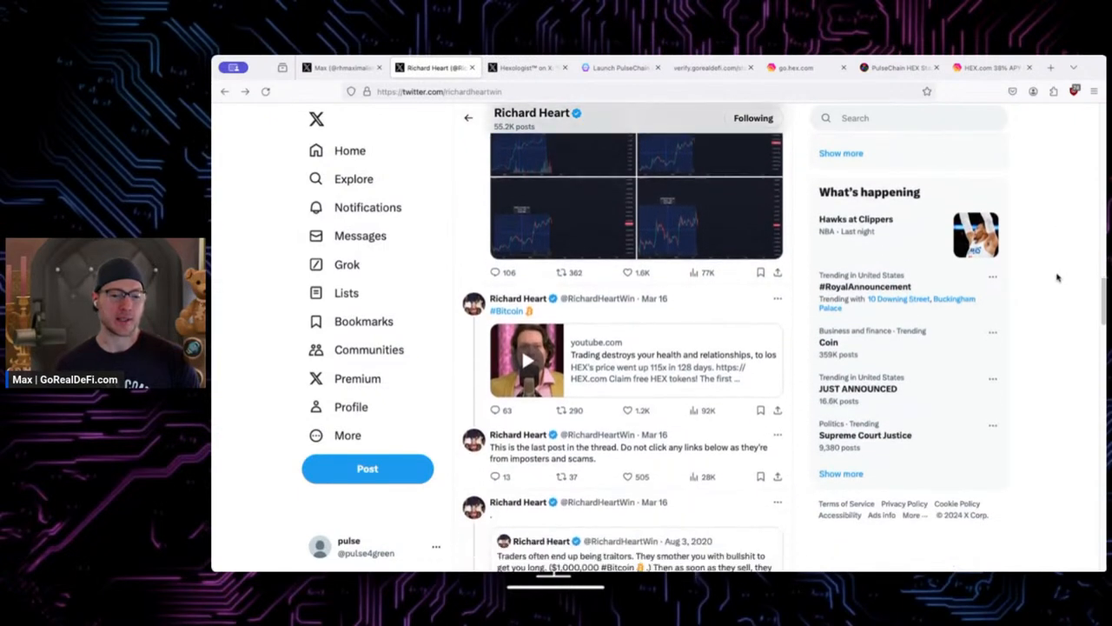
scroll("down", 3)
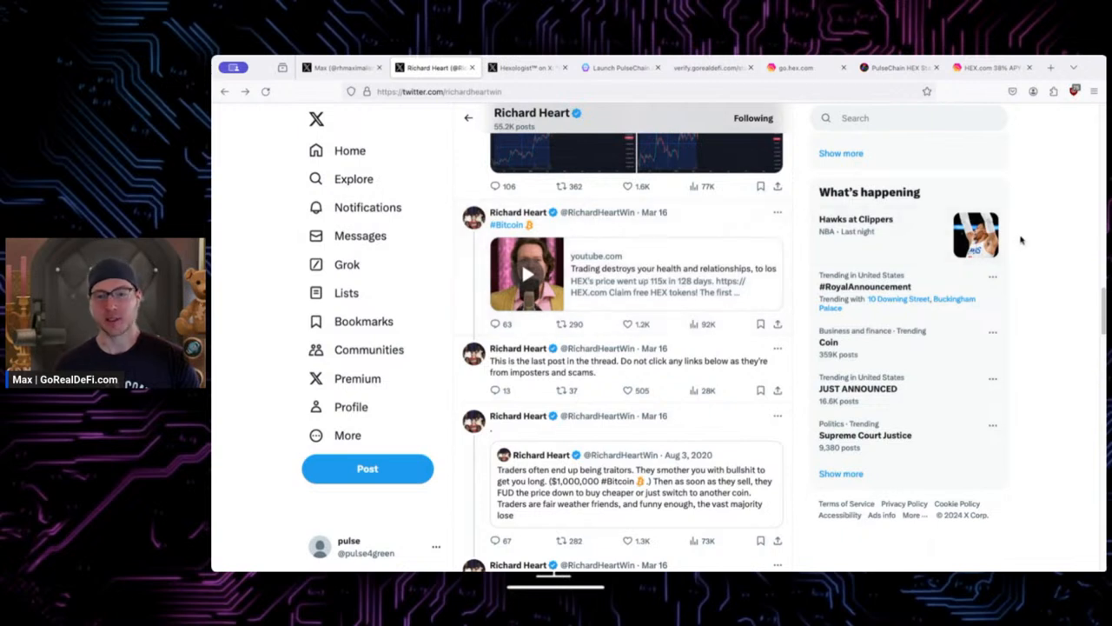
scroll("down", 3)
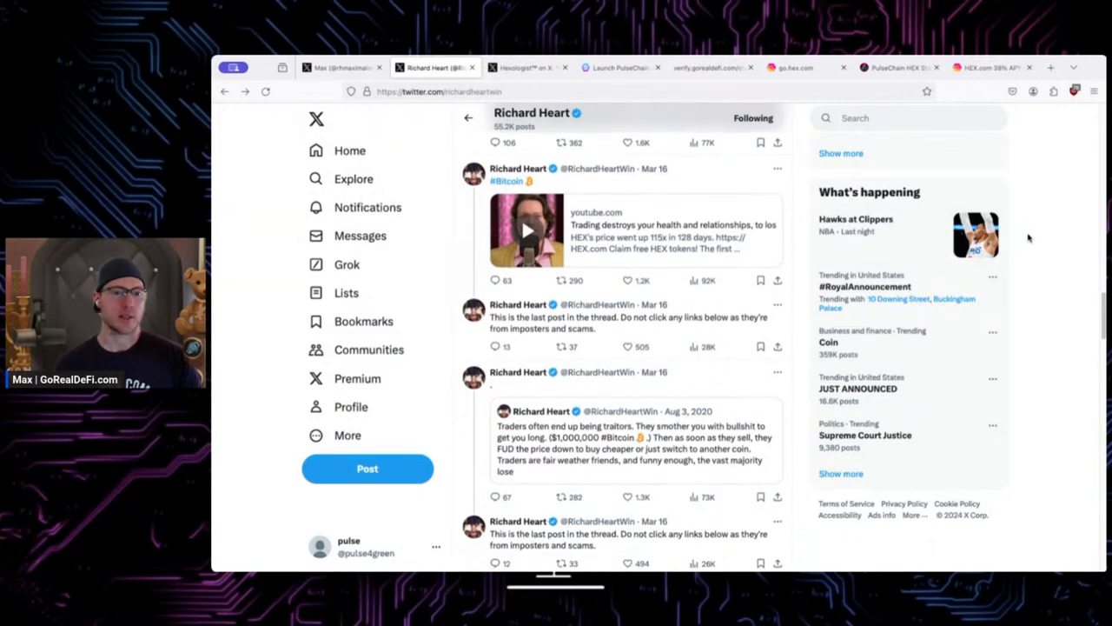
scroll("down", 3)
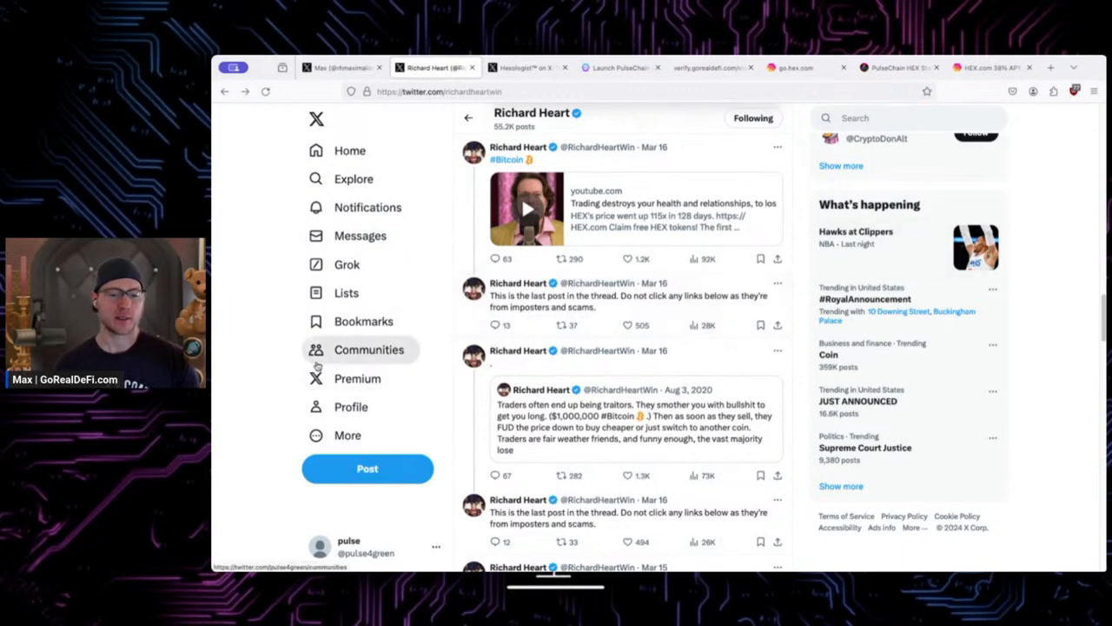
scroll("down", 3)
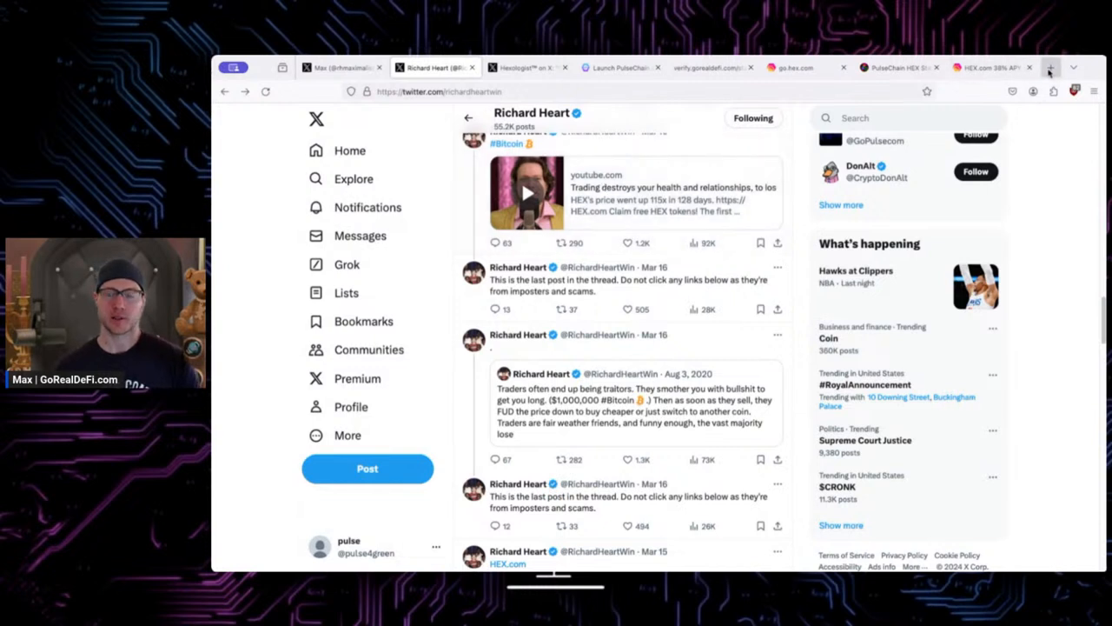
- Search 'richardheart youtube' in a new tab and open Richard Heart's YouTube channel
left_click(1050, 68)
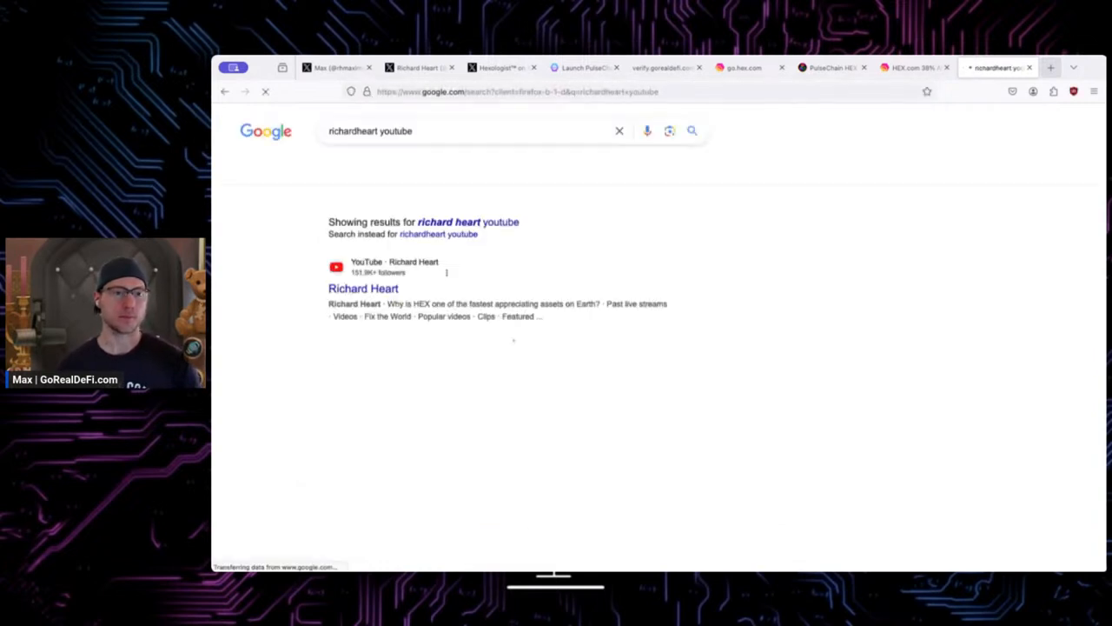
left_click(363, 288)
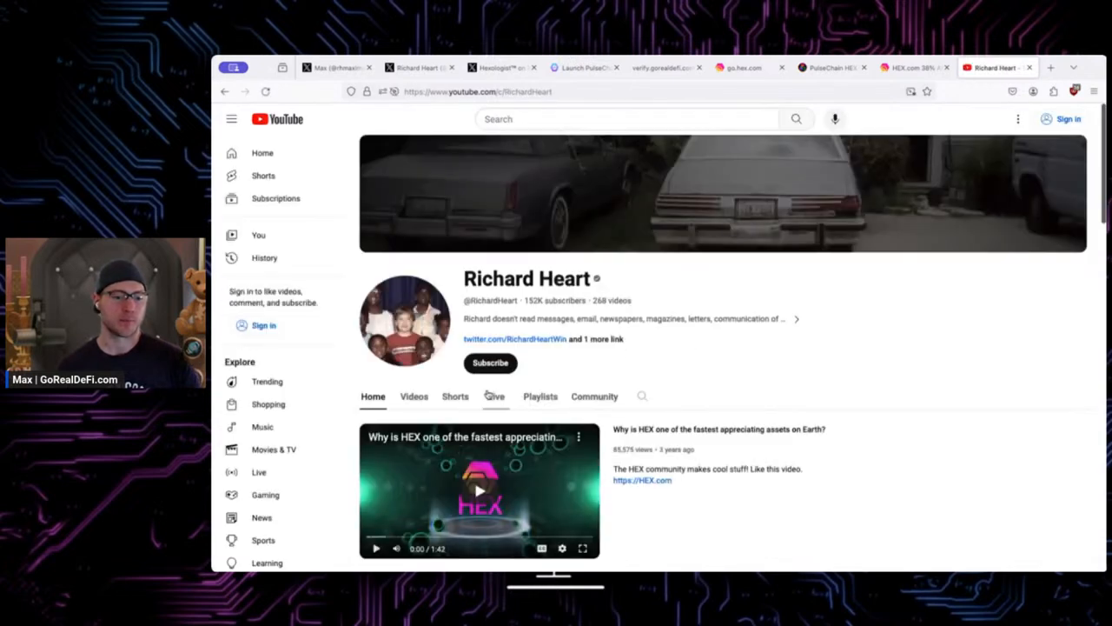
scroll("down", 3)
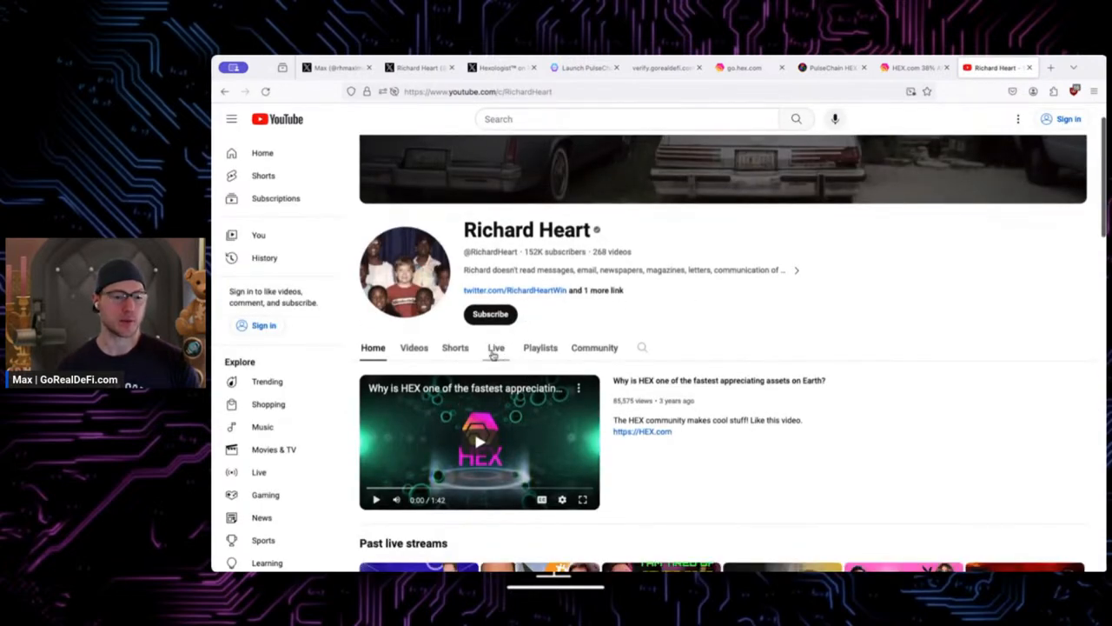
- Show the channel's Playlists such as Guides, Interviews and Success
left_click(539, 348)
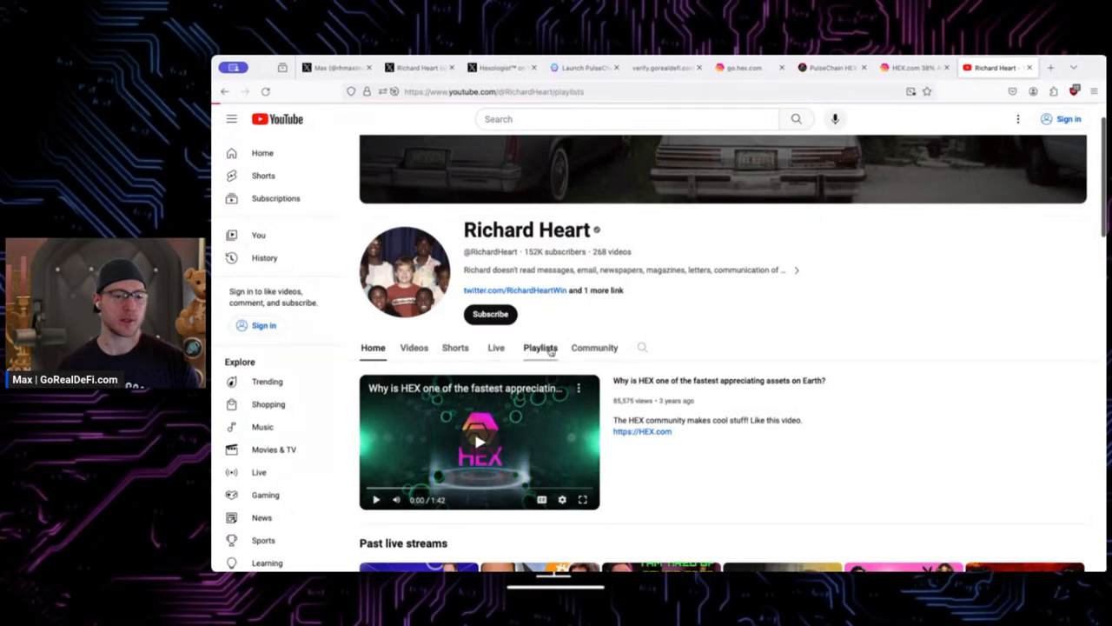
scroll("down", 3)
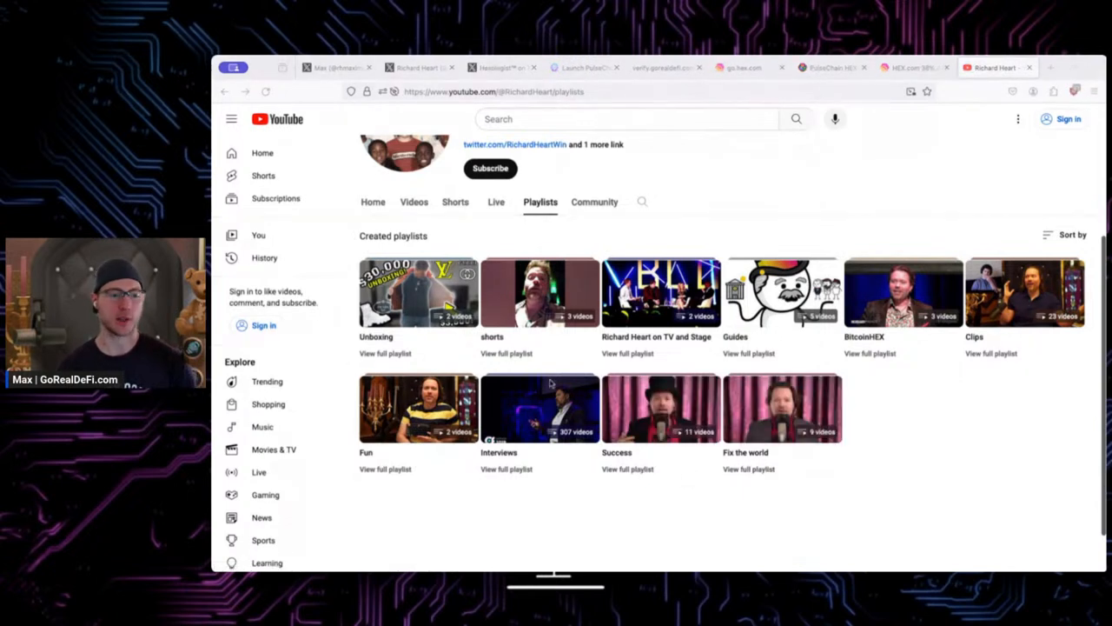
mouse_move(779, 409)
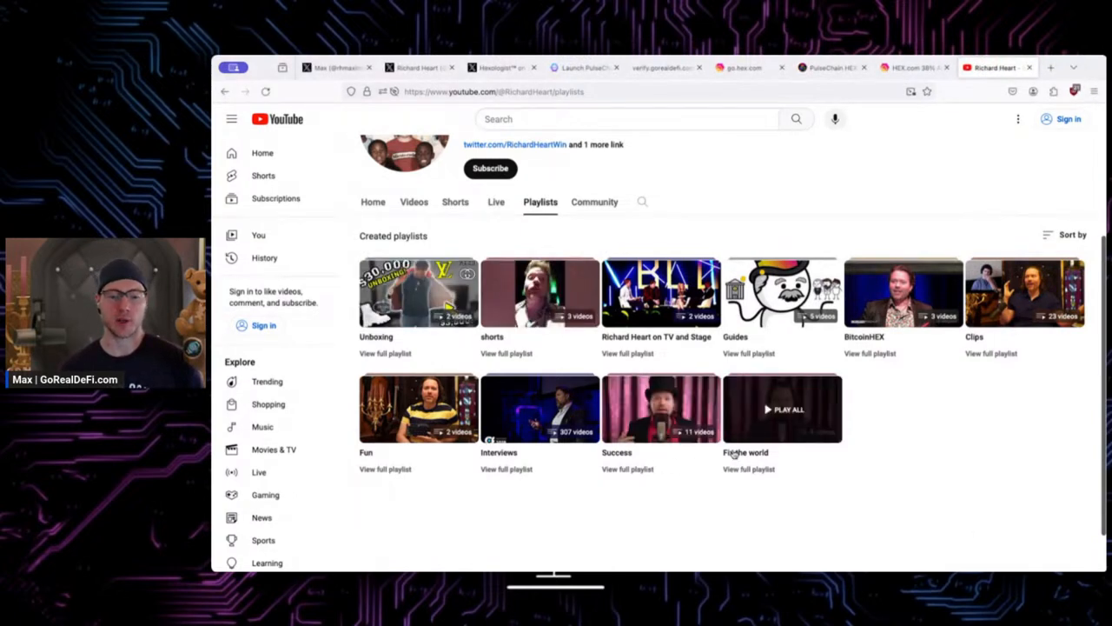
- Browse the 'Fix the world' playlist videos, then return to the HEX.com Diamond section
left_click(782, 409)
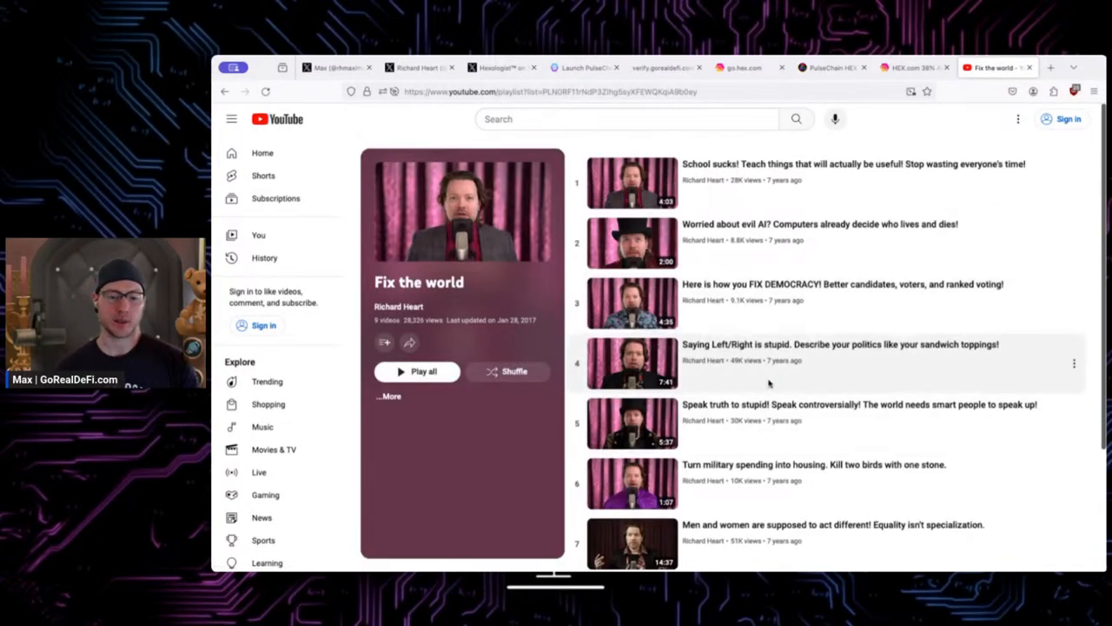
mouse_move(826, 235)
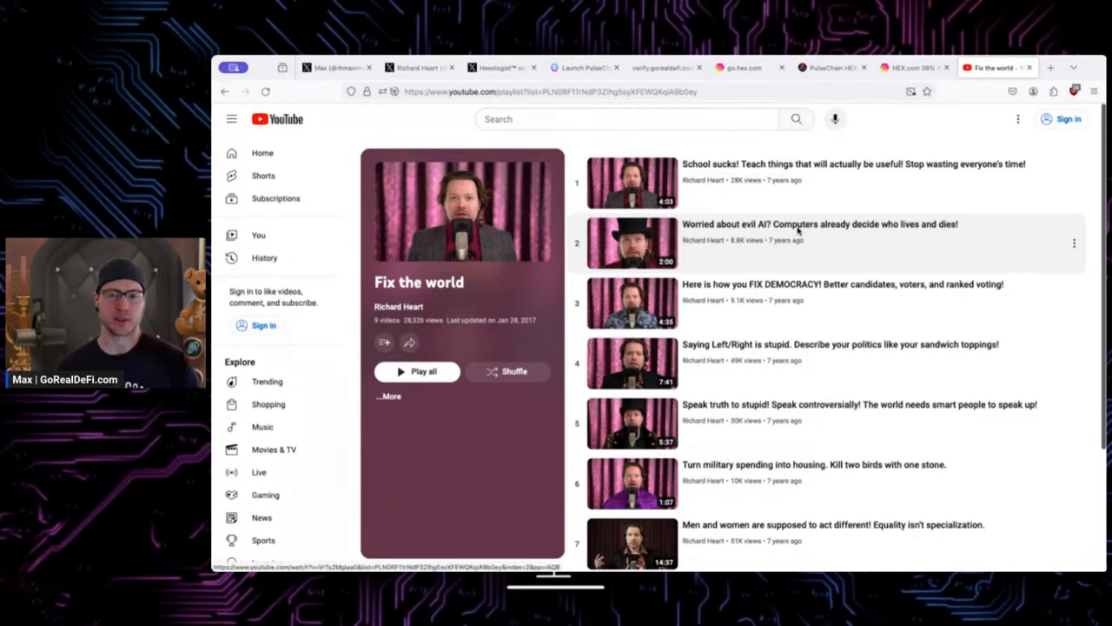
scroll("down", 3)
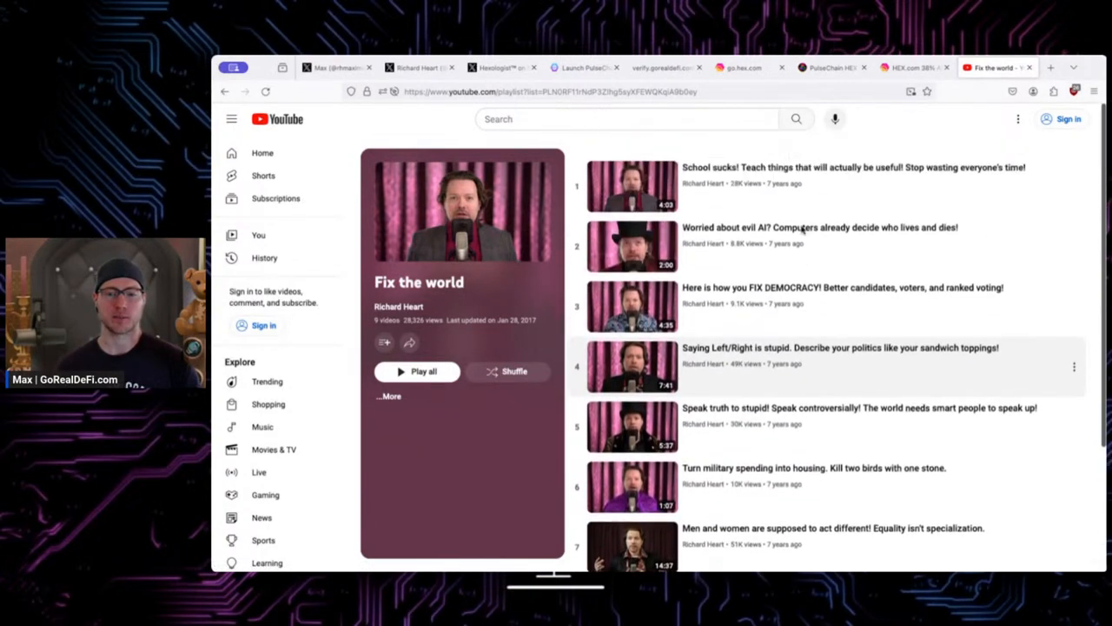
left_click(830, 68)
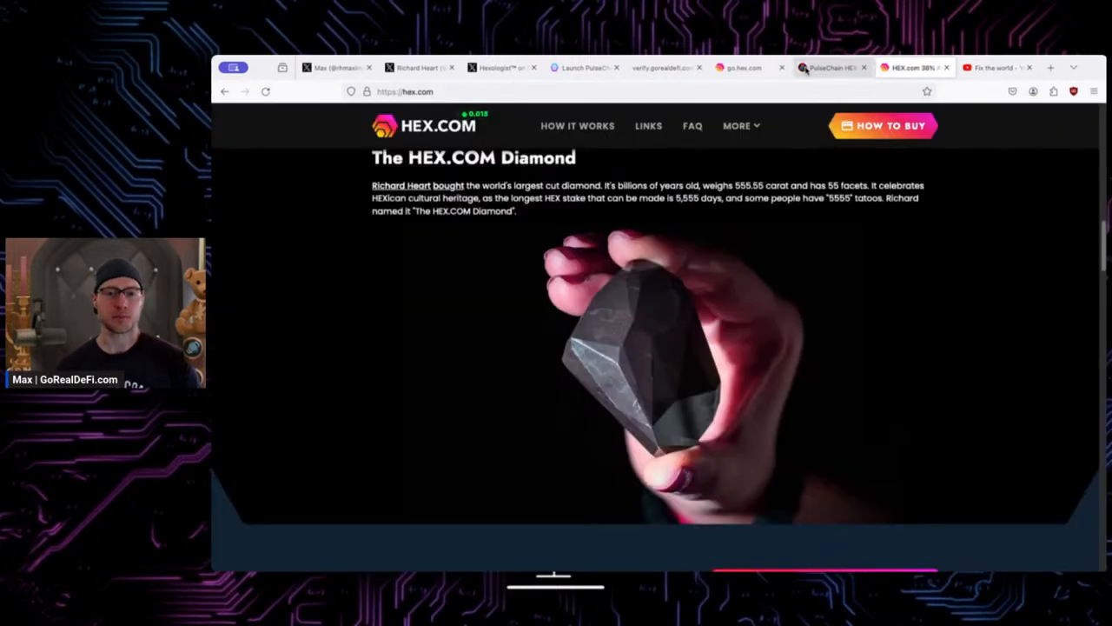
- Scroll Richard Heart's X timeline through the Bitcoin traders post and the HEX video
left_click(421, 67)
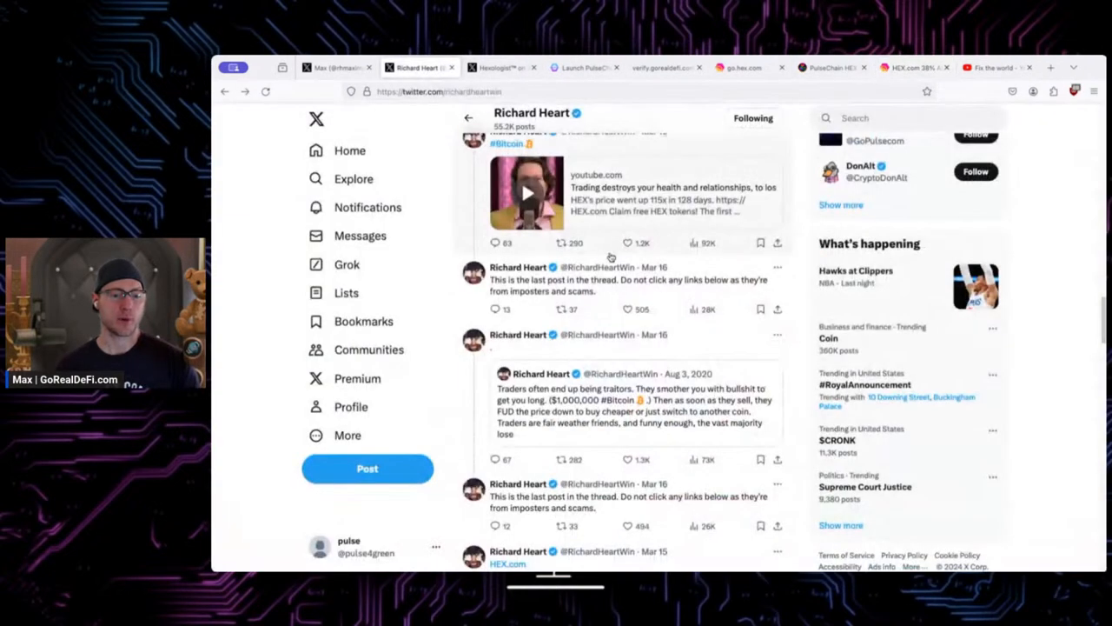
scroll("down", 3)
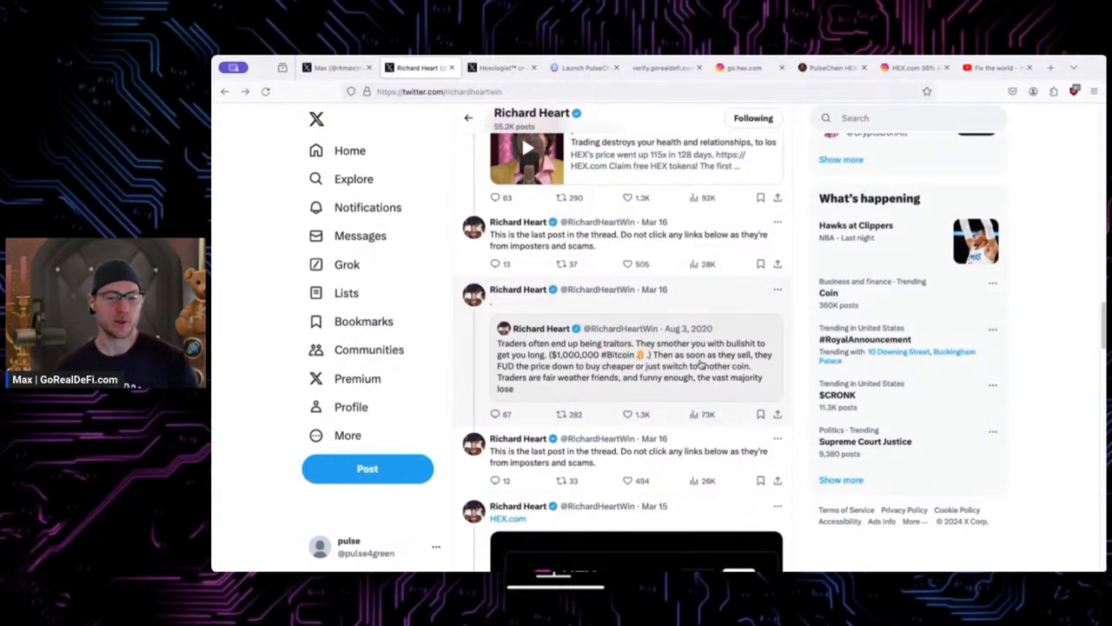
scroll("down", 3)
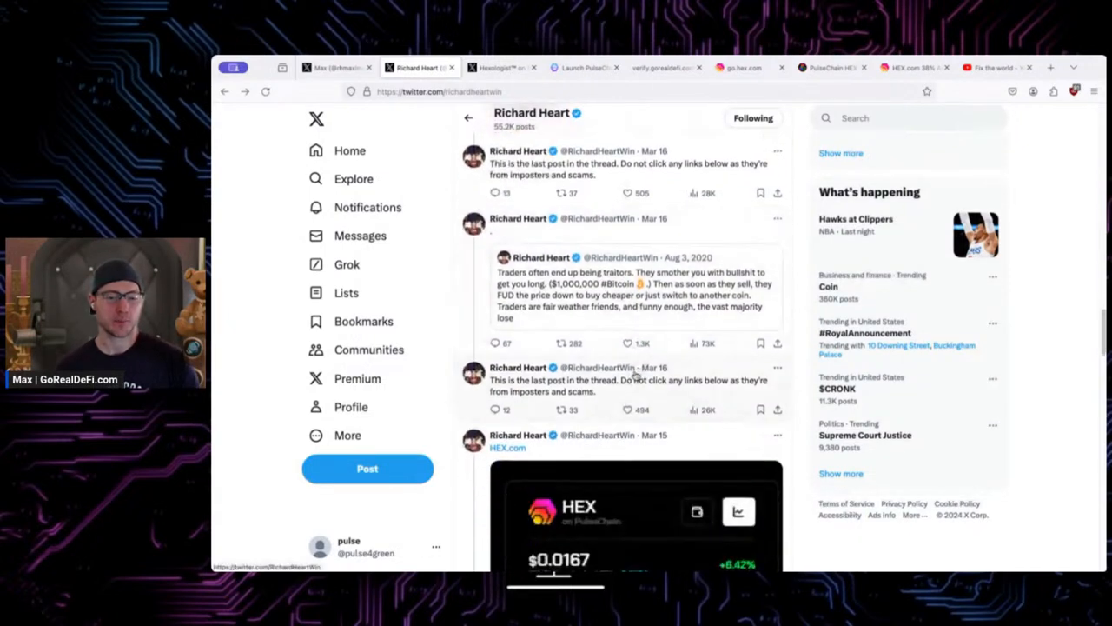
scroll("down", 3)
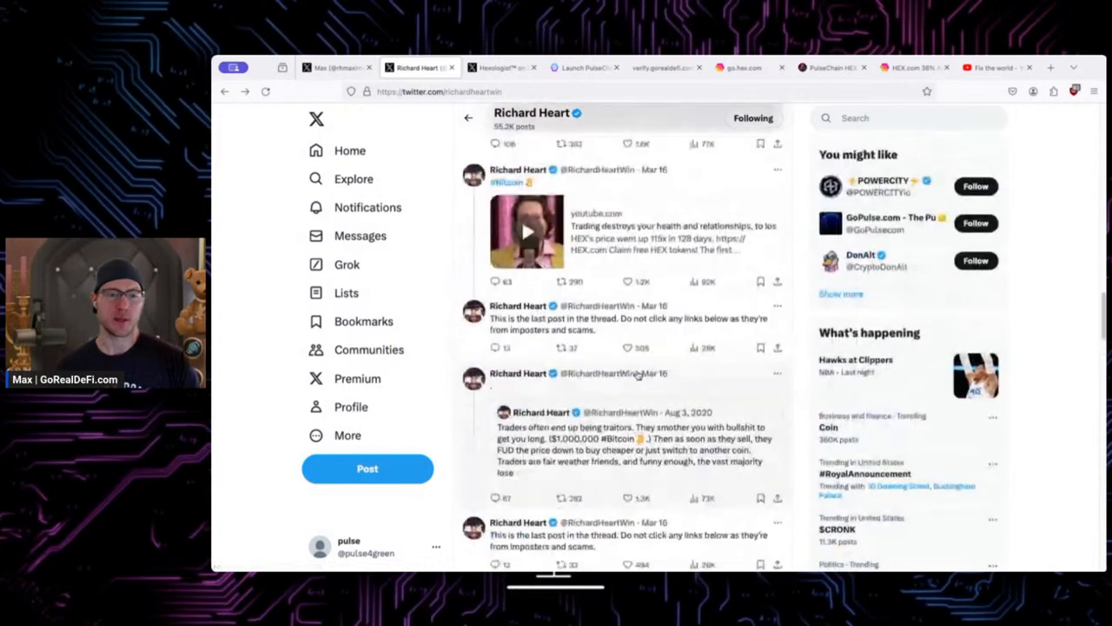
scroll("down", 3)
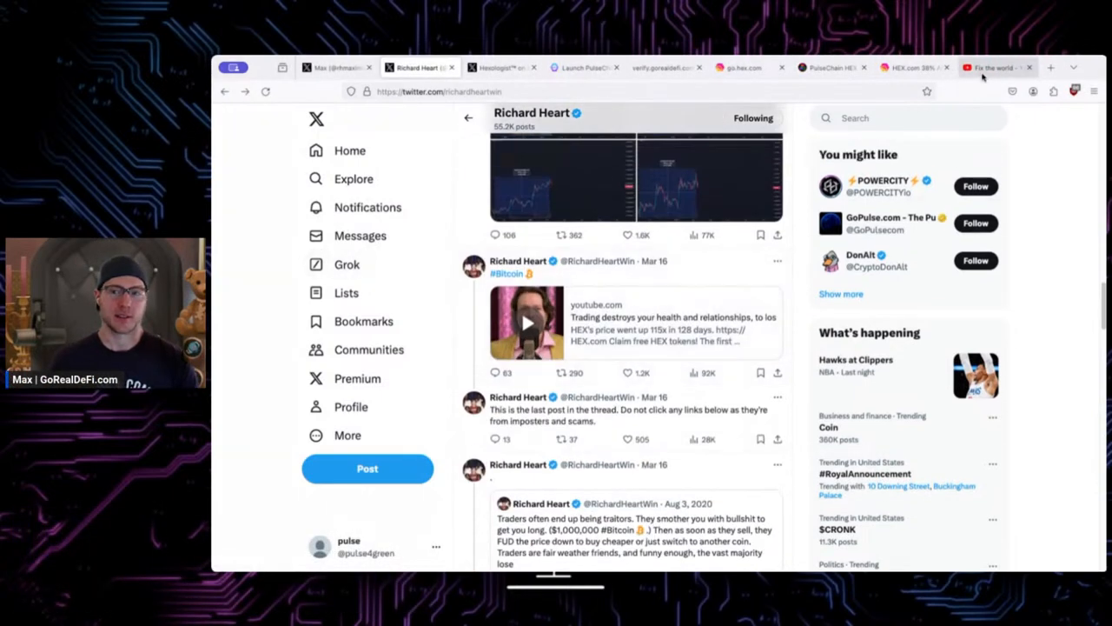
left_click(990, 66)
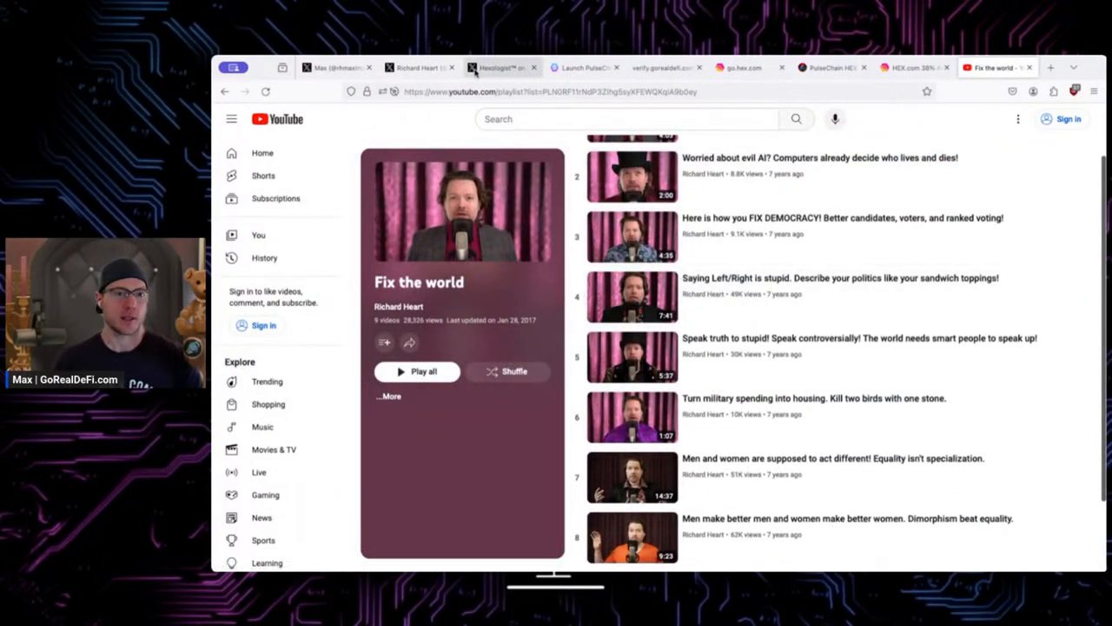
left_click(417, 66)
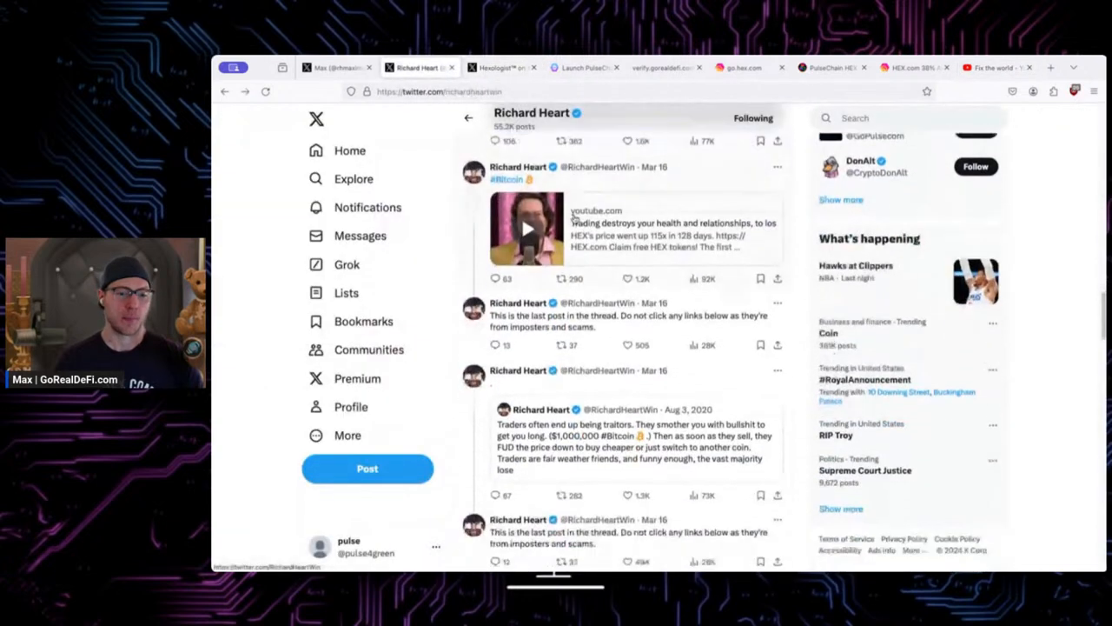
scroll("down", 3)
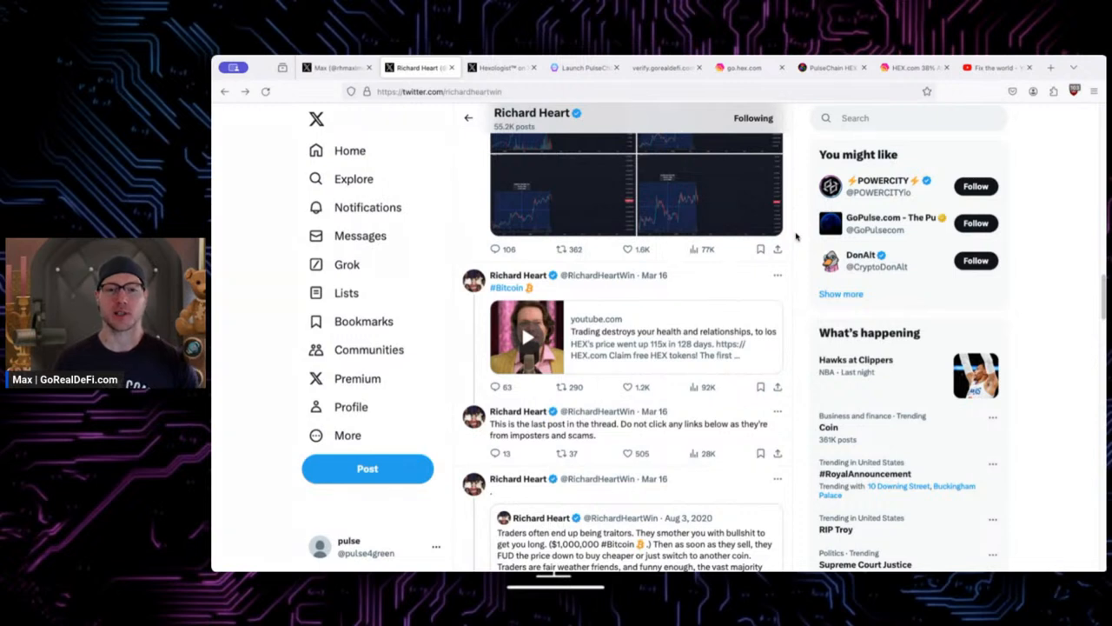
scroll("down", 3)
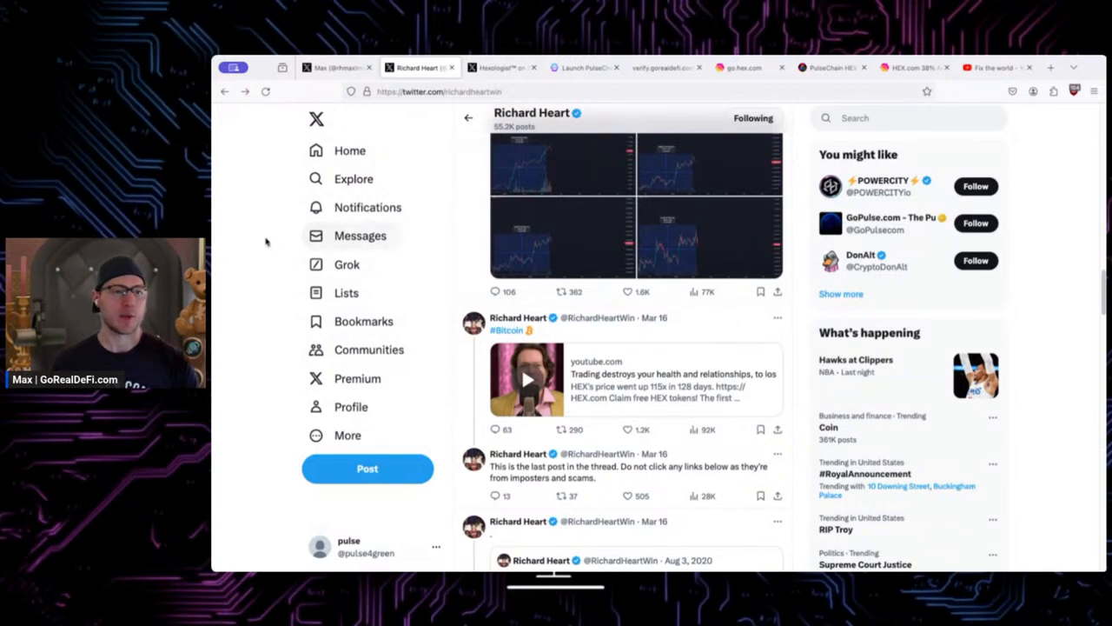
mouse_move(438, 309)
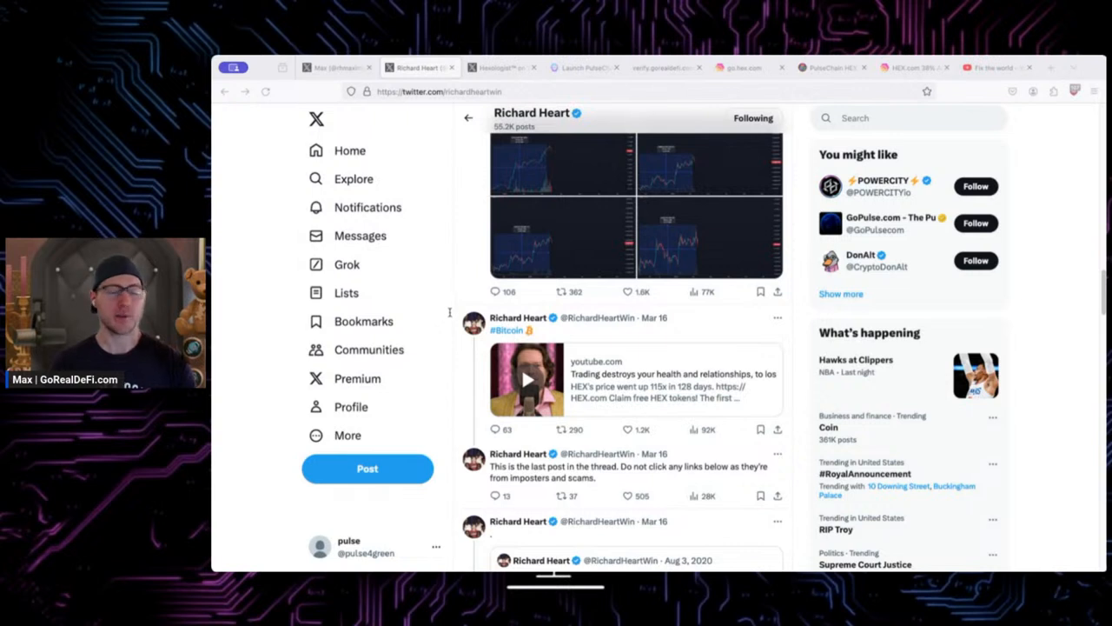
mouse_move(705, 364)
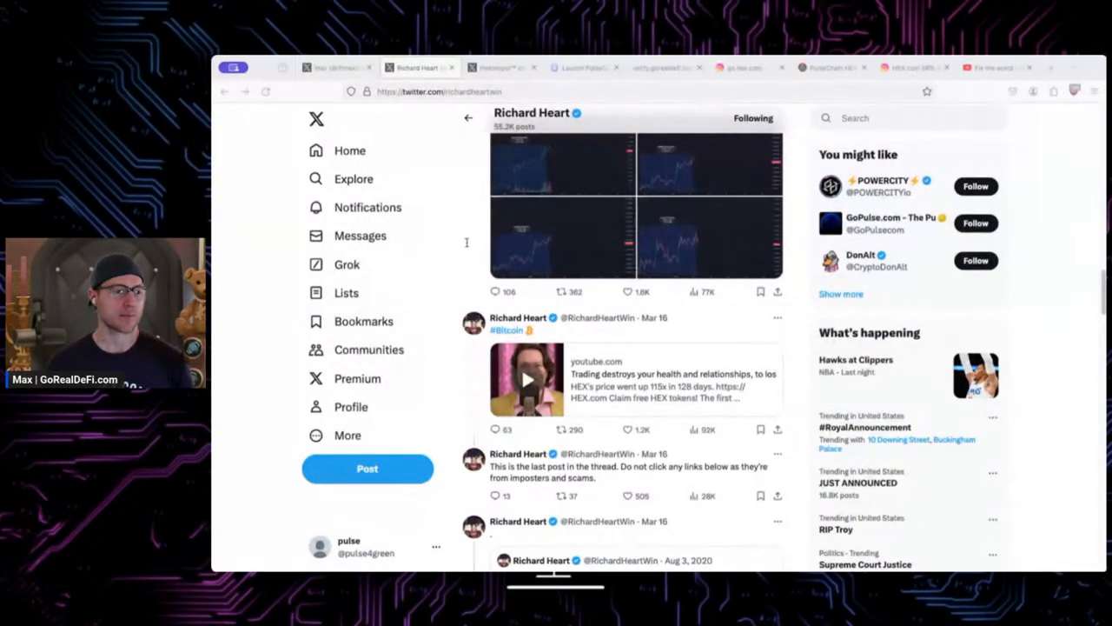
mouse_move(290, 235)
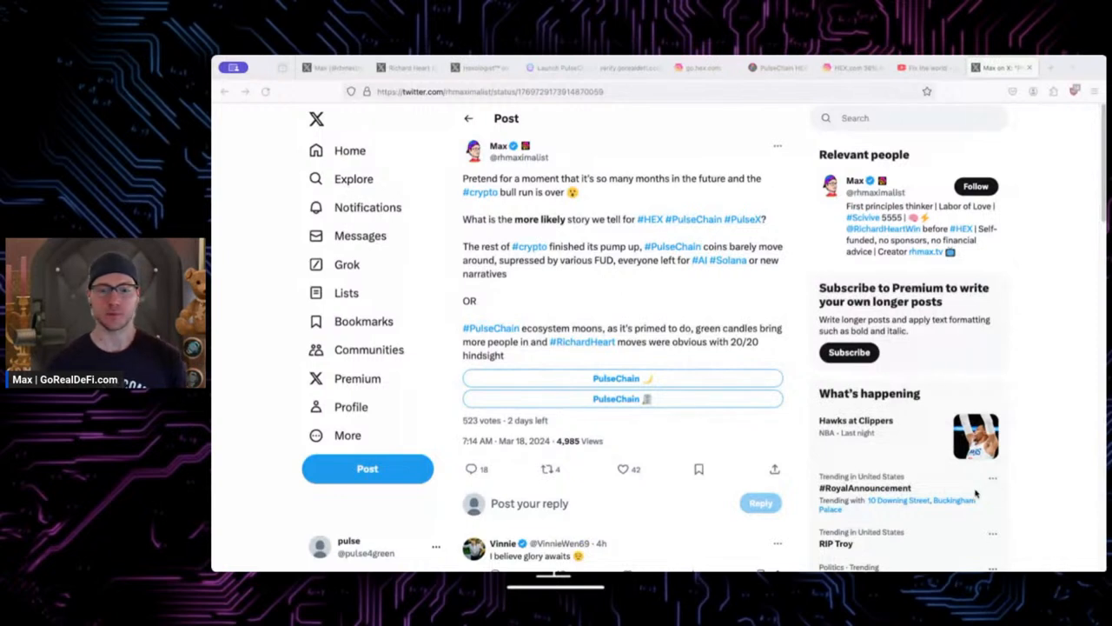
mouse_move(346, 292)
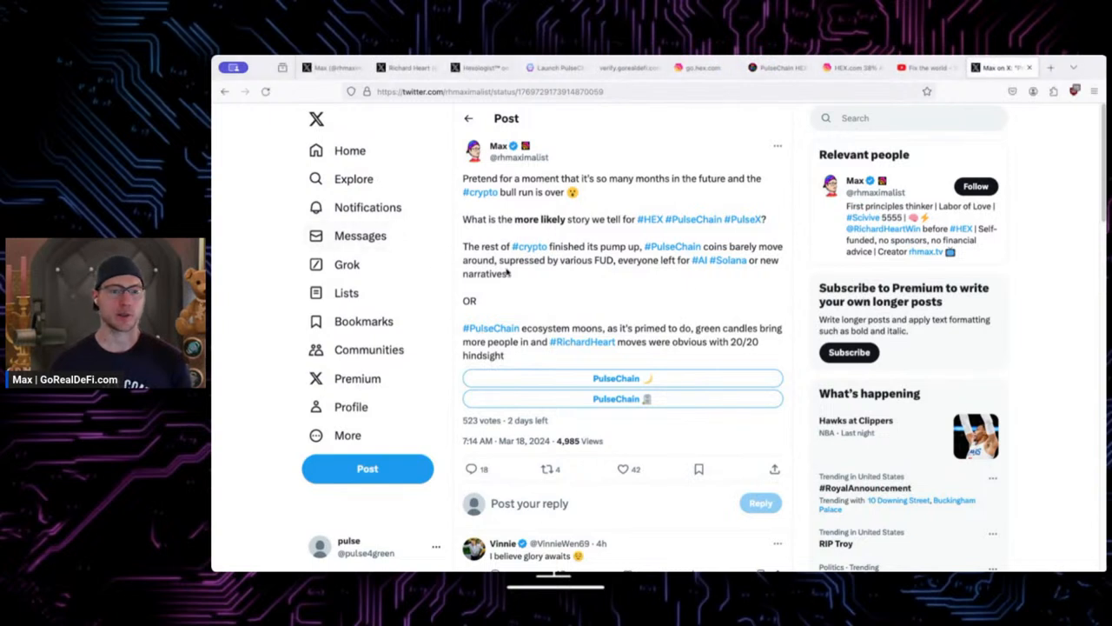
mouse_move(710, 358)
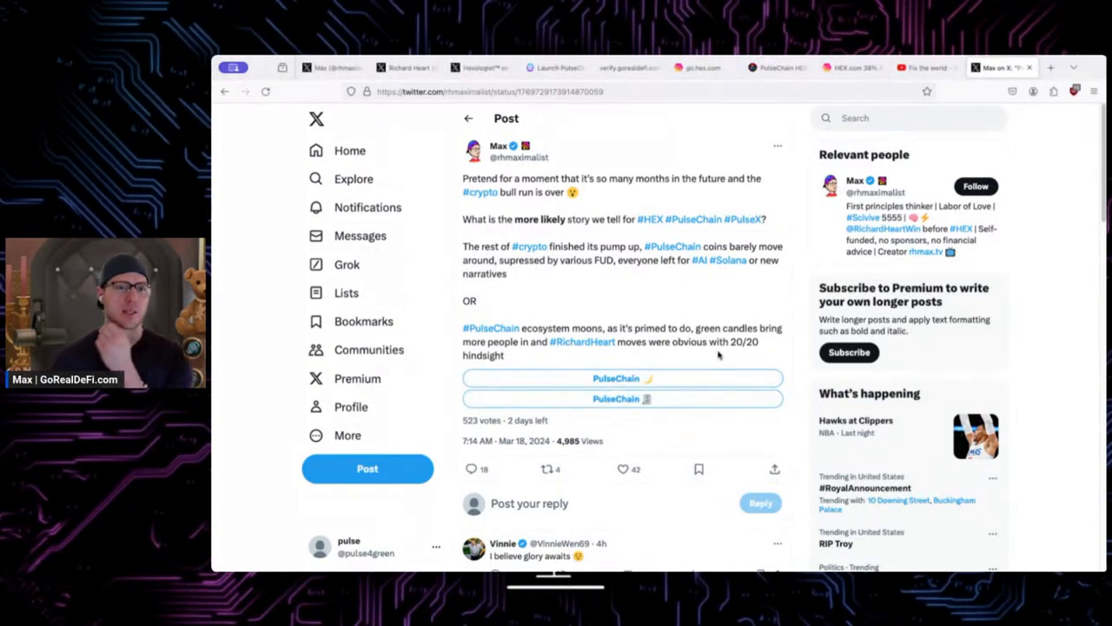
mouse_move(721, 355)
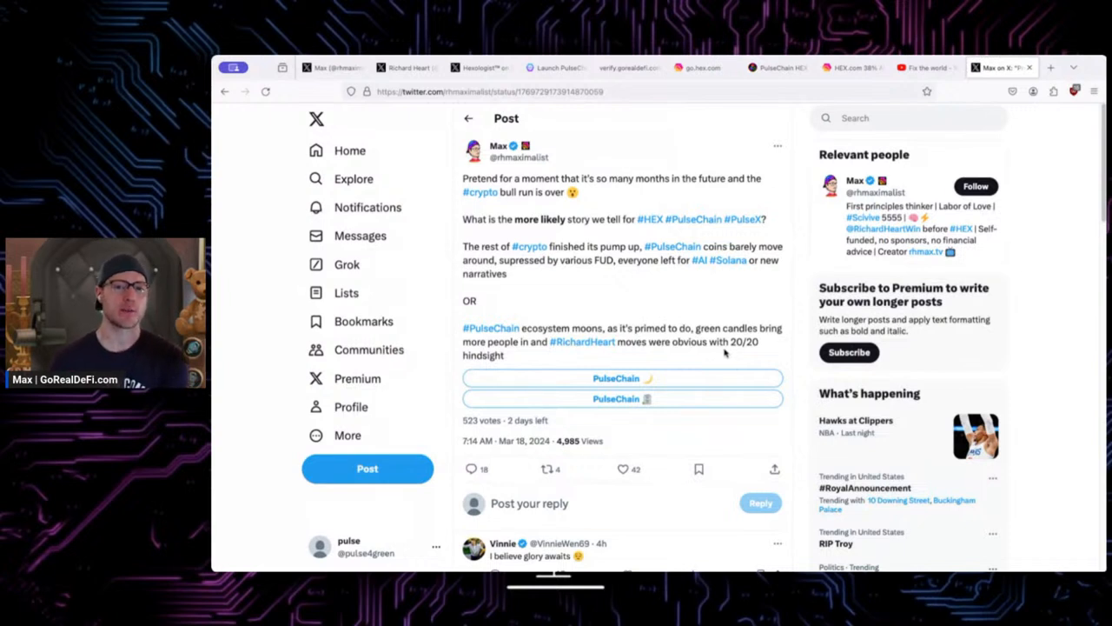
mouse_move(624, 247)
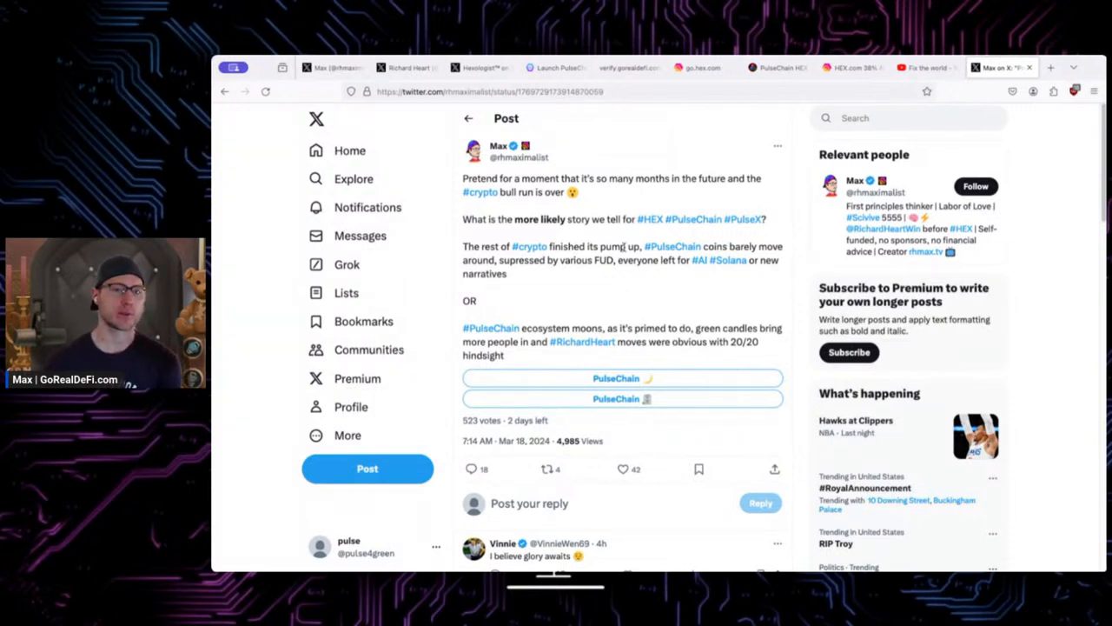
mouse_move(691, 228)
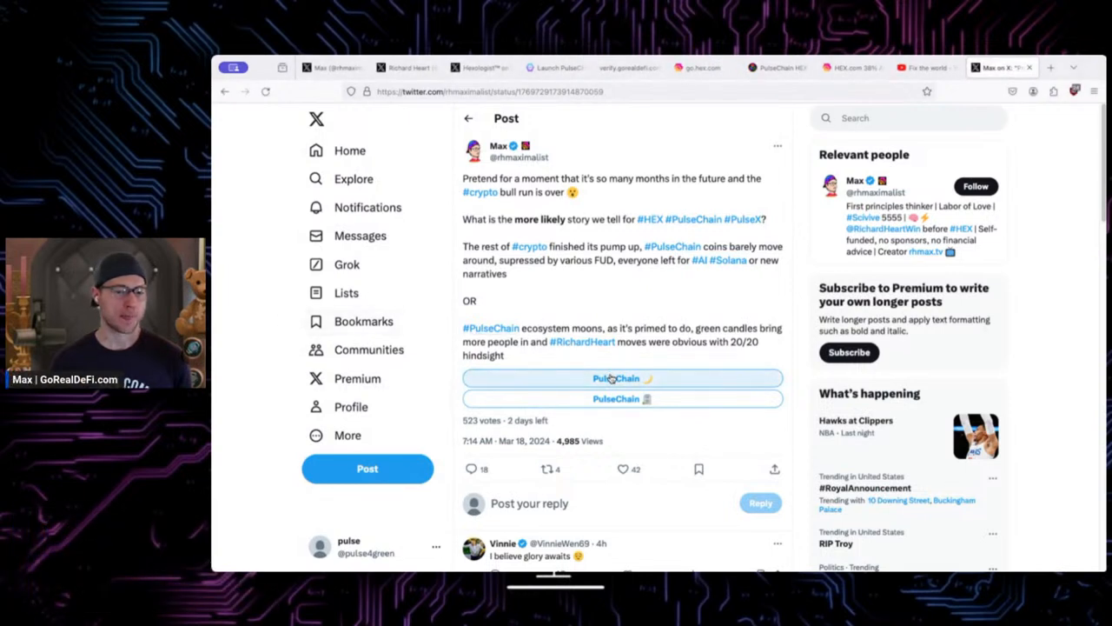
- Vote for the first PulseChain option in Max's poll, revealing 79.2% versus 20.8%
left_click(622, 379)
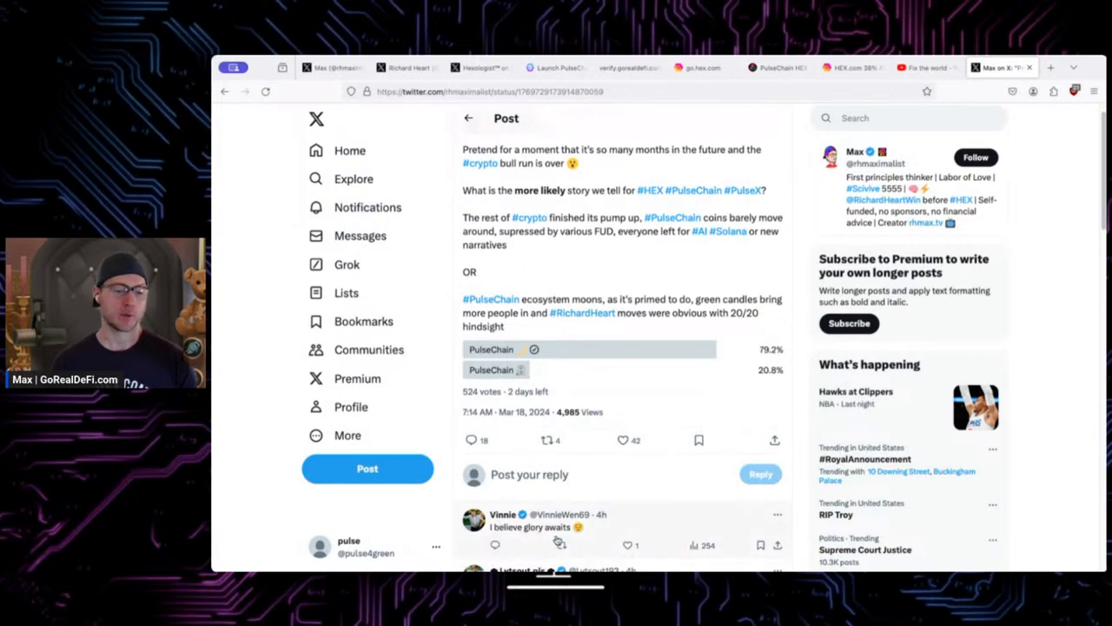
mouse_move(693, 513)
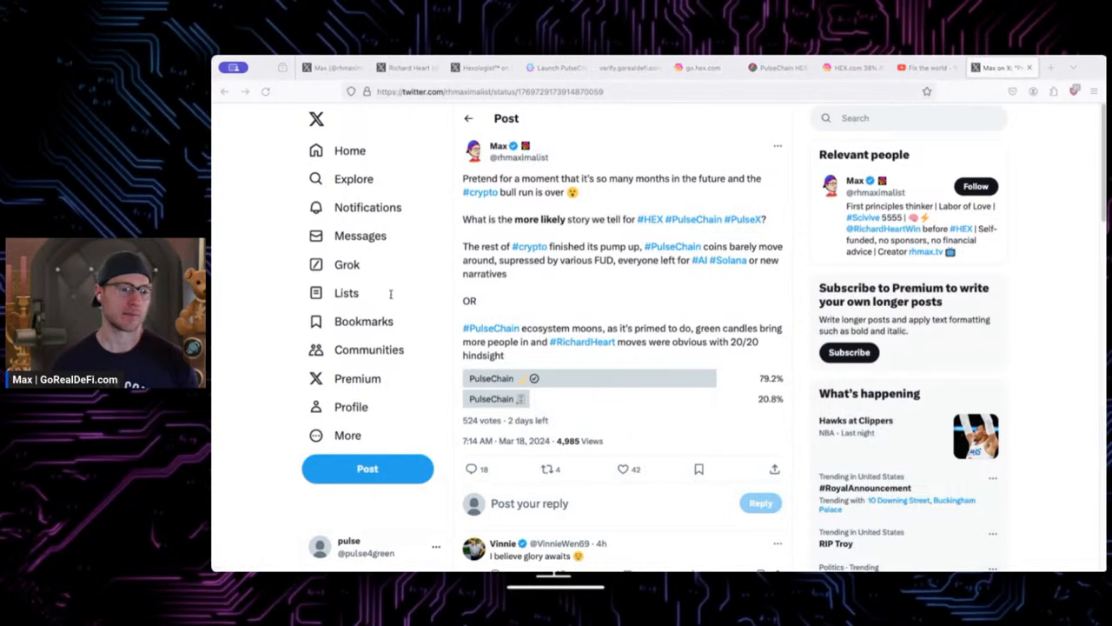
mouse_move(247, 269)
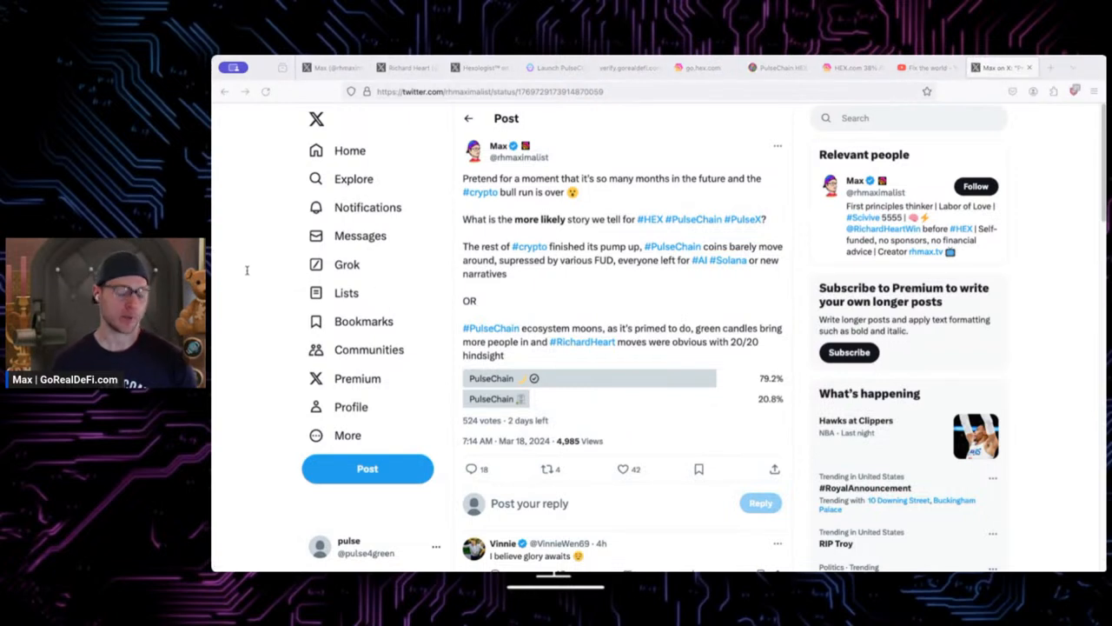
mouse_move(733, 306)
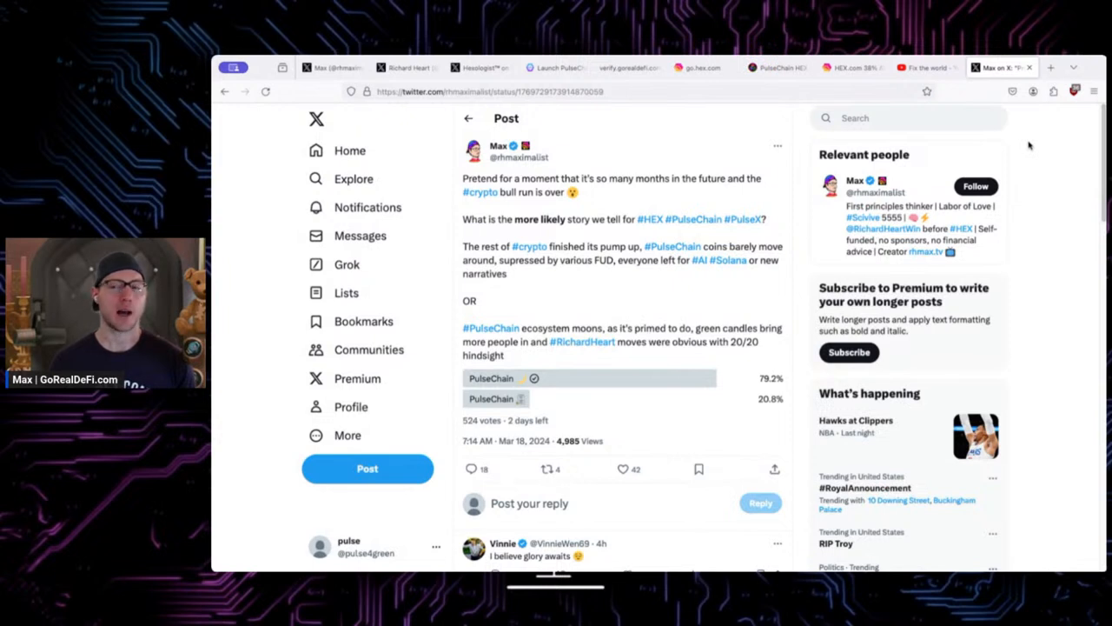
mouse_move(1029, 136)
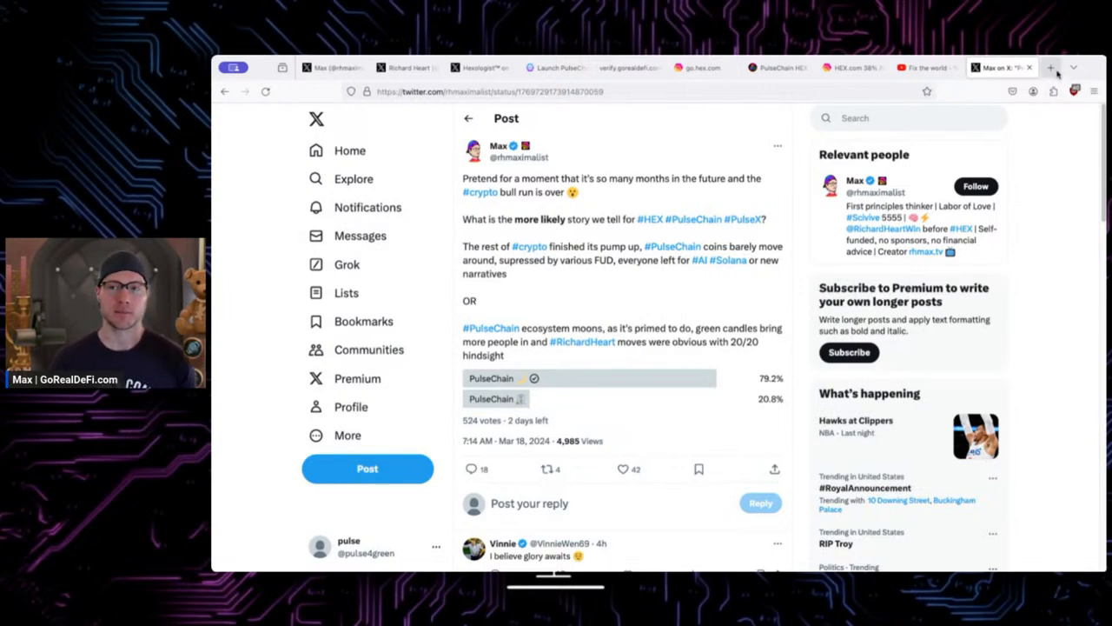
left_click_drag(463, 247, 507, 275)
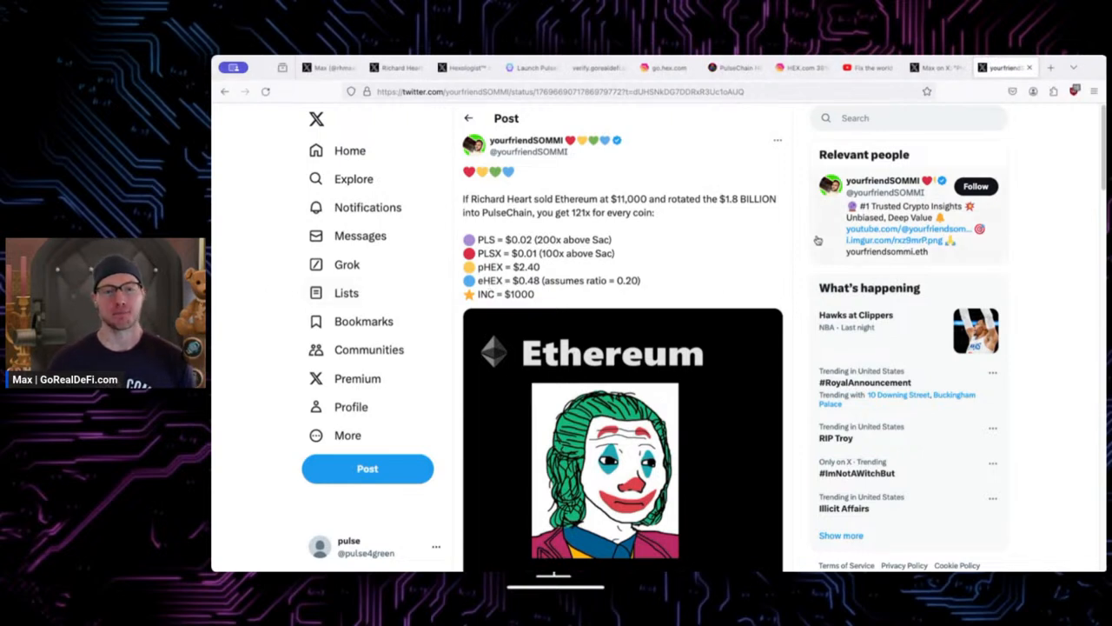
scroll("down", 3)
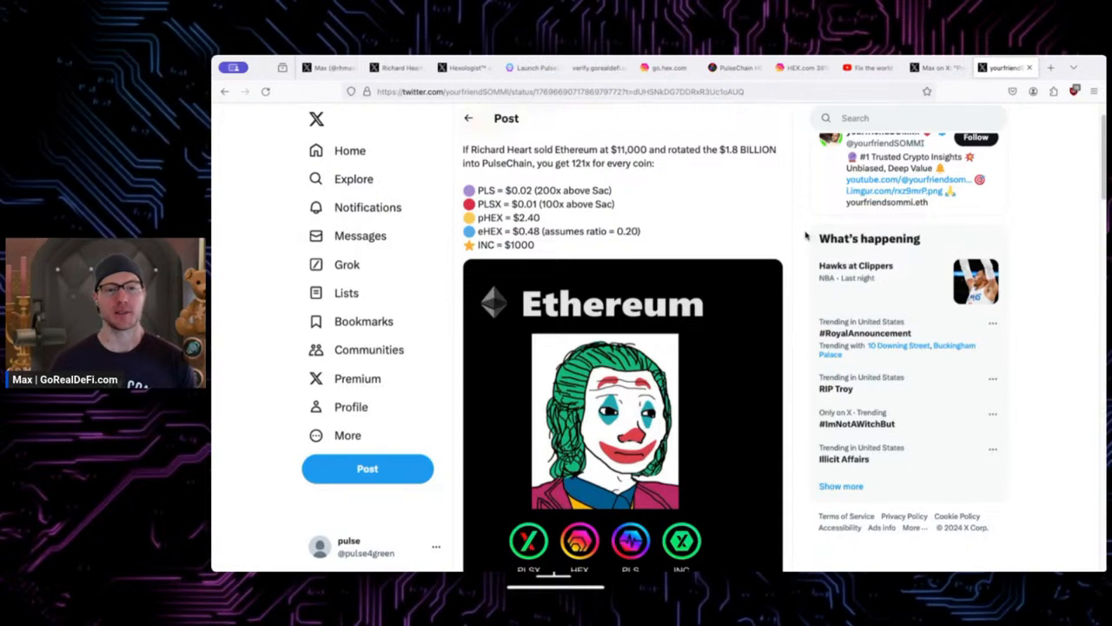
mouse_move(755, 209)
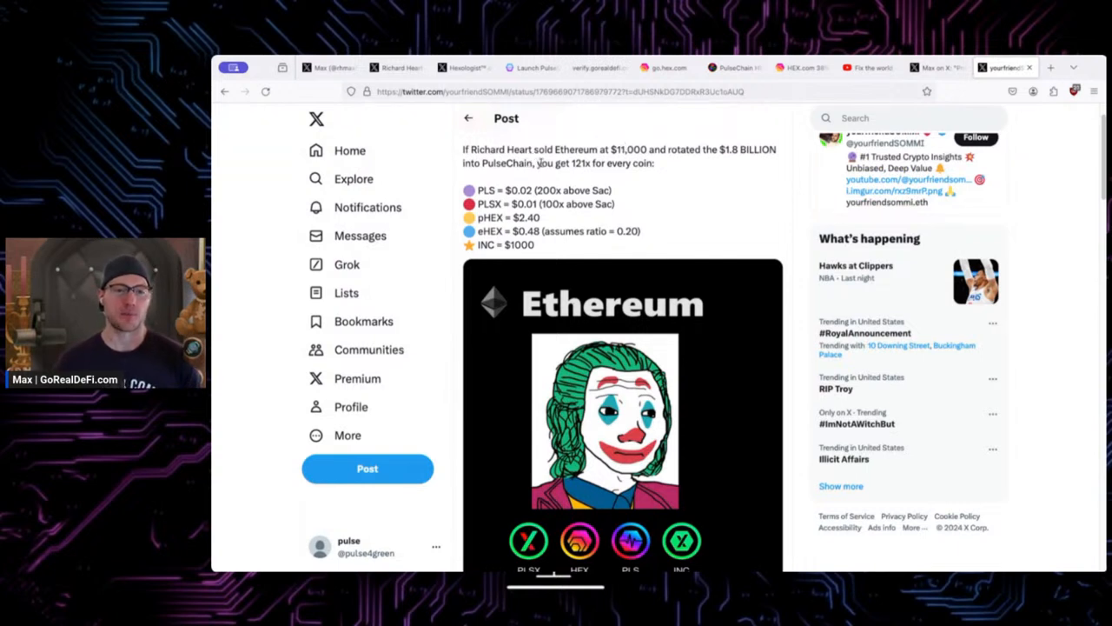
double_click(580, 163)
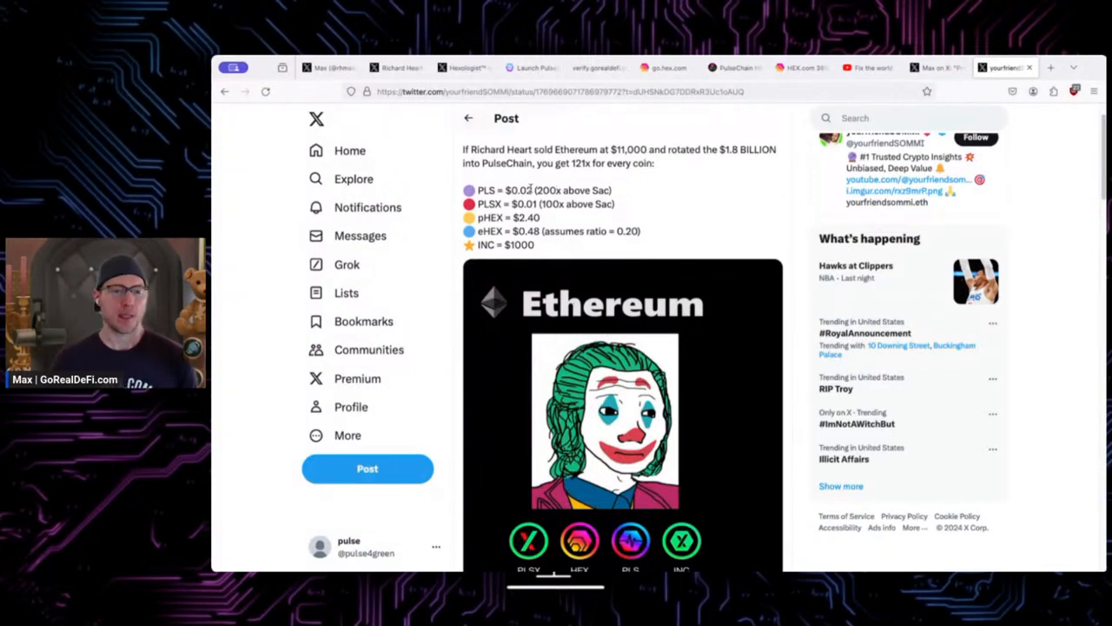
double_click(518, 190)
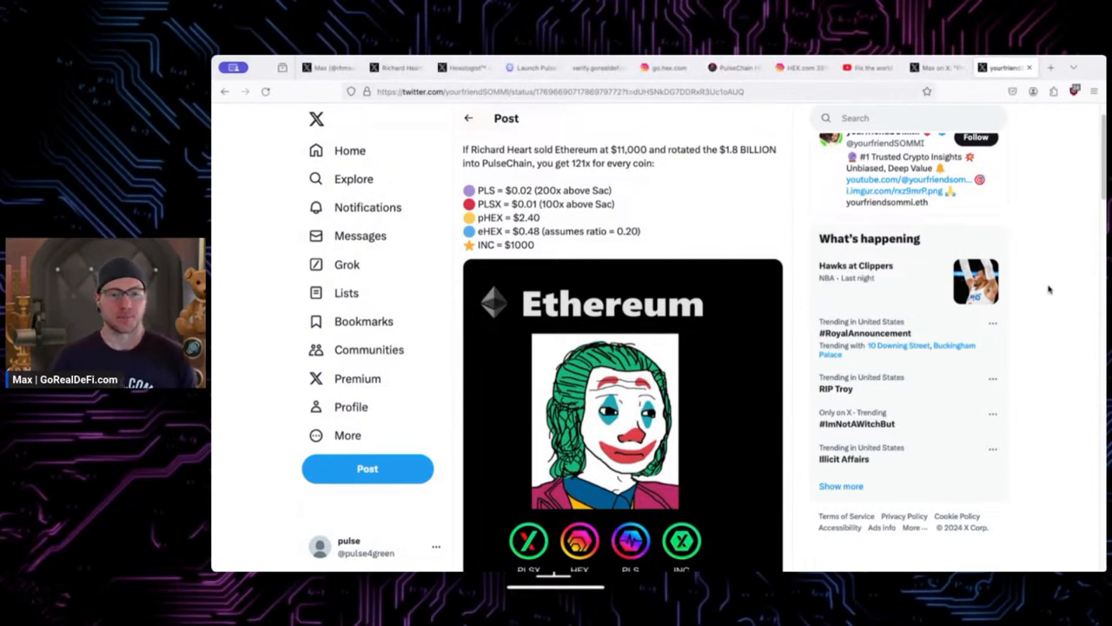
mouse_move(1046, 288)
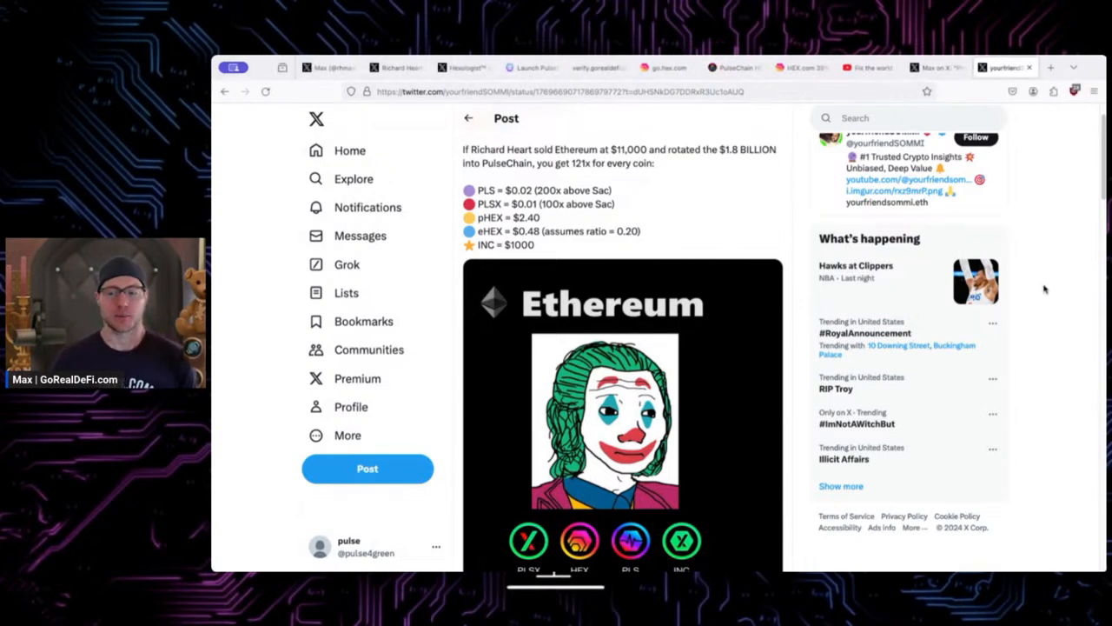
scroll("down", 3)
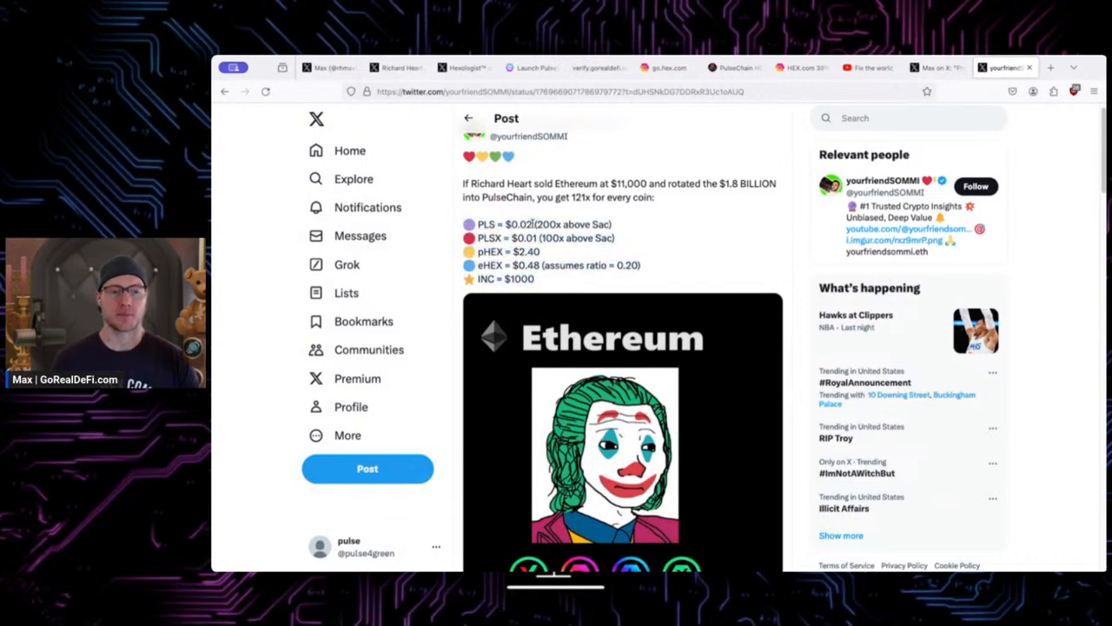
mouse_move(662, 229)
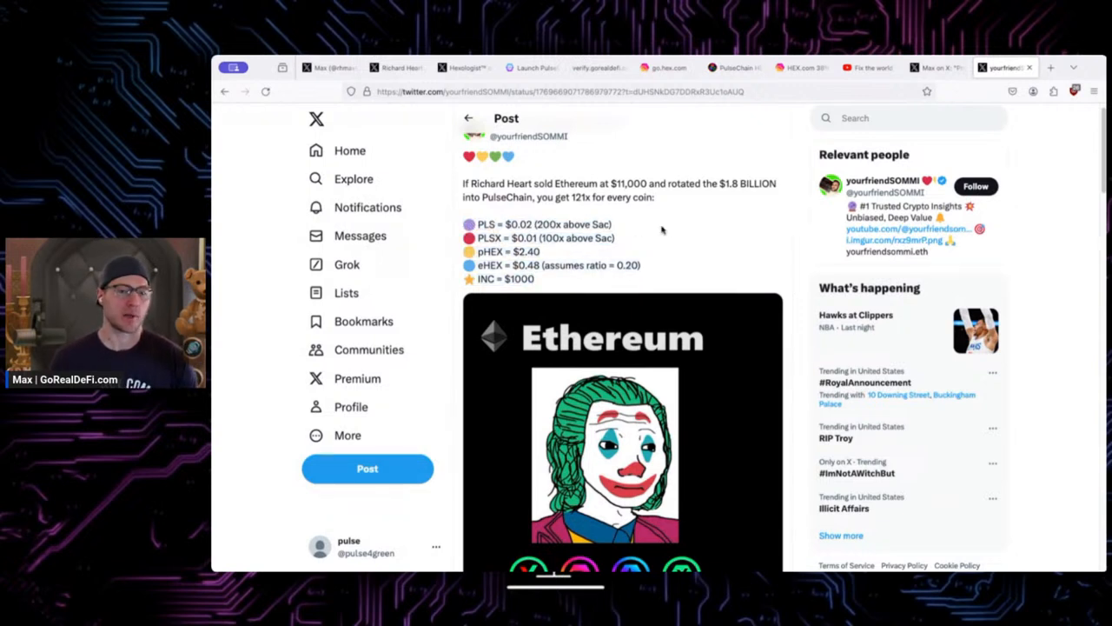
mouse_move(563, 261)
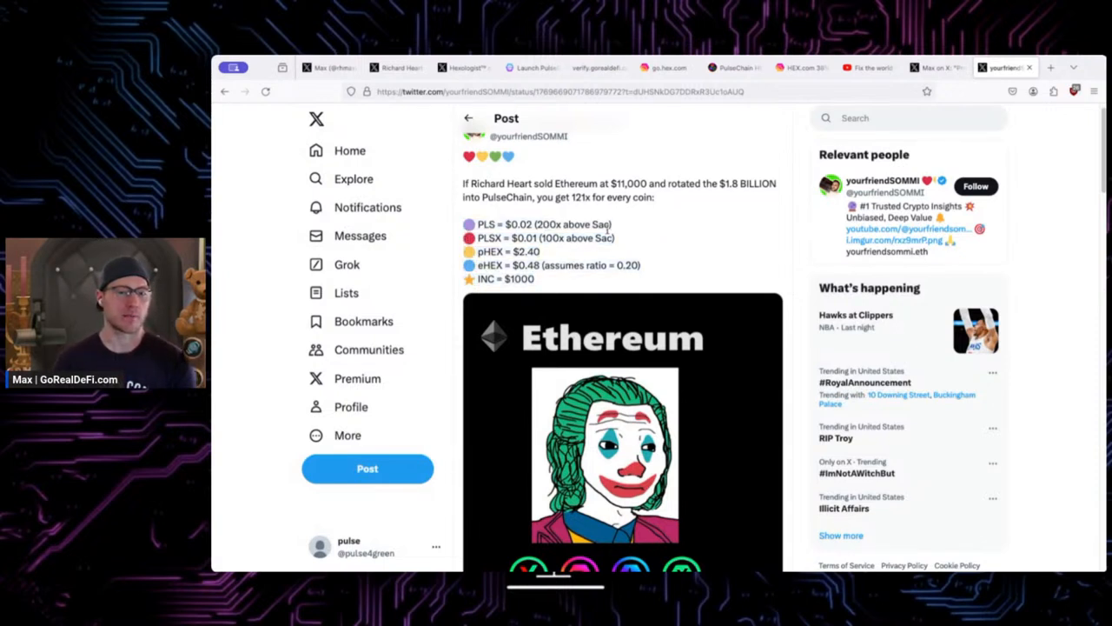
- Read JustAskJesse's PulseChain advantages post, highlighting the collateral-backed native stablecoins line
left_click(1050, 66)
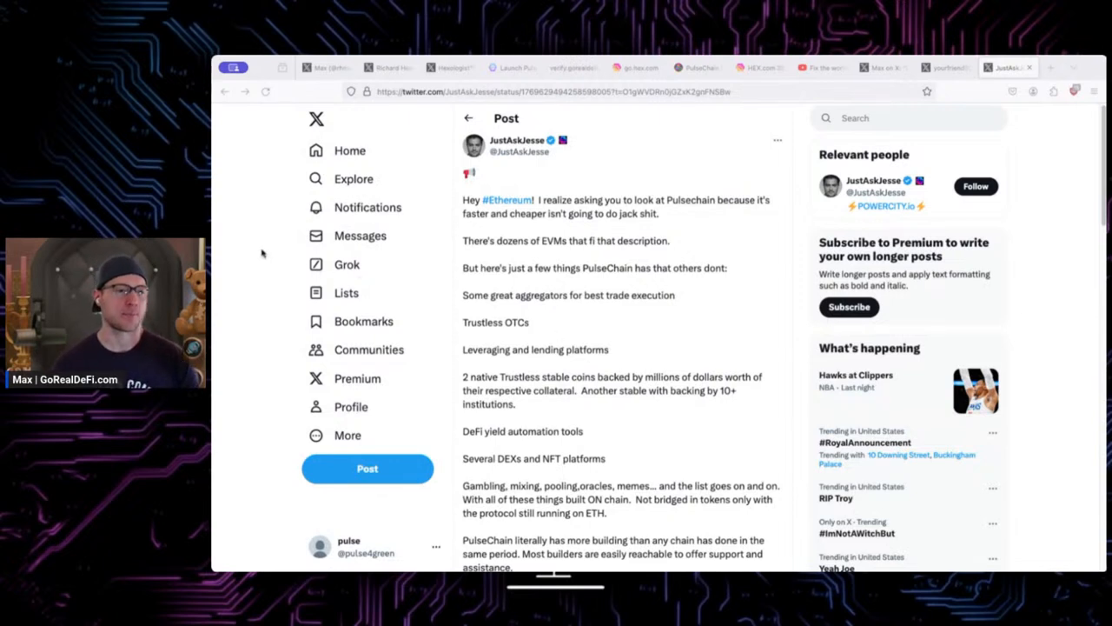
mouse_move(553, 188)
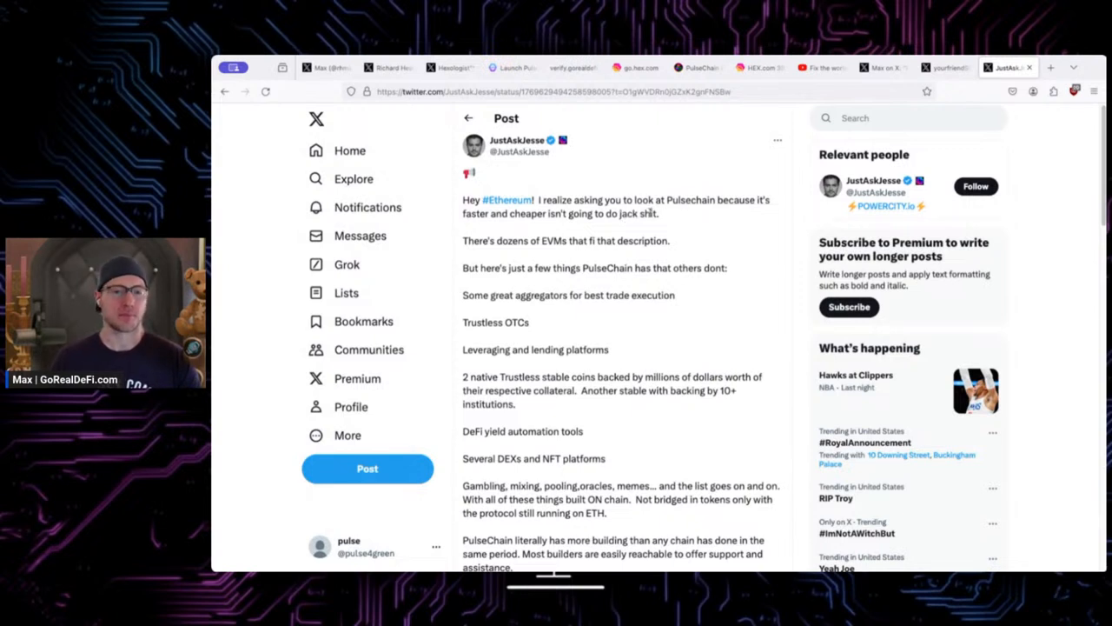
mouse_move(659, 215)
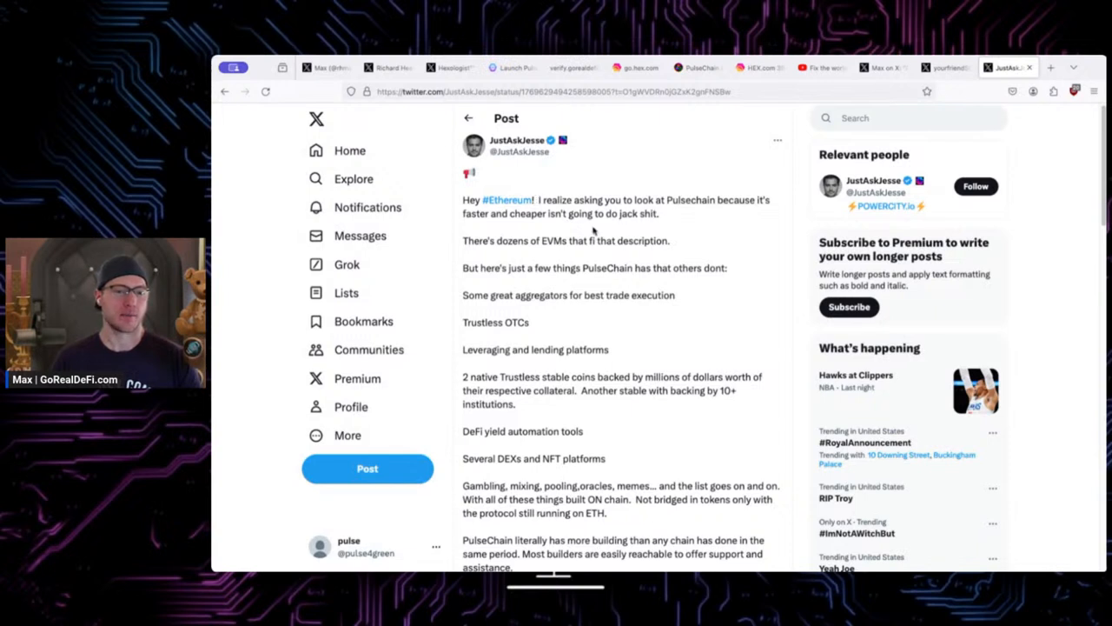
scroll("down", 3)
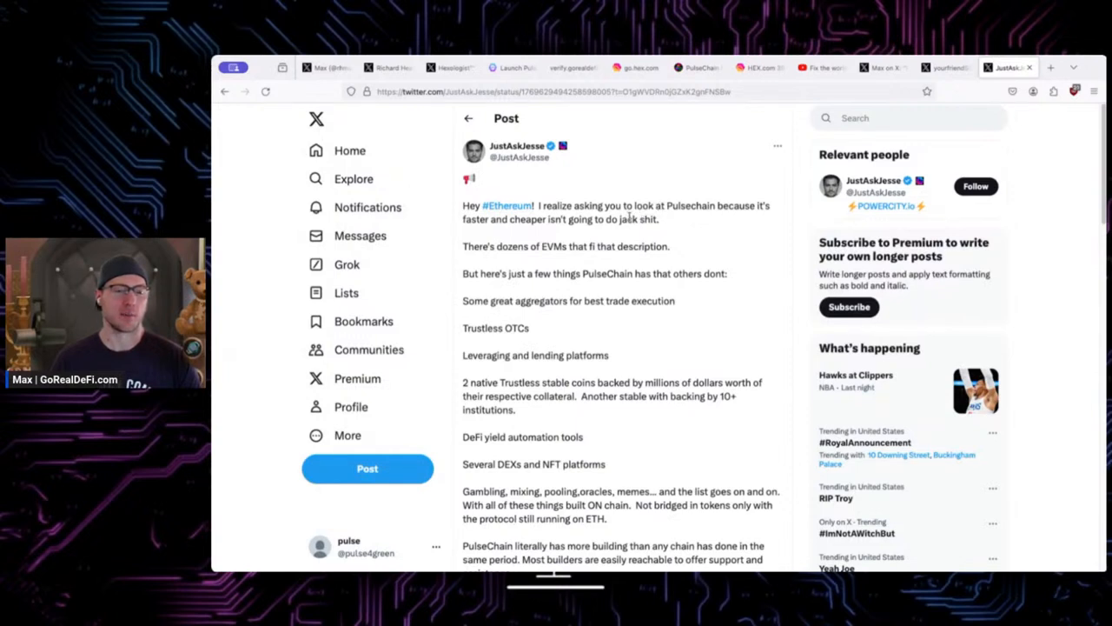
mouse_move(633, 212)
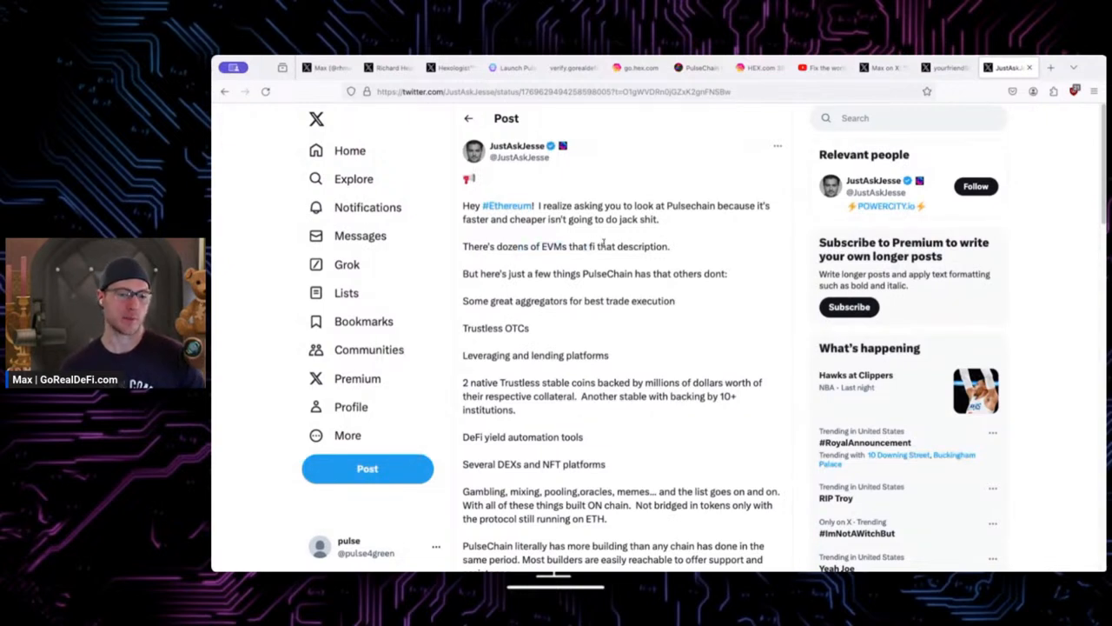
scroll("down", 3)
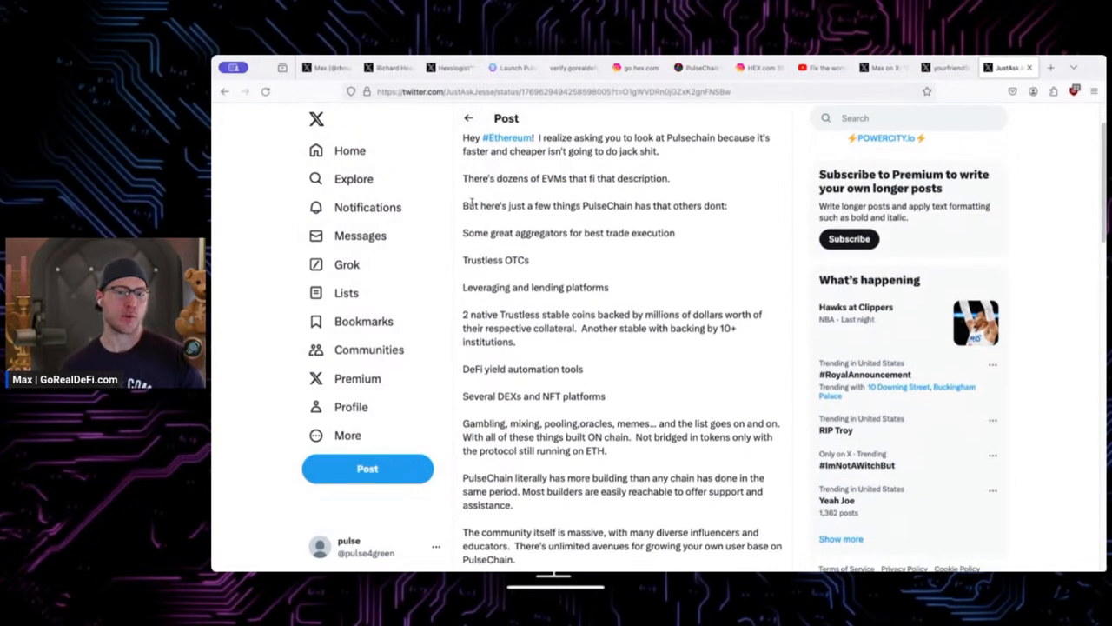
mouse_move(525, 247)
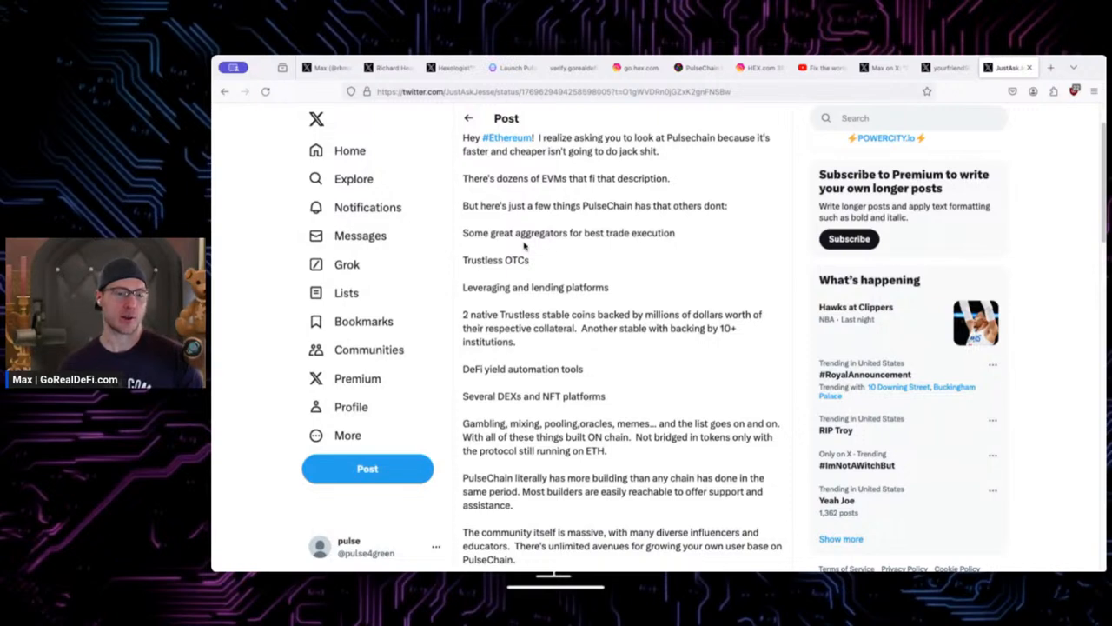
scroll("down", 3)
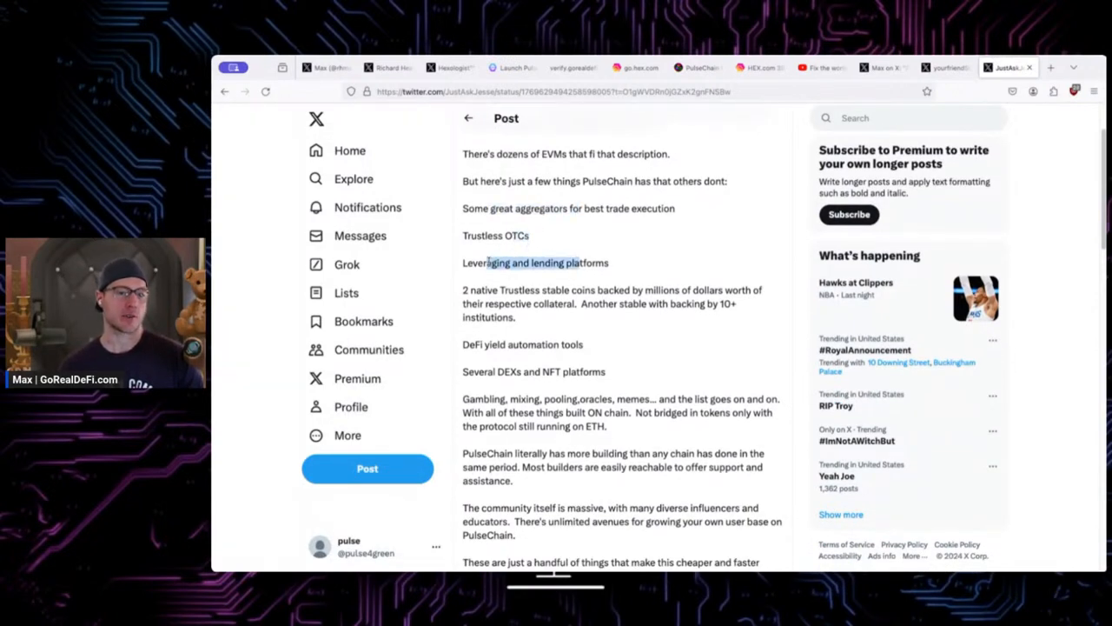
scroll("down", 3)
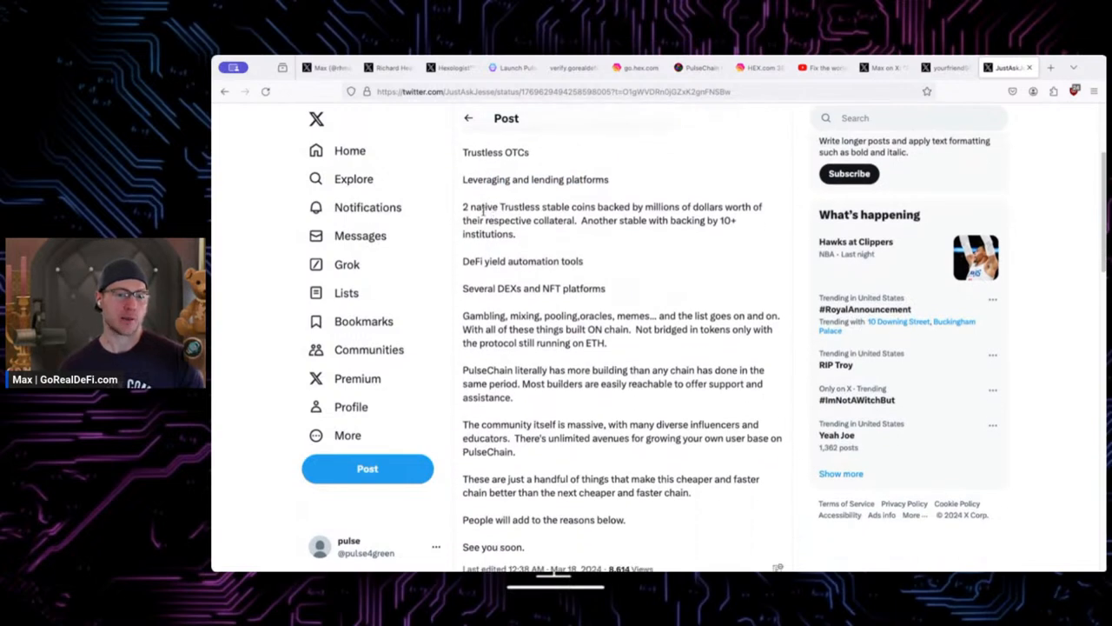
left_click_drag(476, 207, 591, 206)
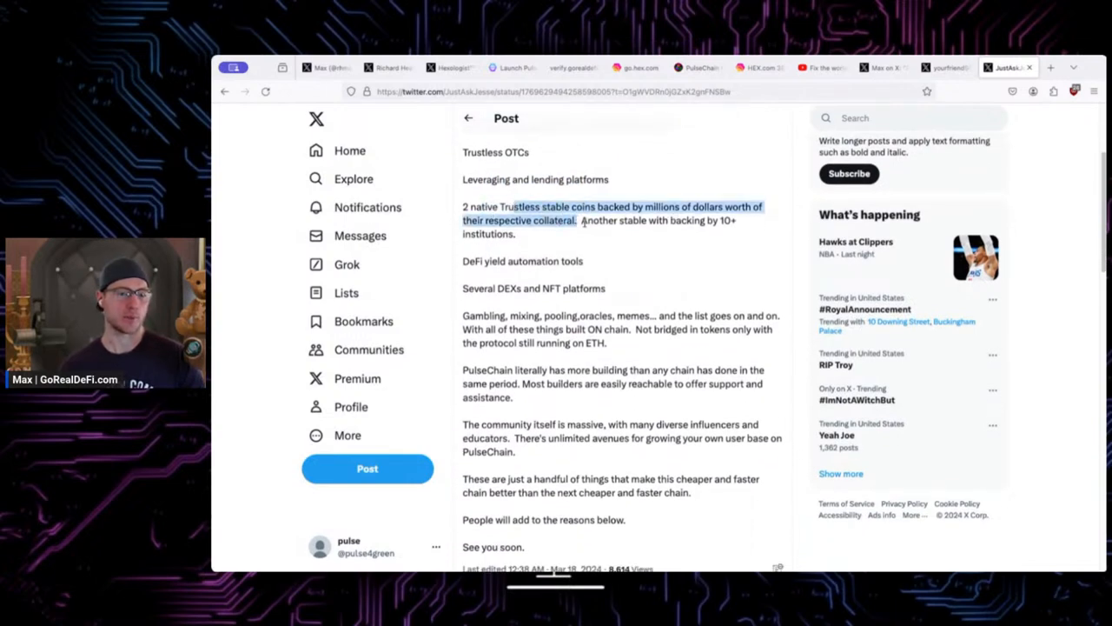
- Continue to the post's end, highlighting the built-on-chain and grow-your-own-user-base claims
scroll("down", 3)
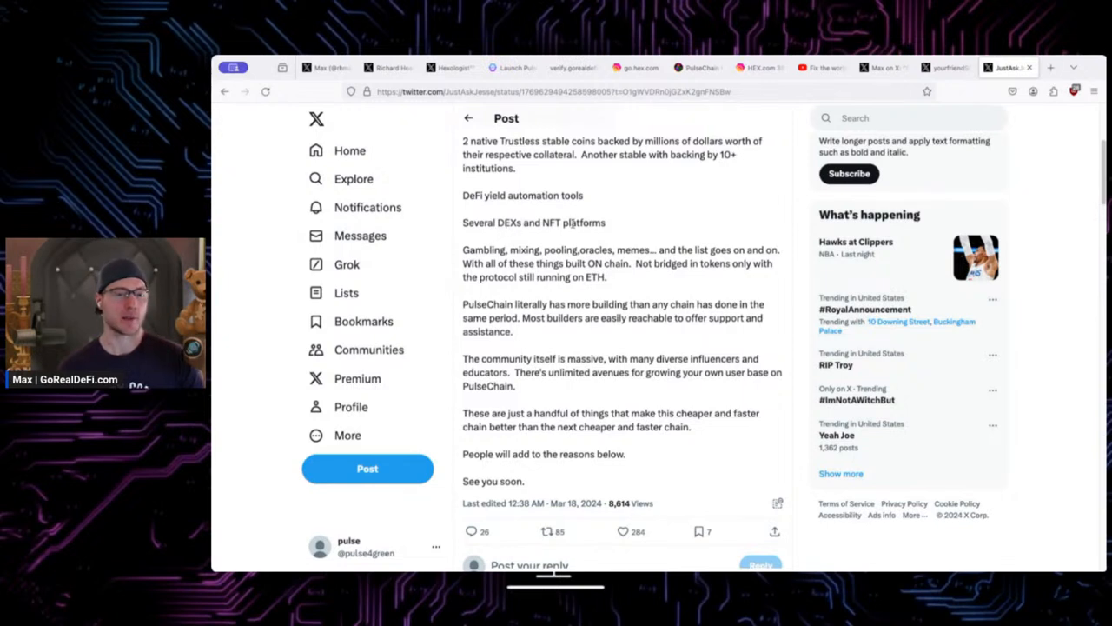
mouse_move(584, 219)
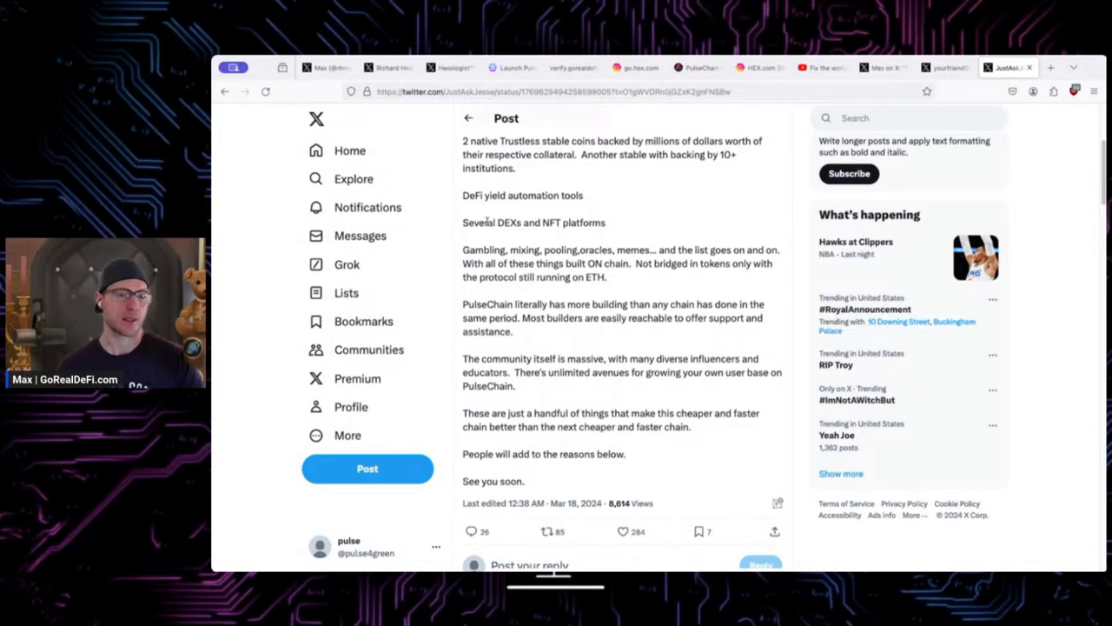
scroll("down", 3)
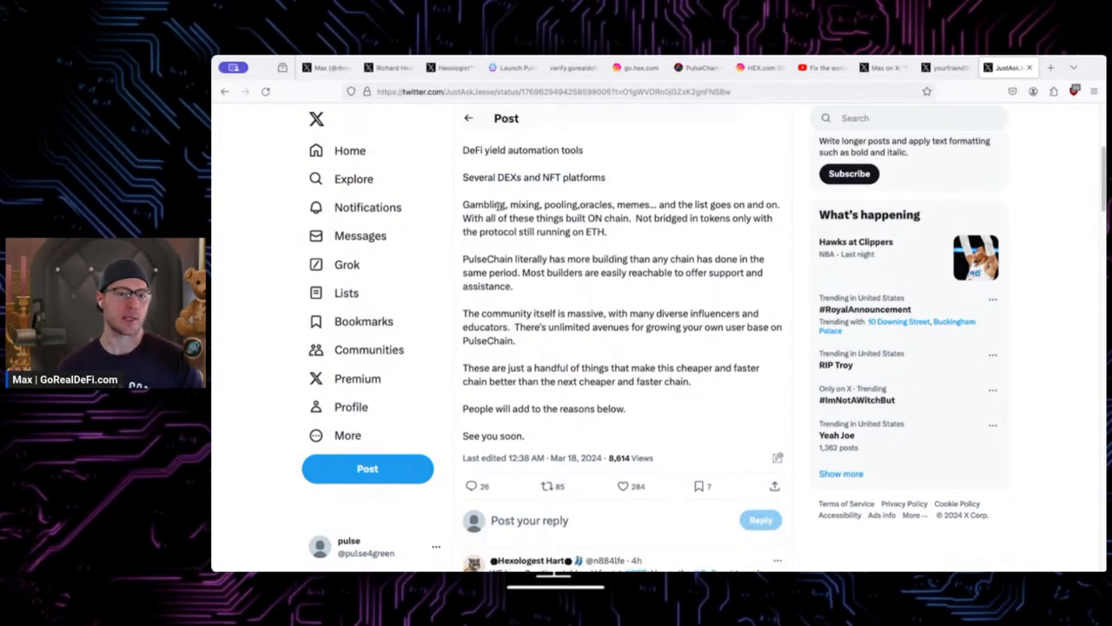
left_click_drag(511, 205, 623, 205)
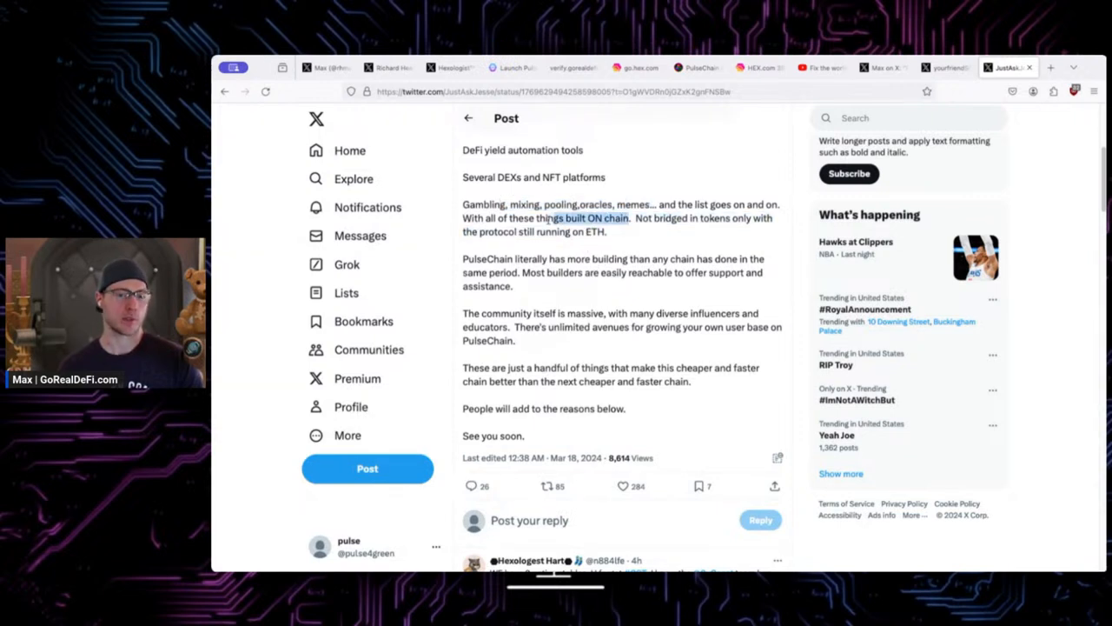
scroll("down", 3)
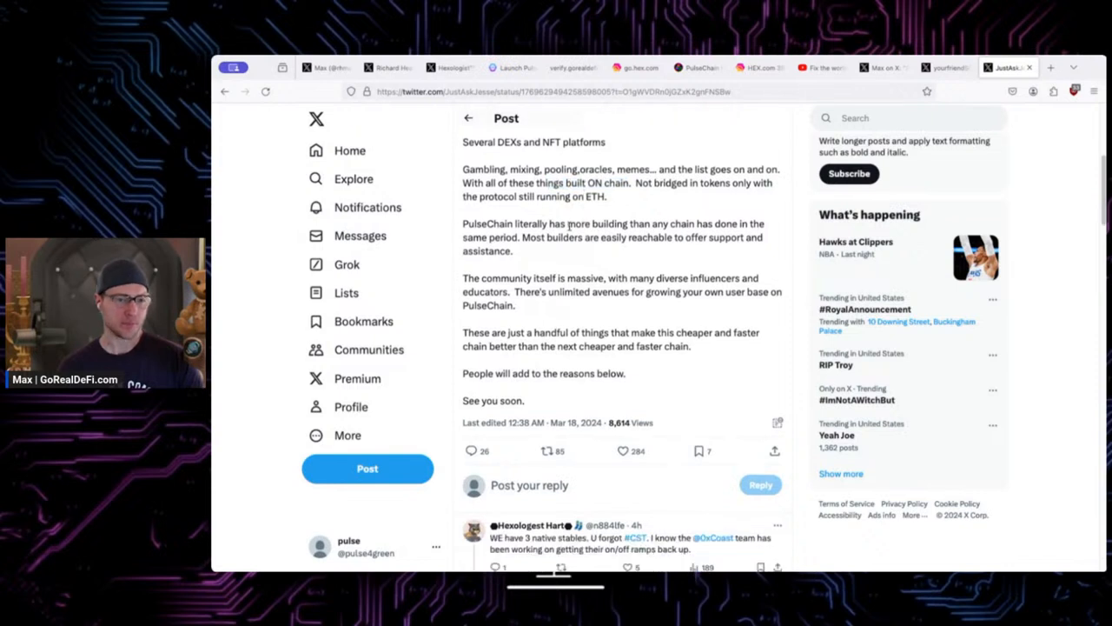
left_click_drag(463, 222, 587, 222)
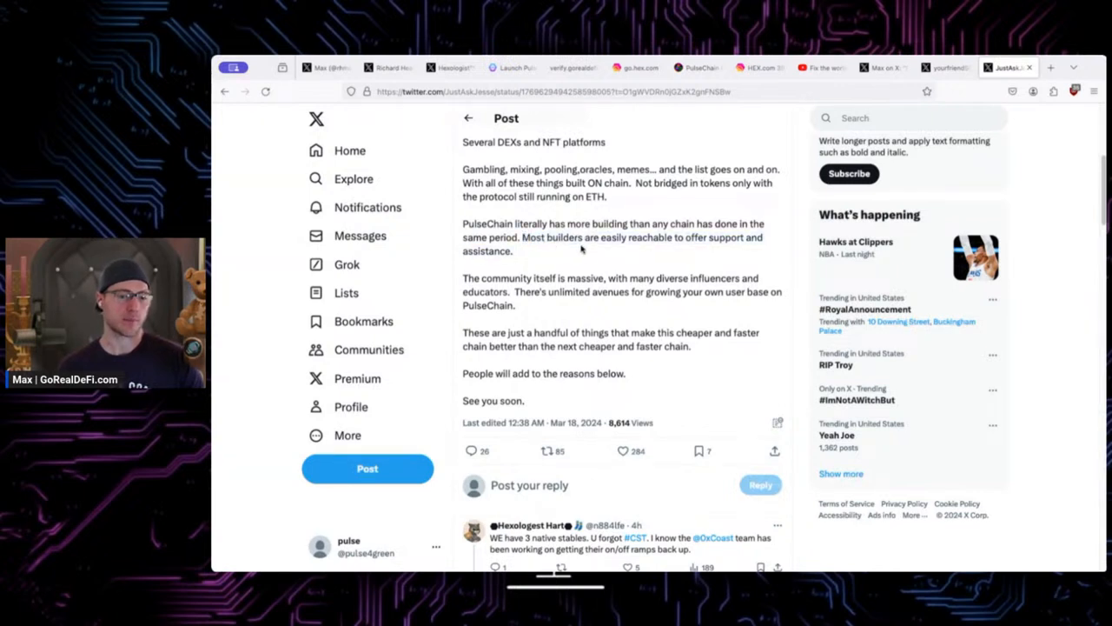
scroll("down", 3)
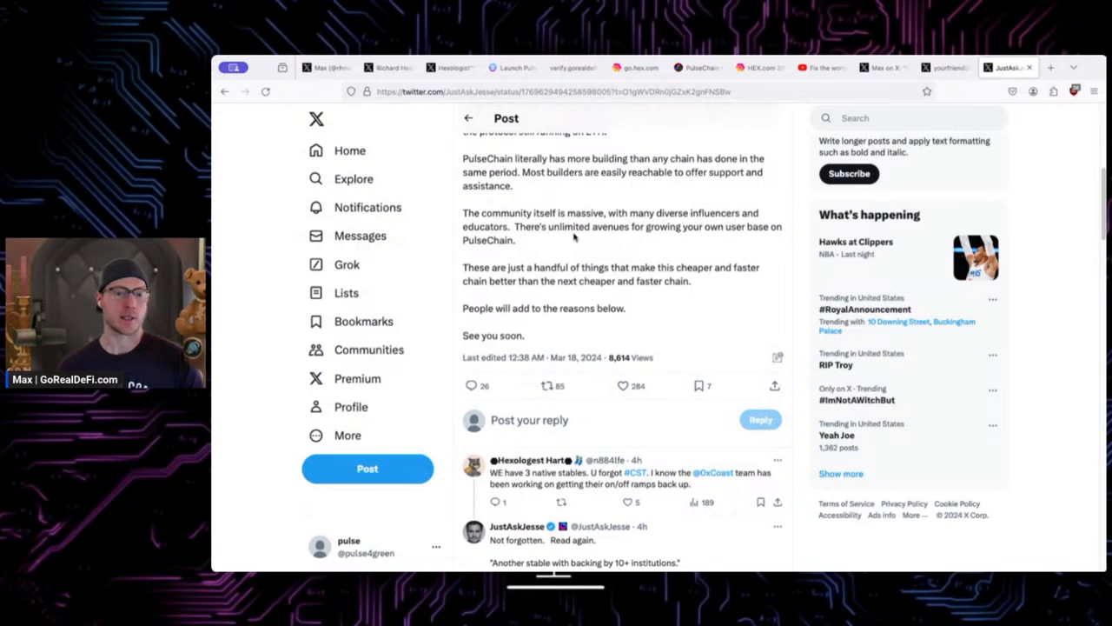
left_click_drag(518, 226, 515, 239)
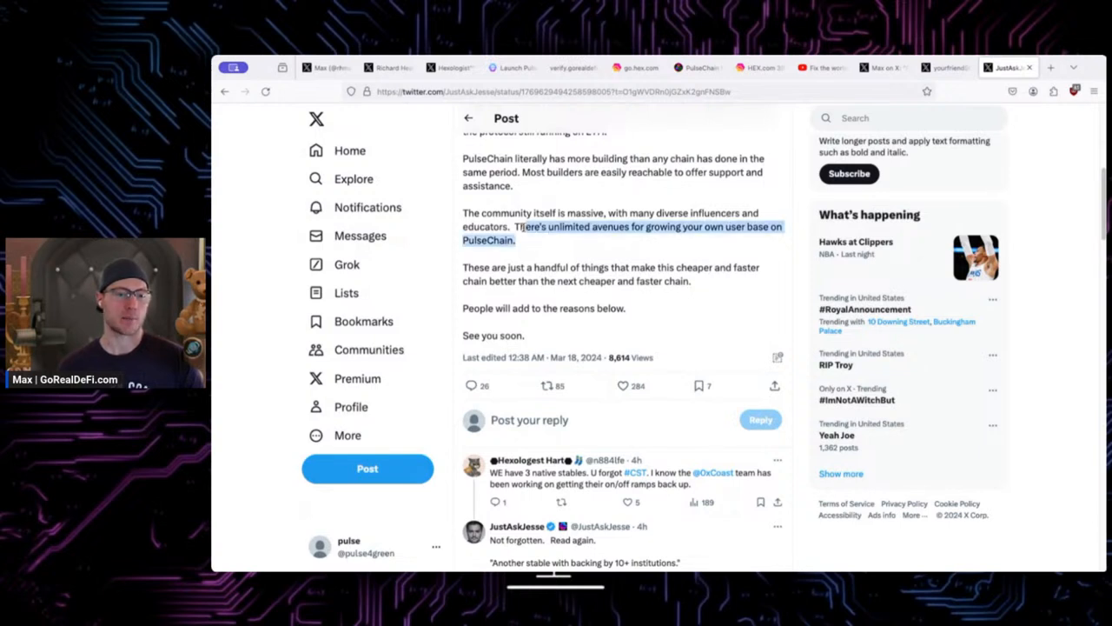
scroll("down", 3)
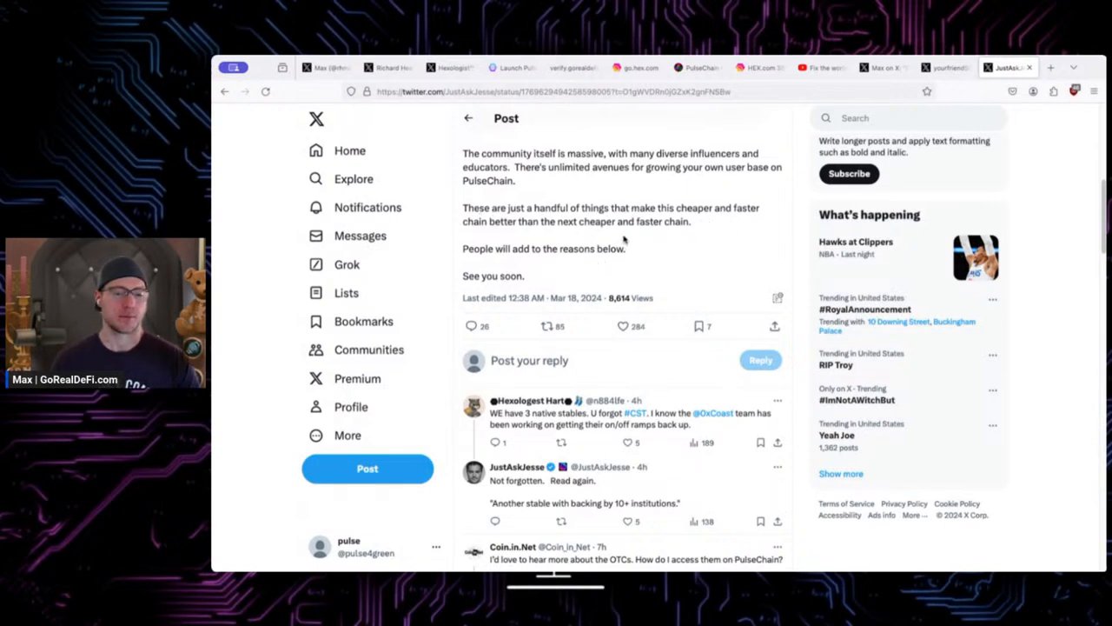
scroll("up", 3)
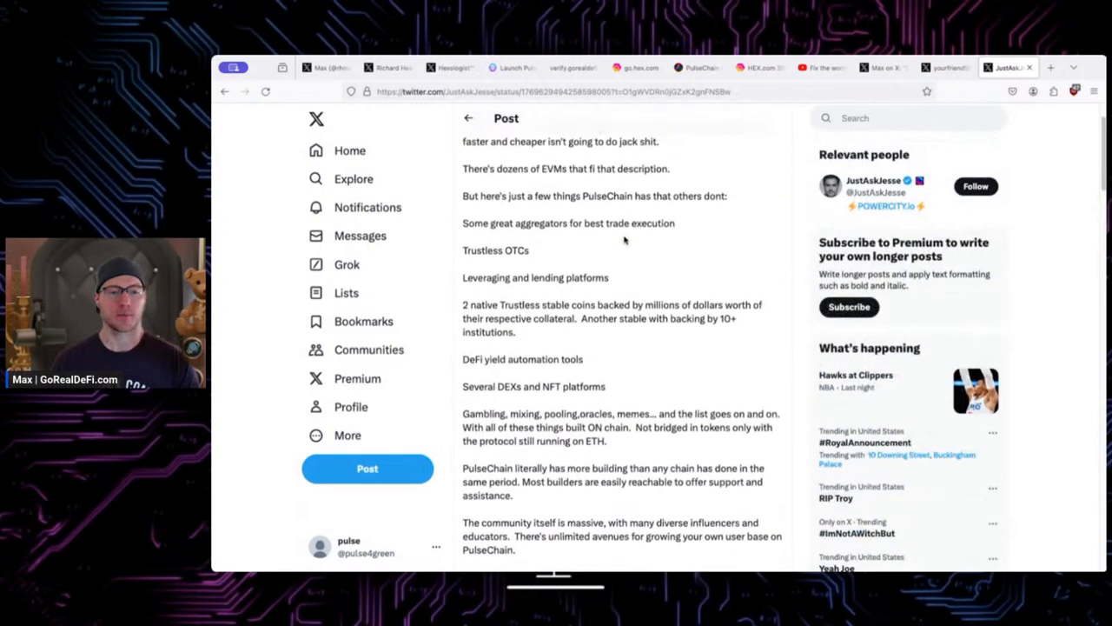
scroll("down", 3)
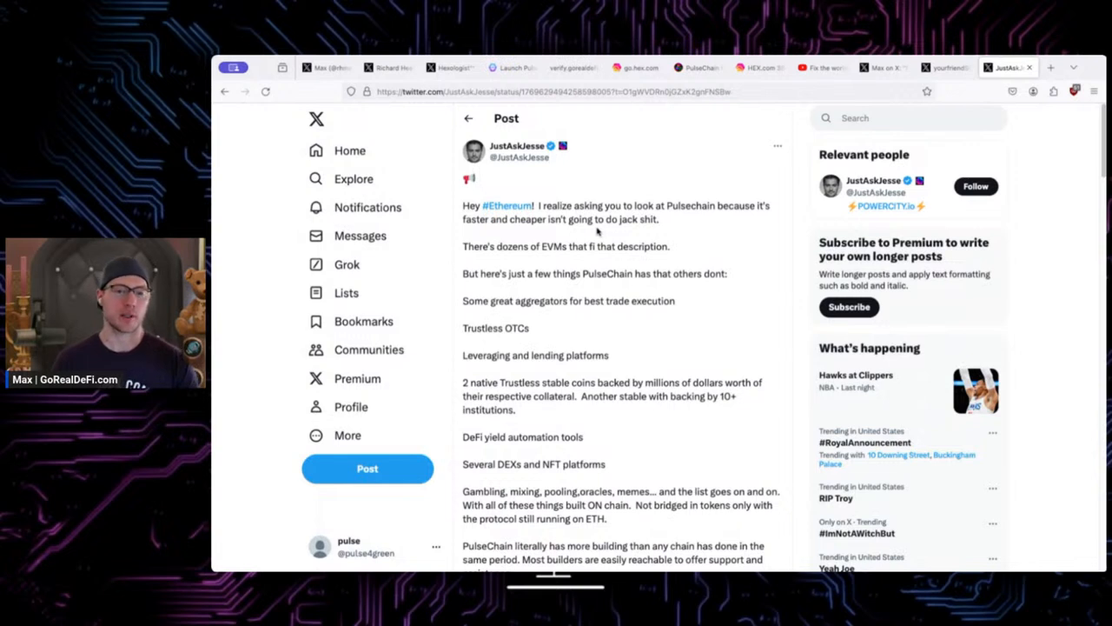
mouse_move(560, 217)
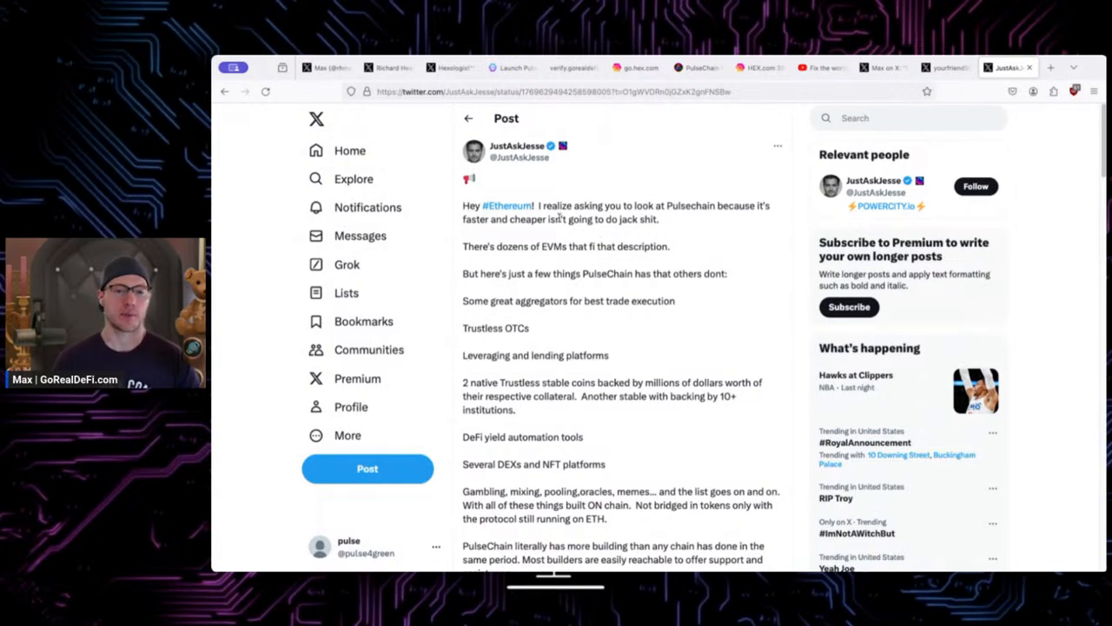
left_click(512, 66)
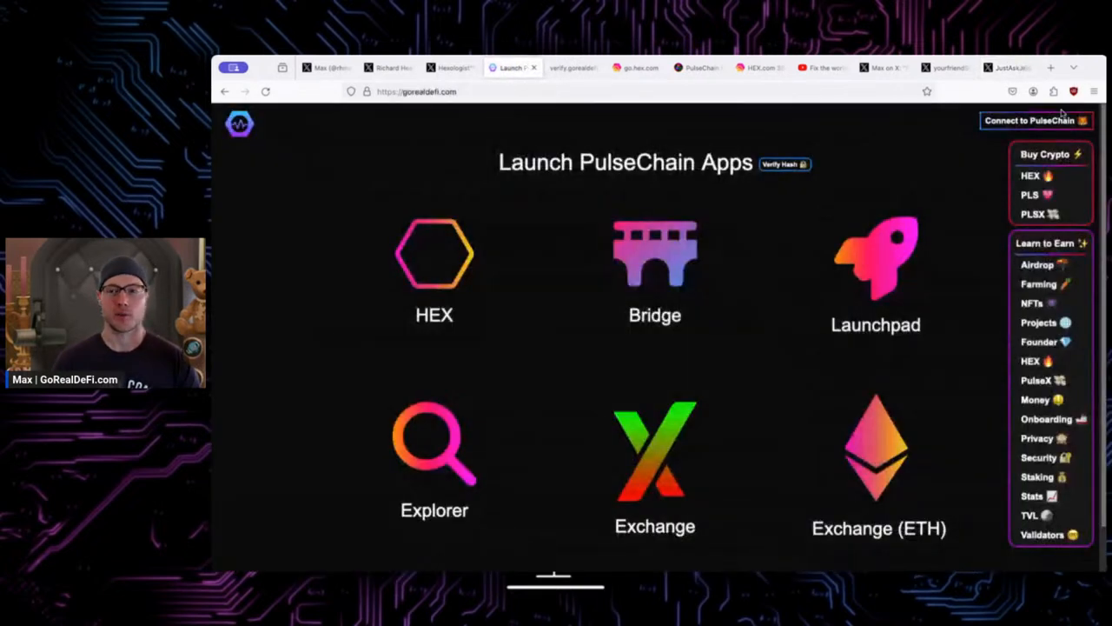
left_click(1005, 66)
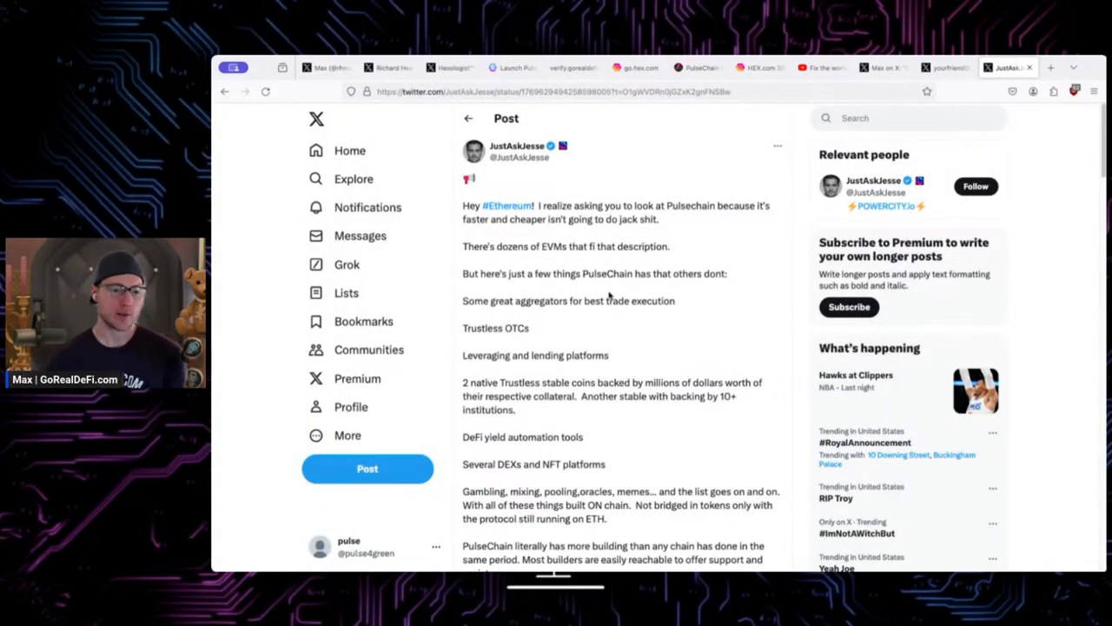
scroll("down", 3)
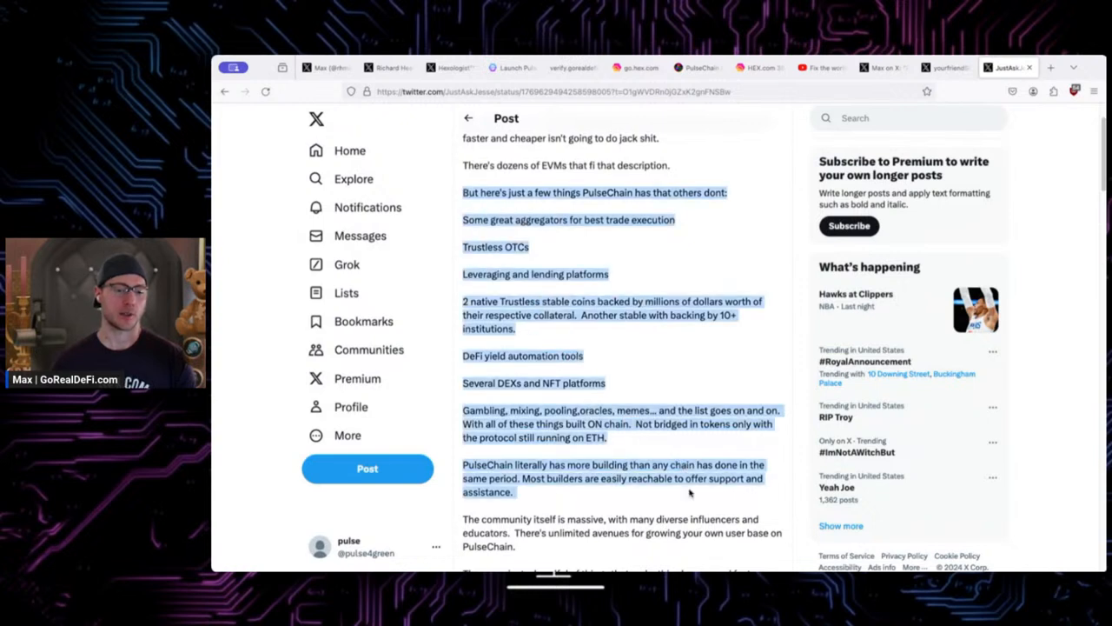
left_click(643, 461)
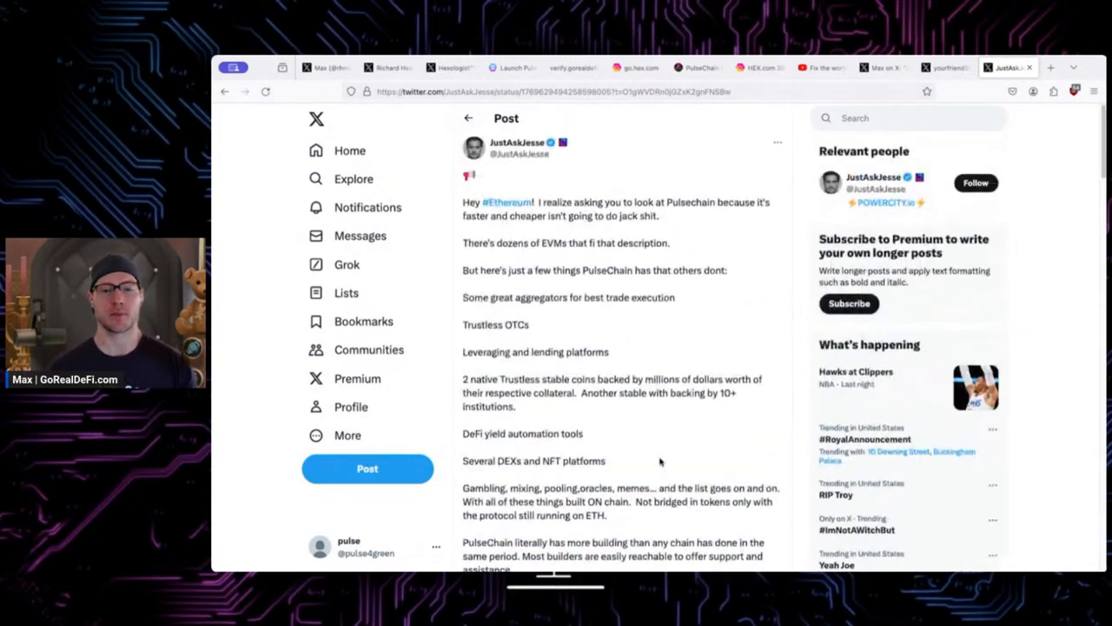
scroll("down", 3)
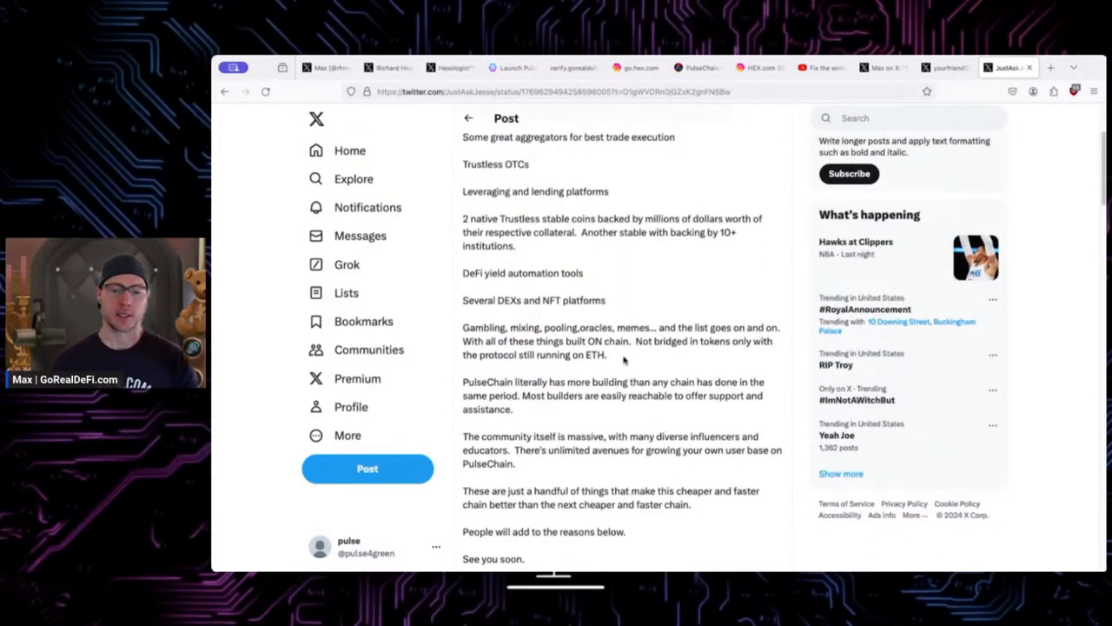
left_click_drag(511, 327, 657, 327)
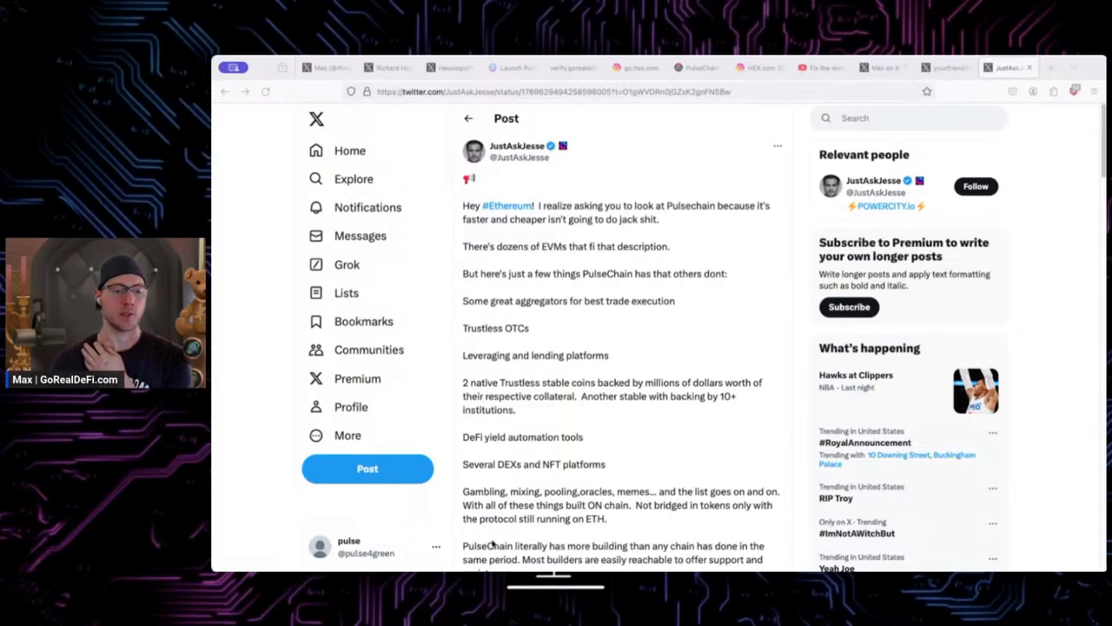
left_click(1050, 67)
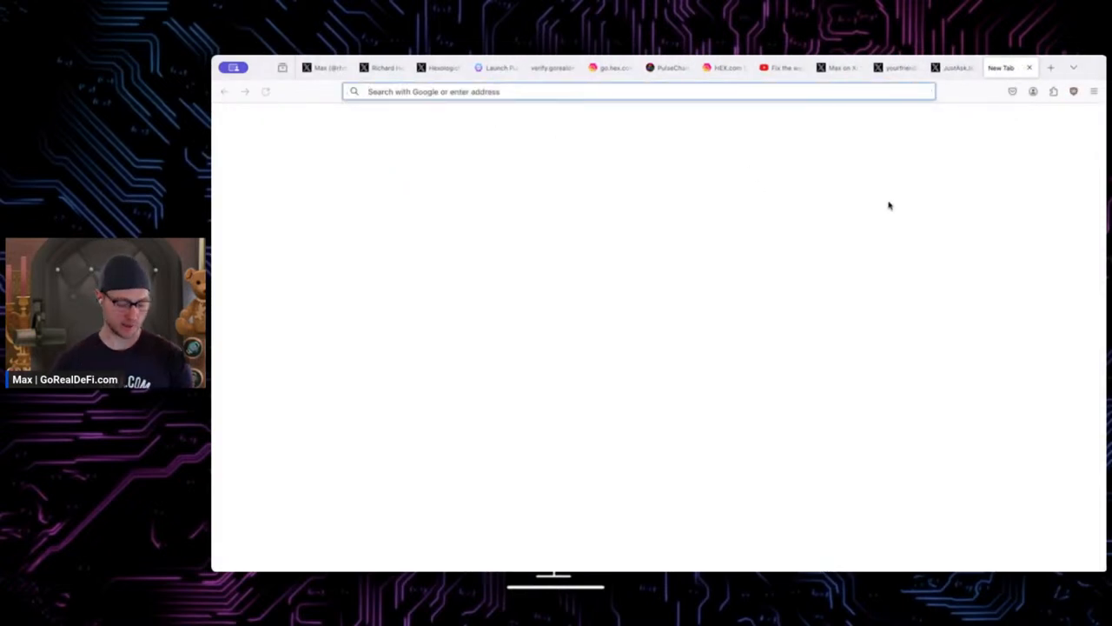
- Search Google for 'youtube corey costa crypto coins' to find the Crypto Coins channel
type("ypto coins")
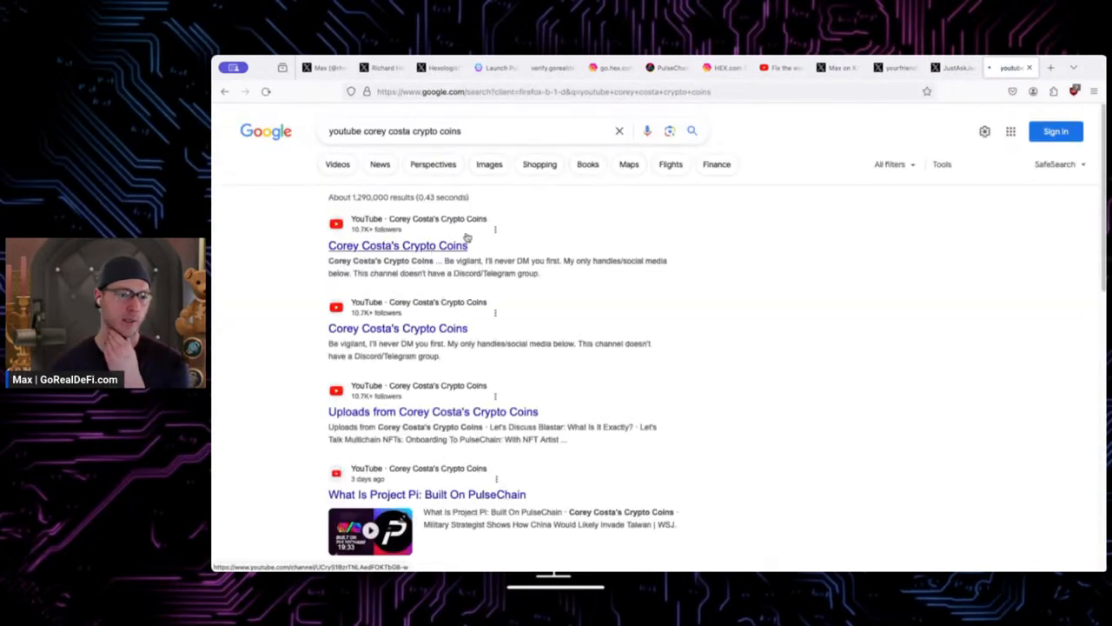
- From Corey Costa's Crypto Coins Live tab, reach the upcoming 'The Road Ahead For HEX: With RHMAX' stream with its URL selected
left_click(396, 245)
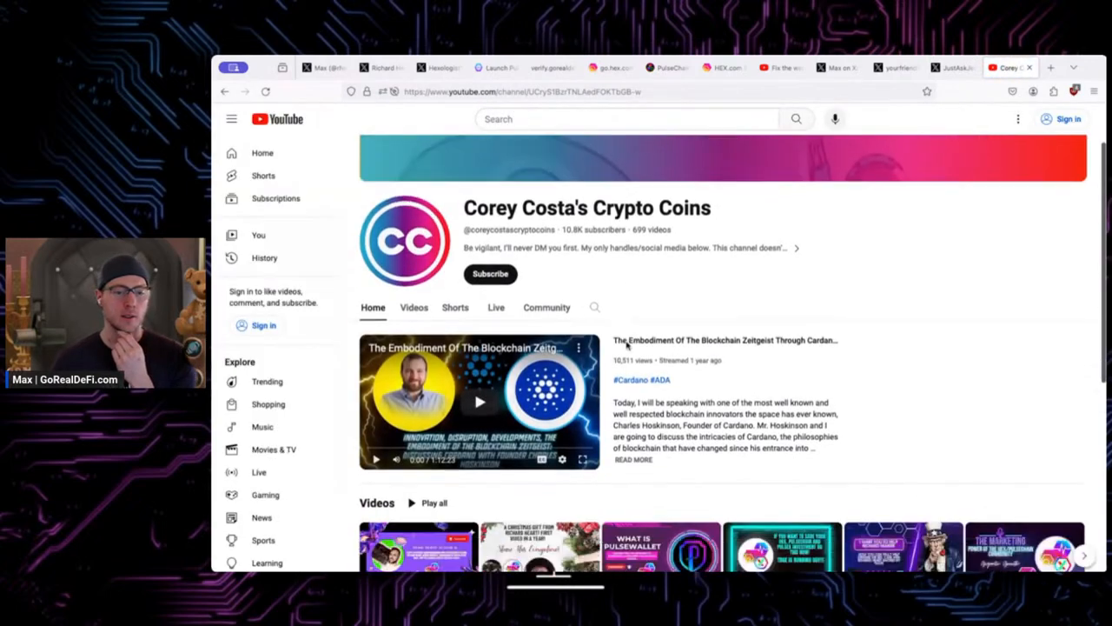
scroll("down", 3)
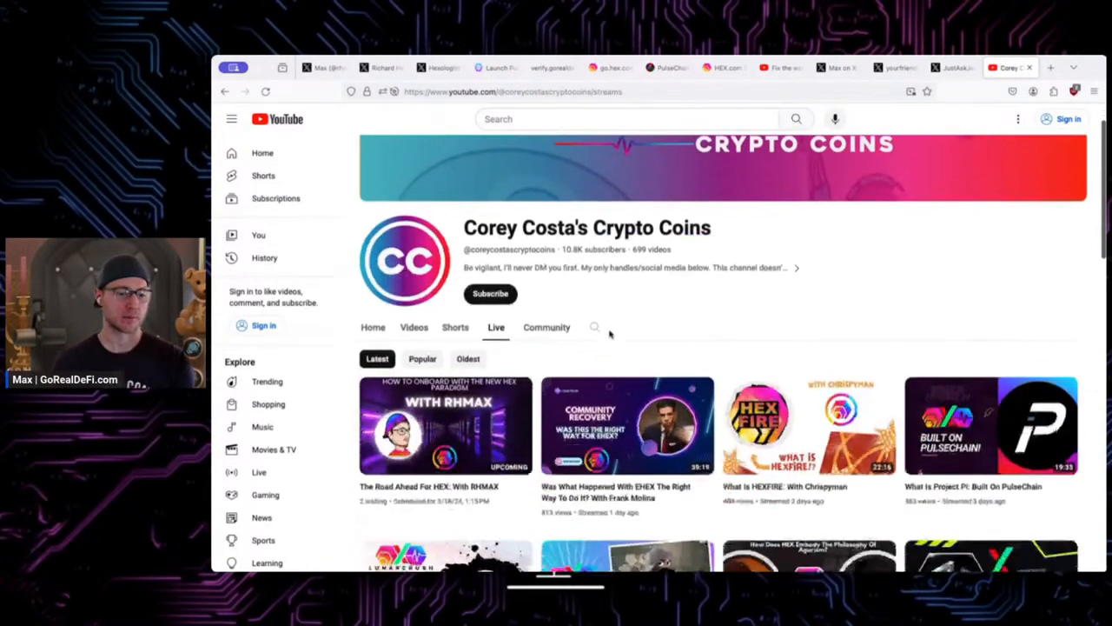
left_click(445, 425)
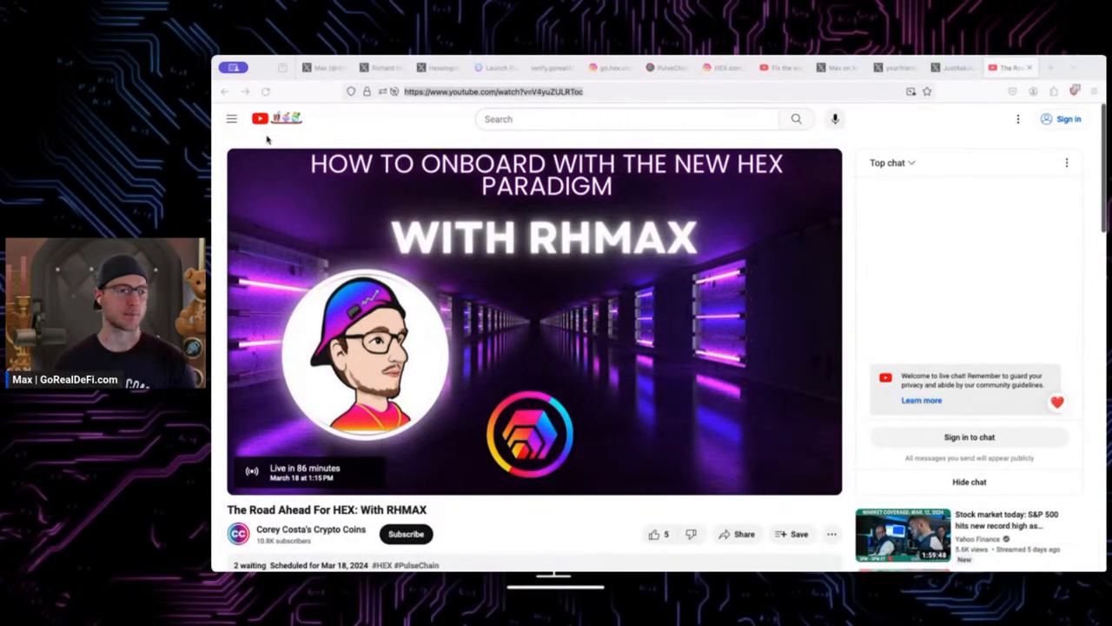
left_click(493, 90)
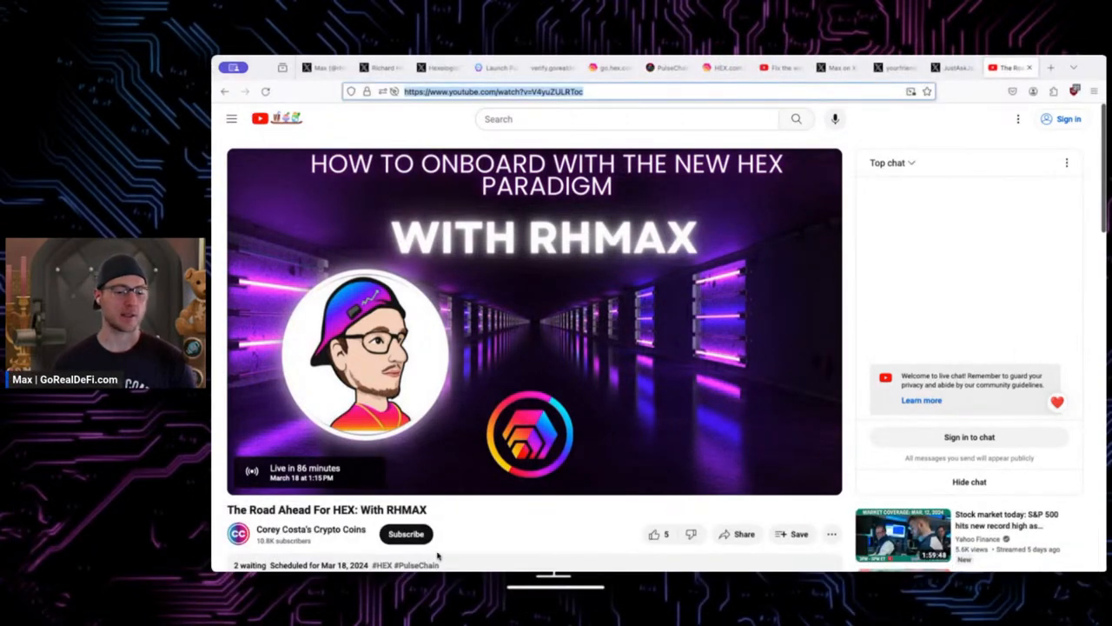